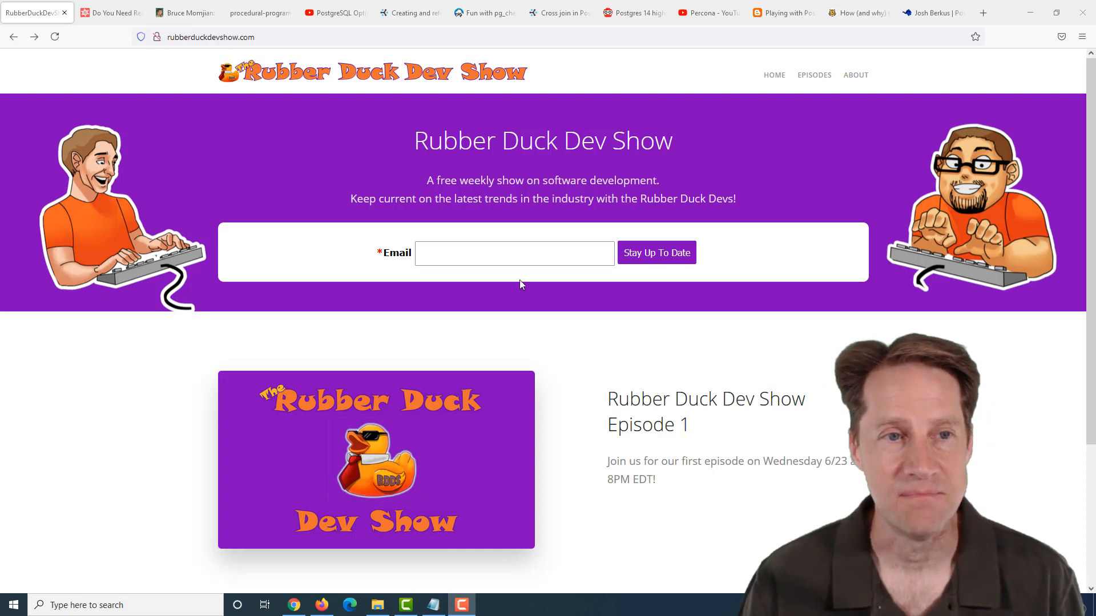
Switch to the 'Do You Really Need Redis? How to Get Away with Just PostgreSQL' tab
left_click(110, 12)
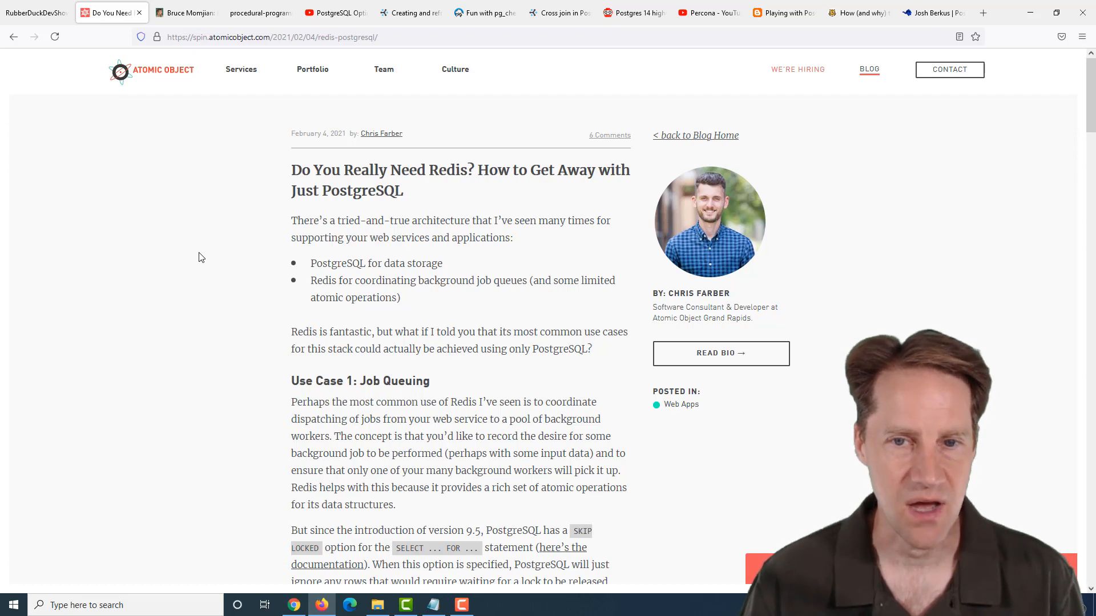
mouse_move(212, 271)
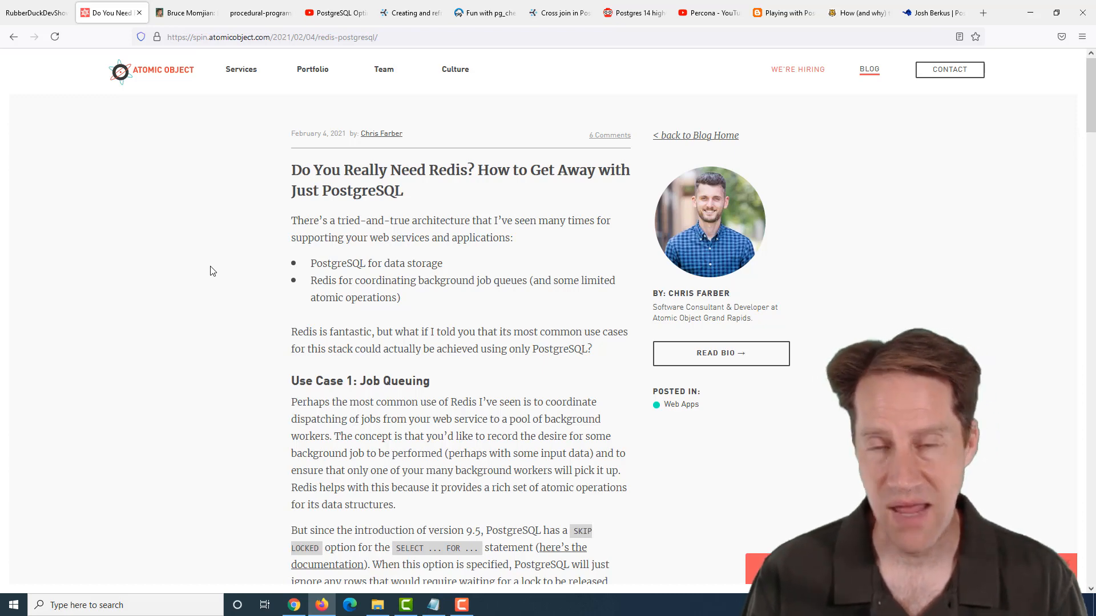
Scroll through the job-queuing use case and SKIP LOCKED example to Use Case 2
scroll("down", 3)
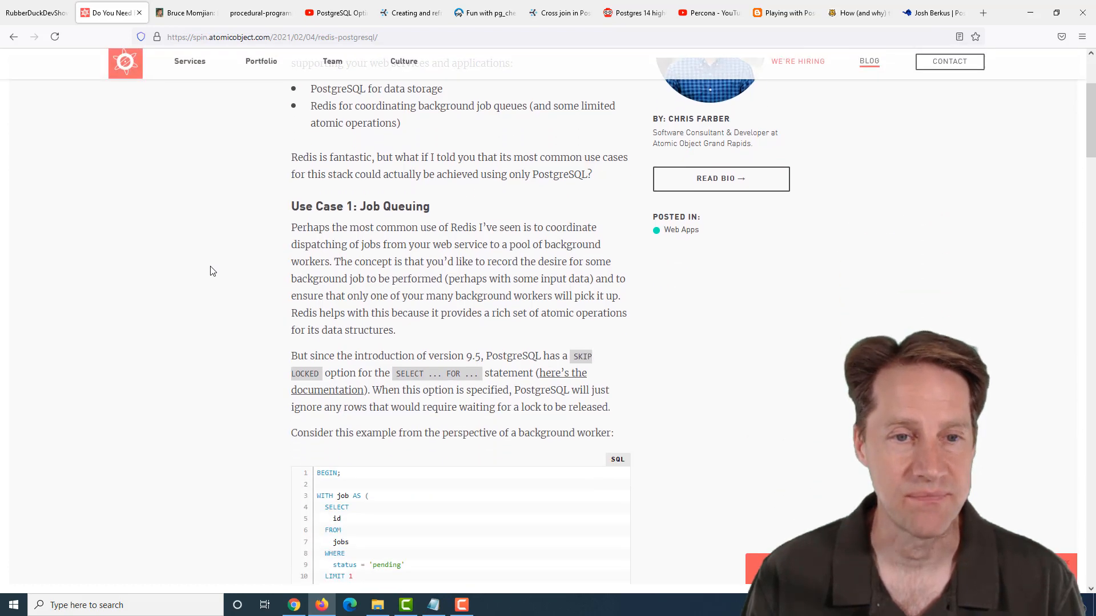
scroll("down", 3)
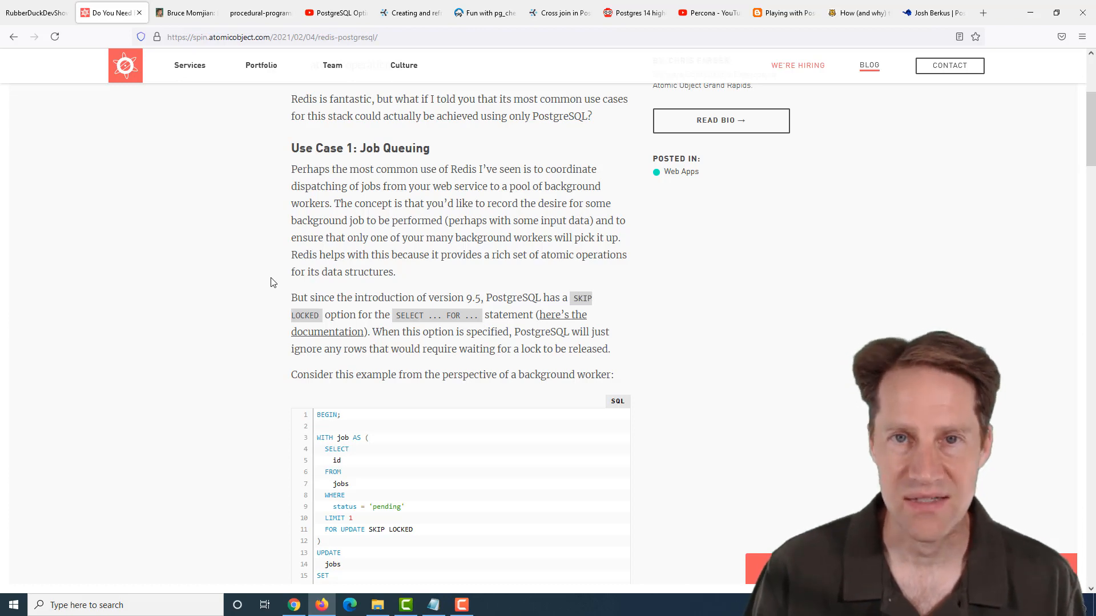
scroll("down", 3)
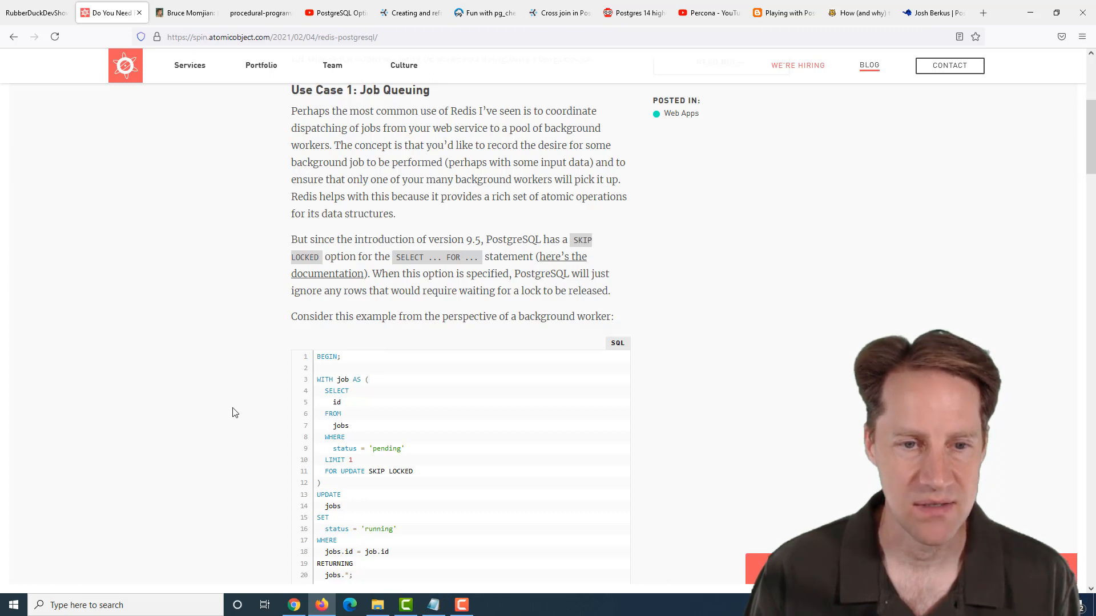
scroll("down", 3)
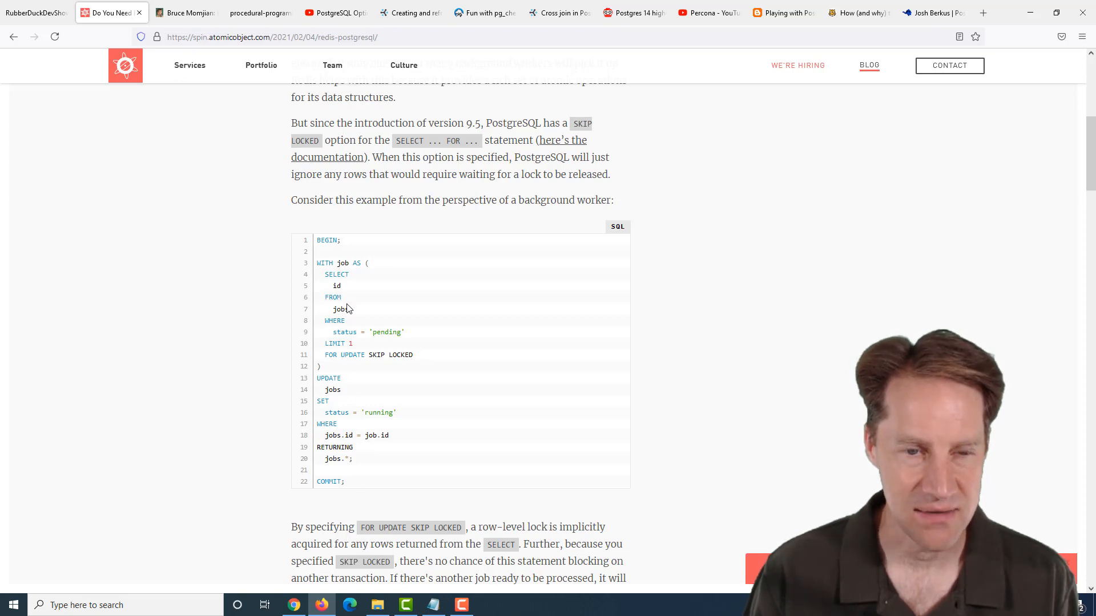
mouse_move(371, 343)
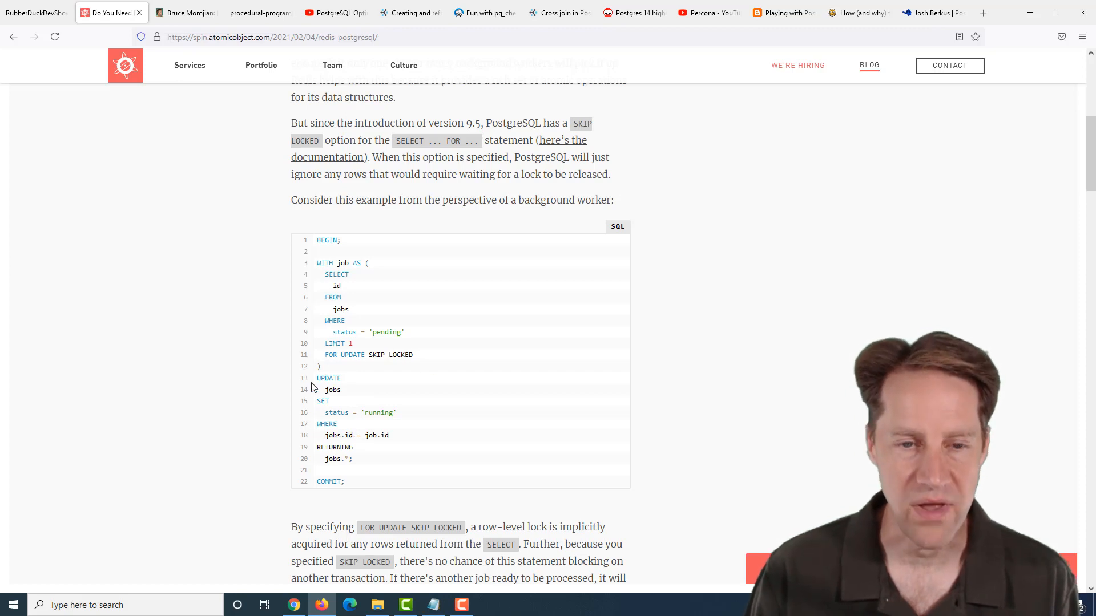
mouse_move(354, 396)
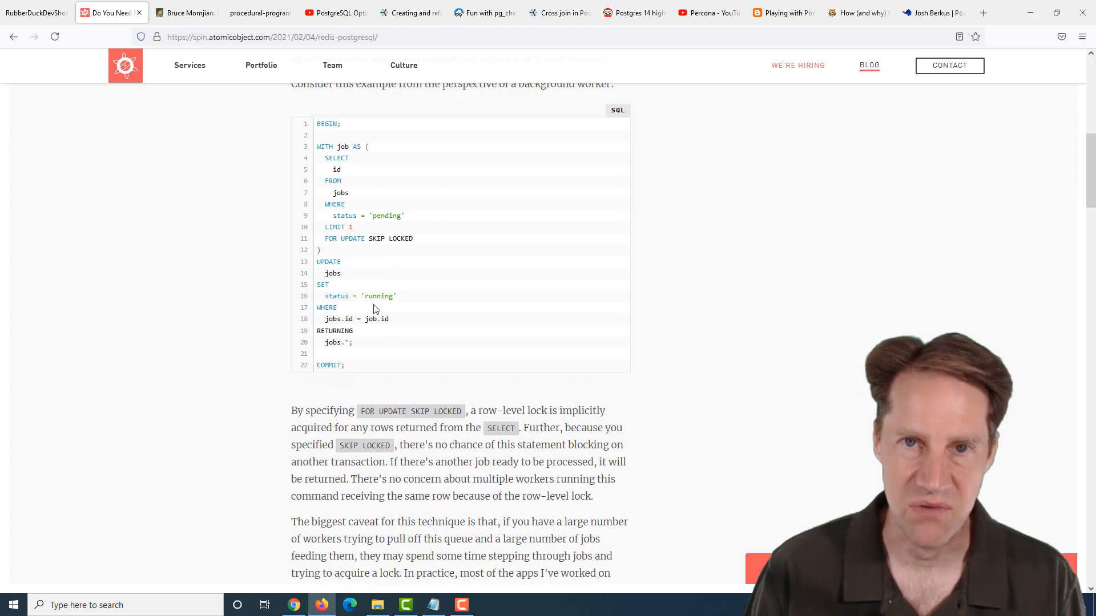
scroll("down", 3)
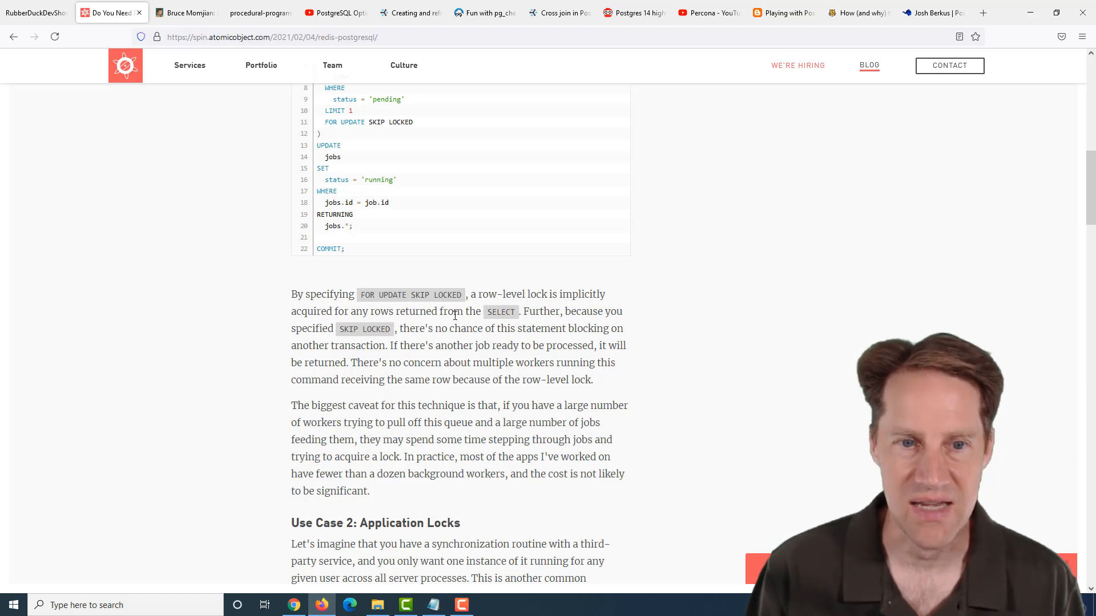
Select 'advisory locks' and scroll down through Use Case 3 on LISTEN/NOTIFY pub/sub
scroll("down", 3)
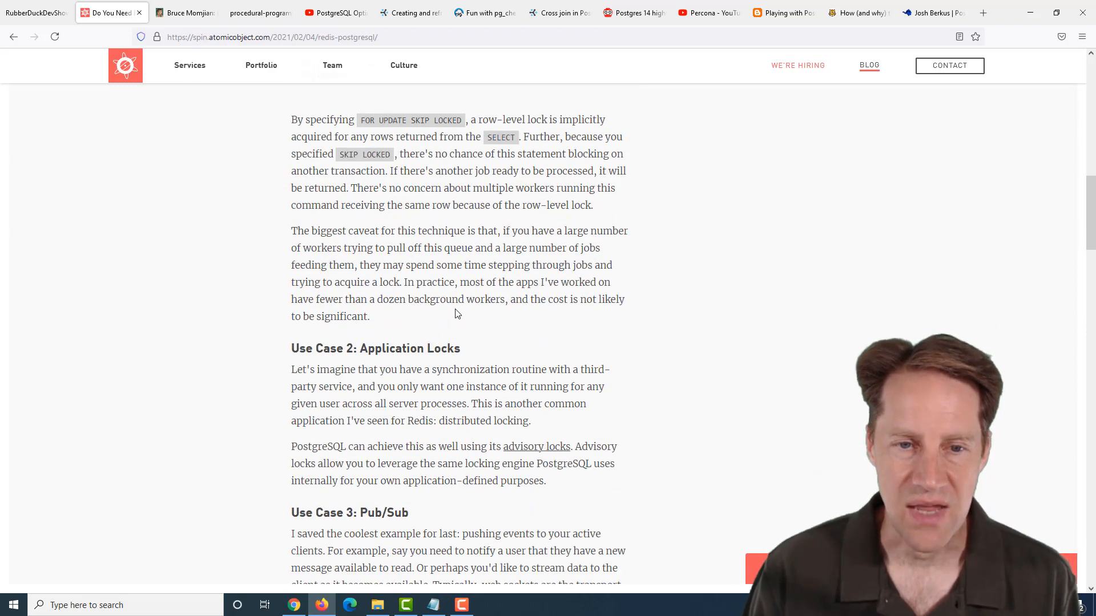
mouse_move(471, 349)
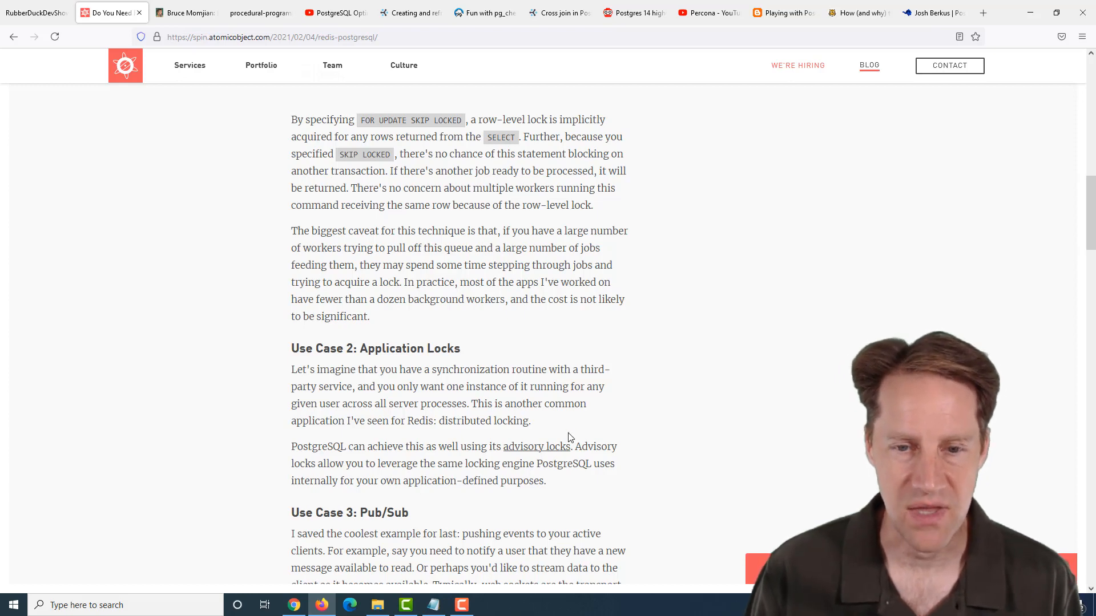
double_click(559, 446)
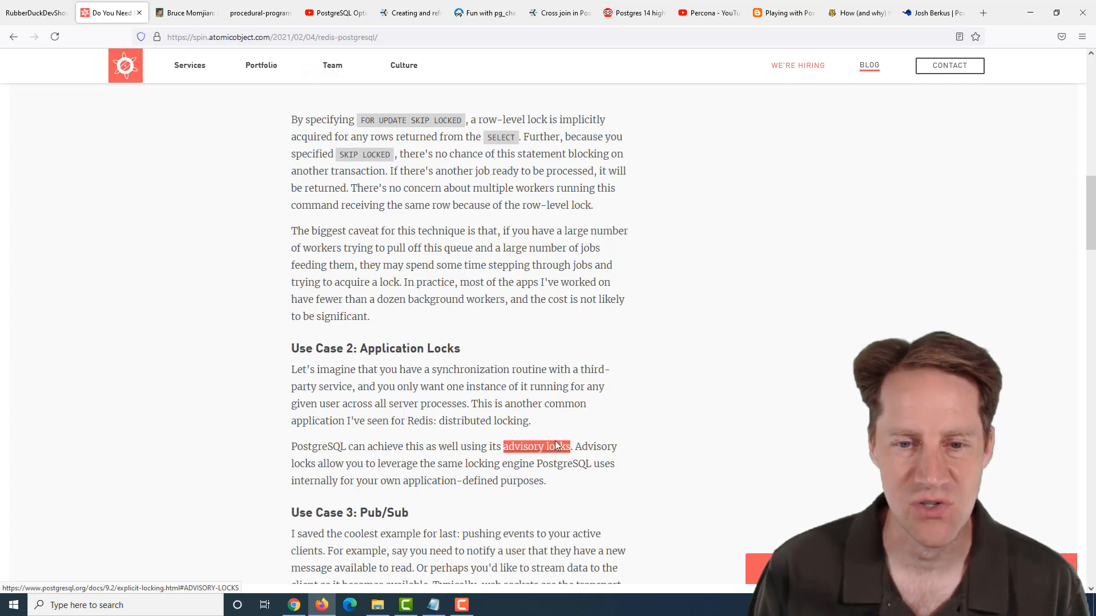
scroll("down", 3)
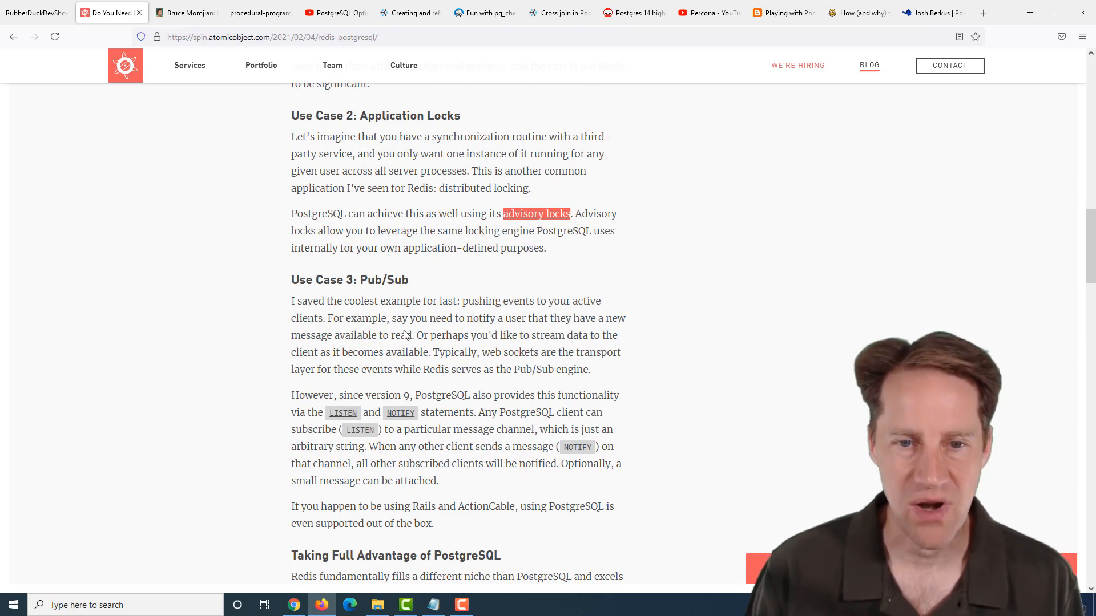
scroll("down", 3)
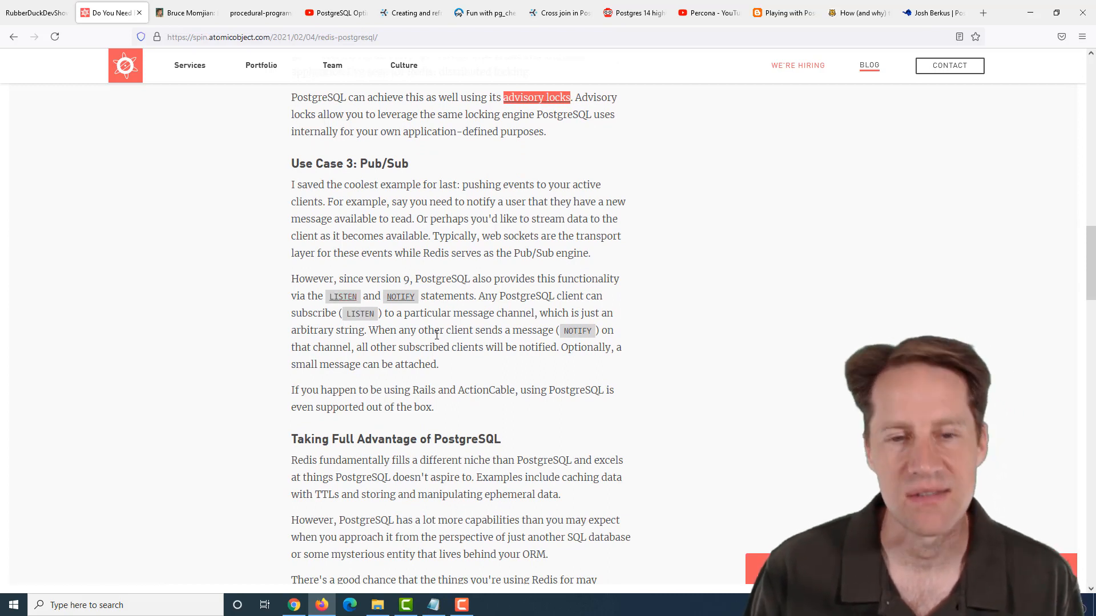
Scroll to the article's end, past sharing links and tags
scroll("down", 3)
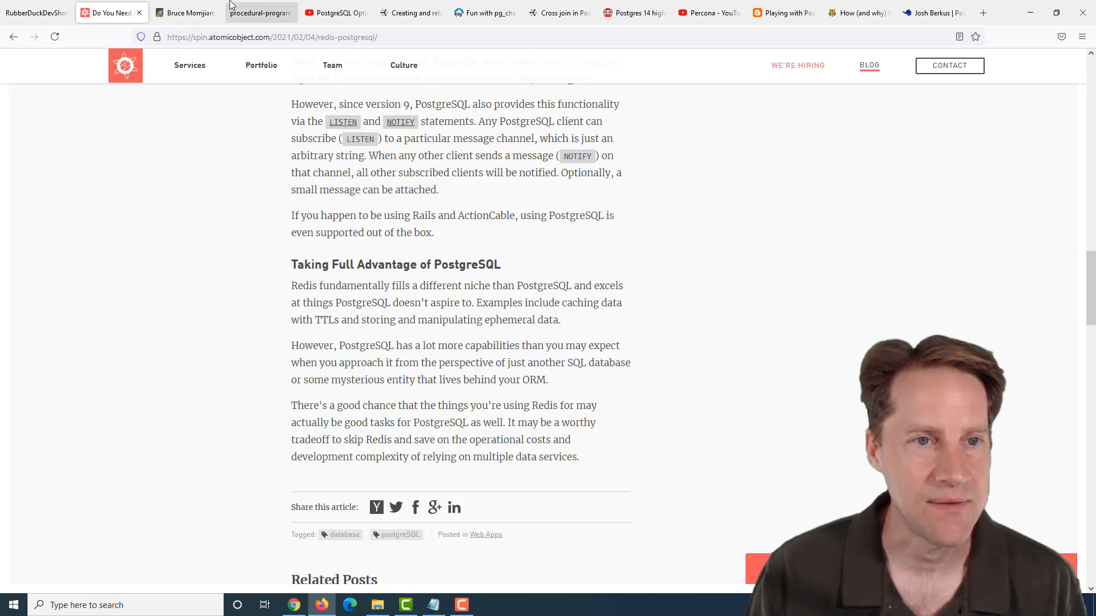
Switch to Bruce Momjian's post and highlight 'locks, sharing, and complexity'
left_click(186, 13)
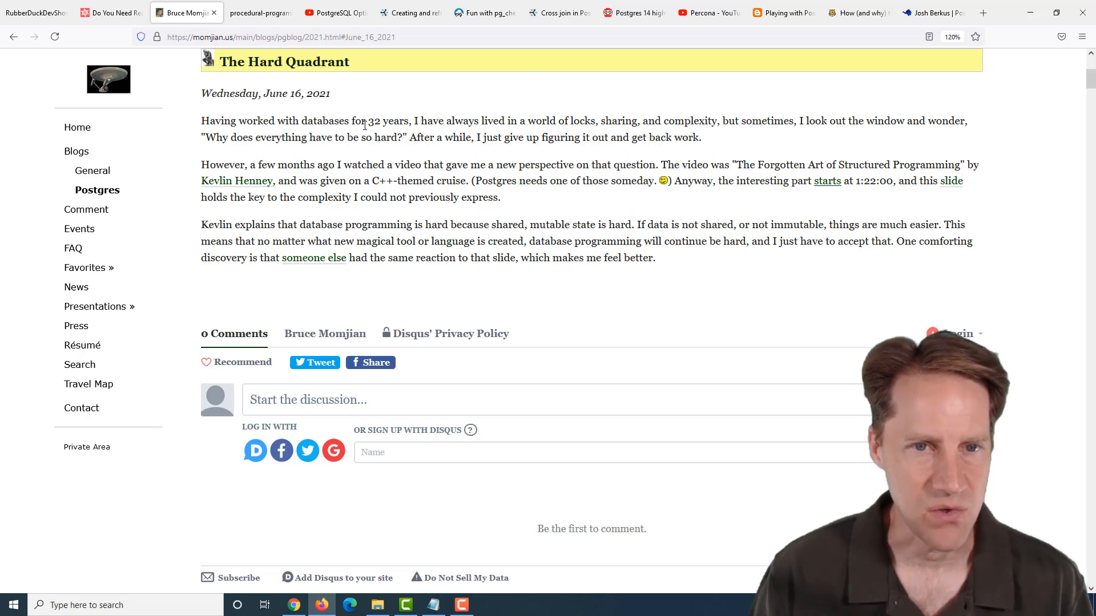
mouse_move(520, 135)
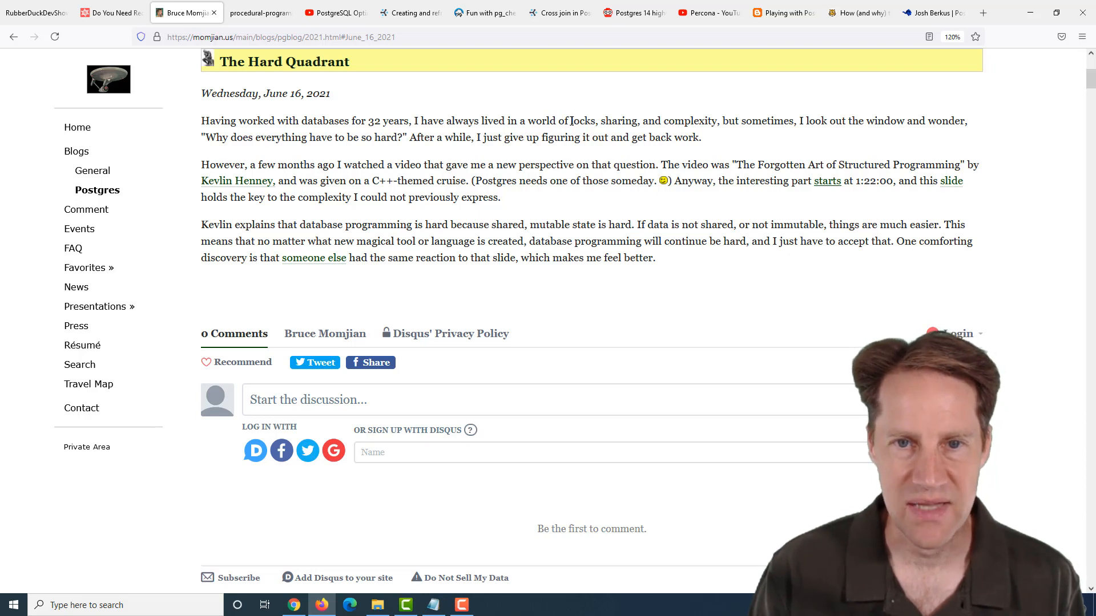
double_click(583, 121)
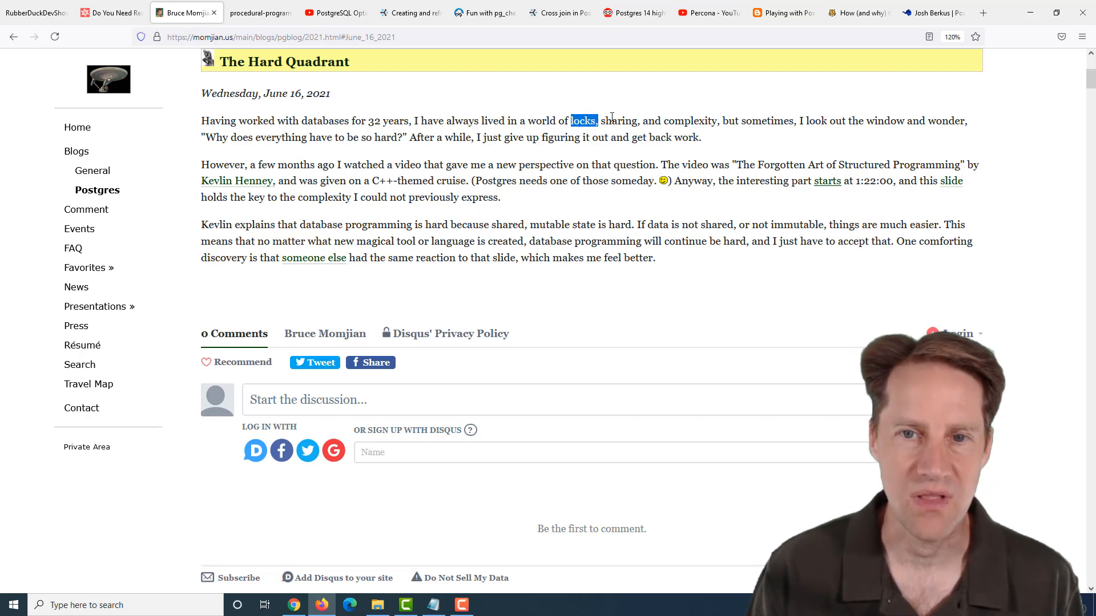
left_click_drag(570, 120, 716, 120)
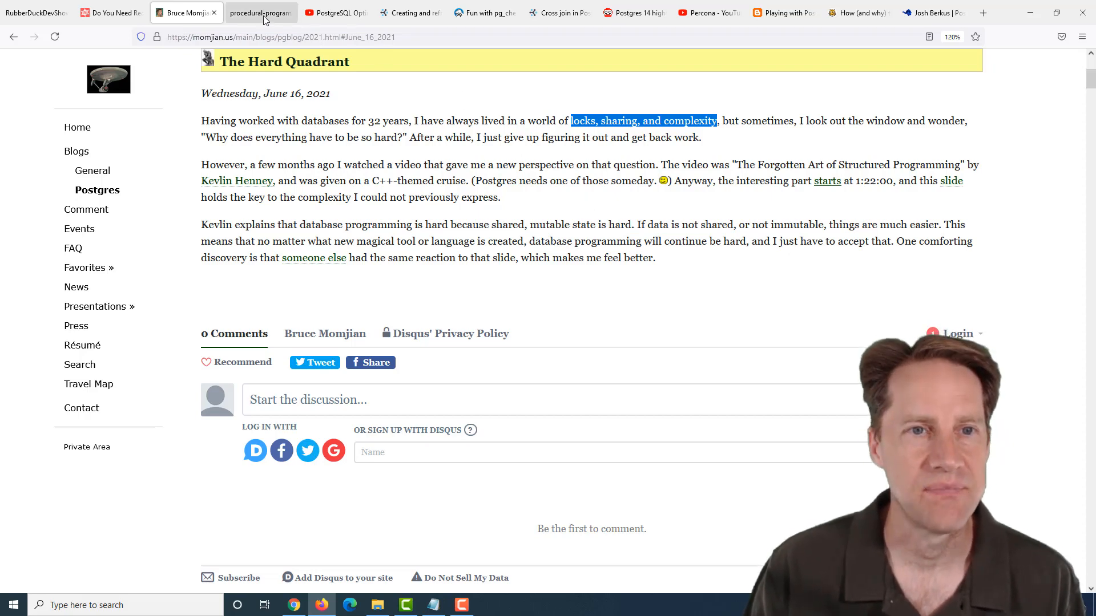
Switch to the tab showing the Synchronisation Quadrant slide image
left_click(261, 12)
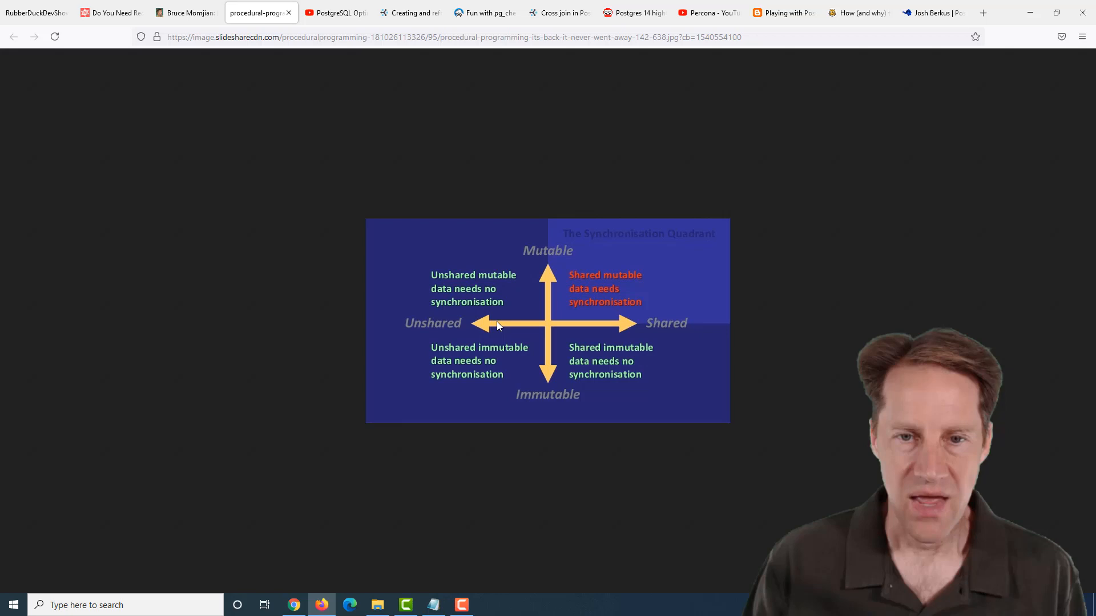
mouse_move(572, 342)
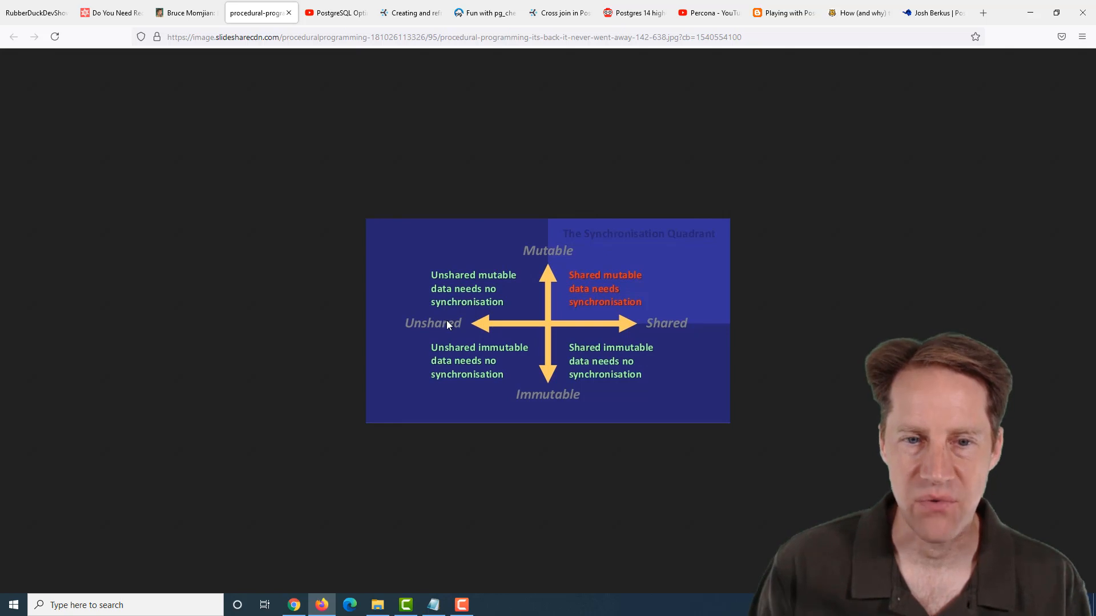
mouse_move(697, 329)
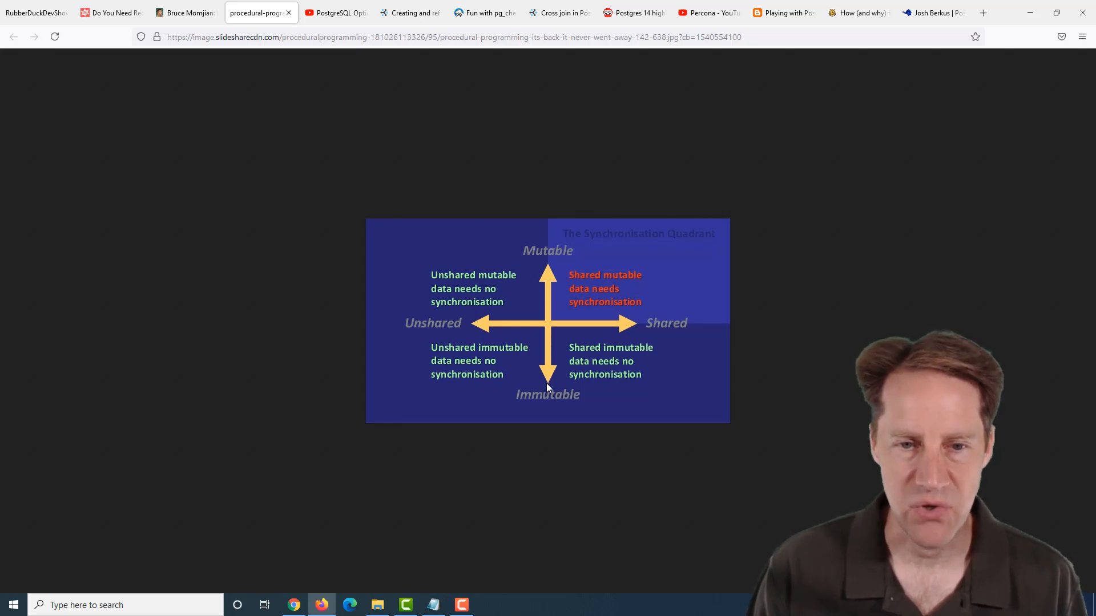
mouse_move(617, 374)
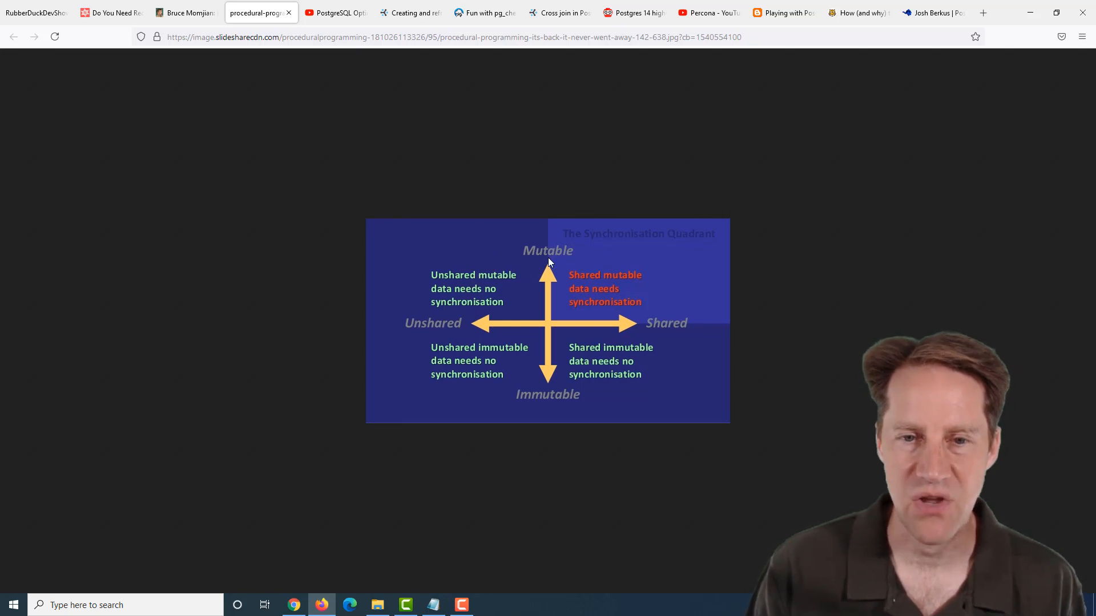
mouse_move(514, 289)
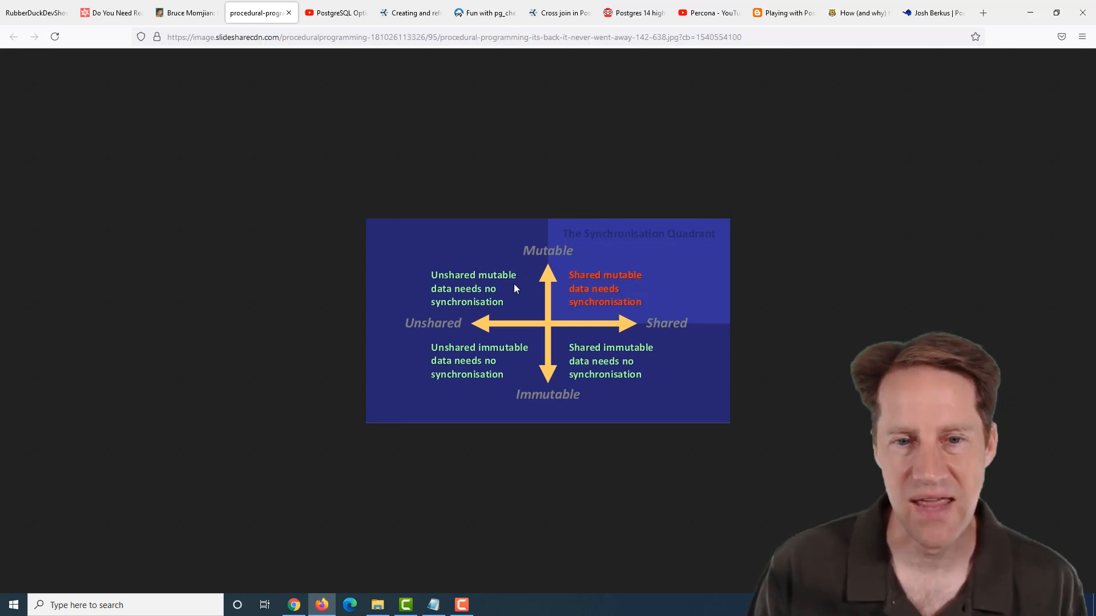
mouse_move(586, 244)
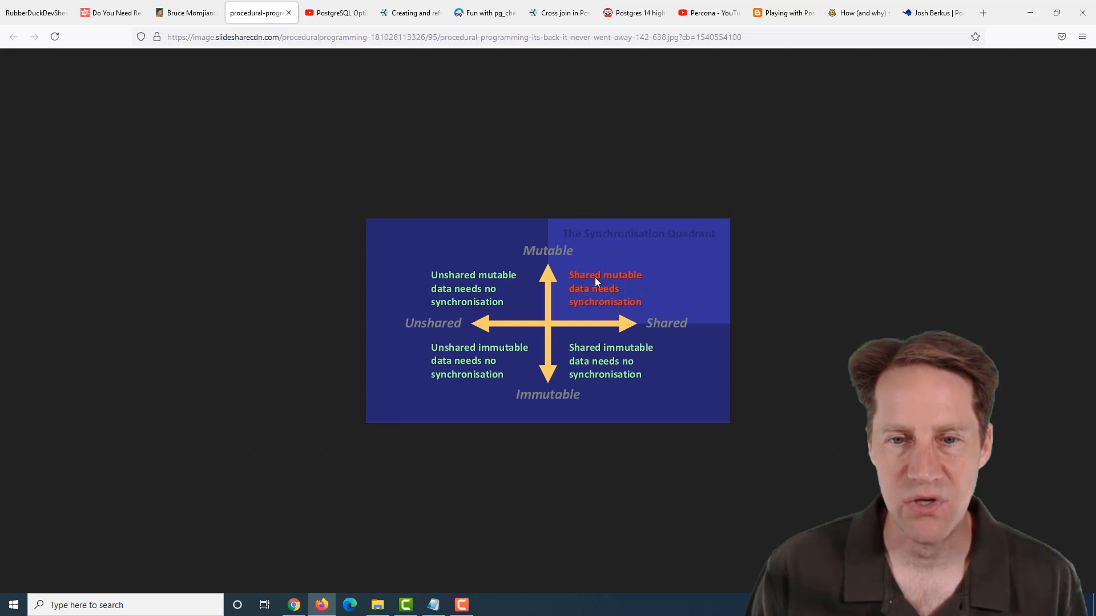
mouse_move(603, 271)
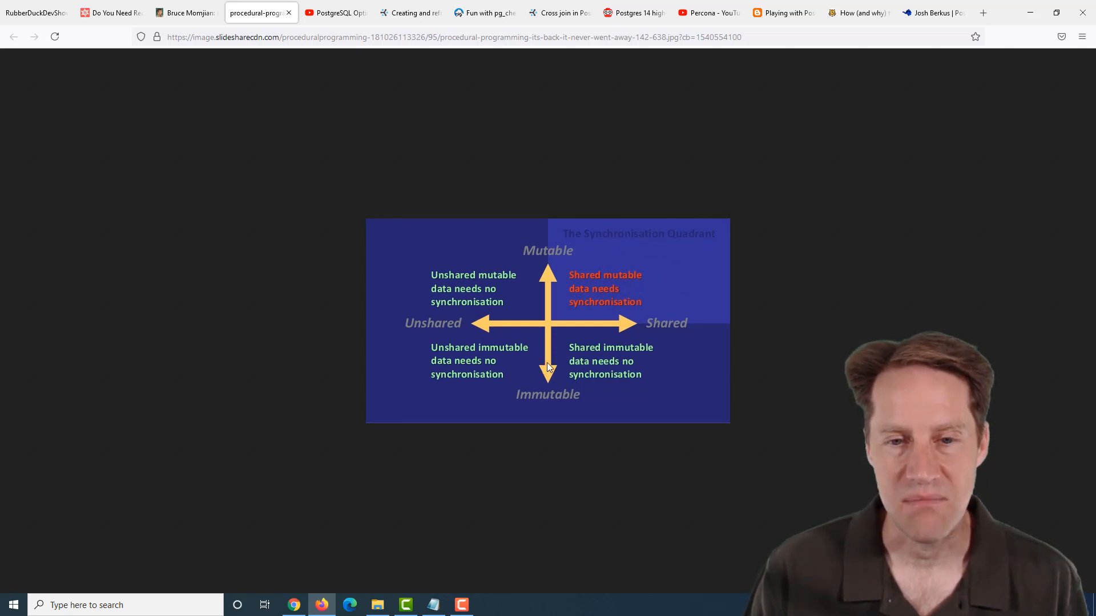
mouse_move(551, 357)
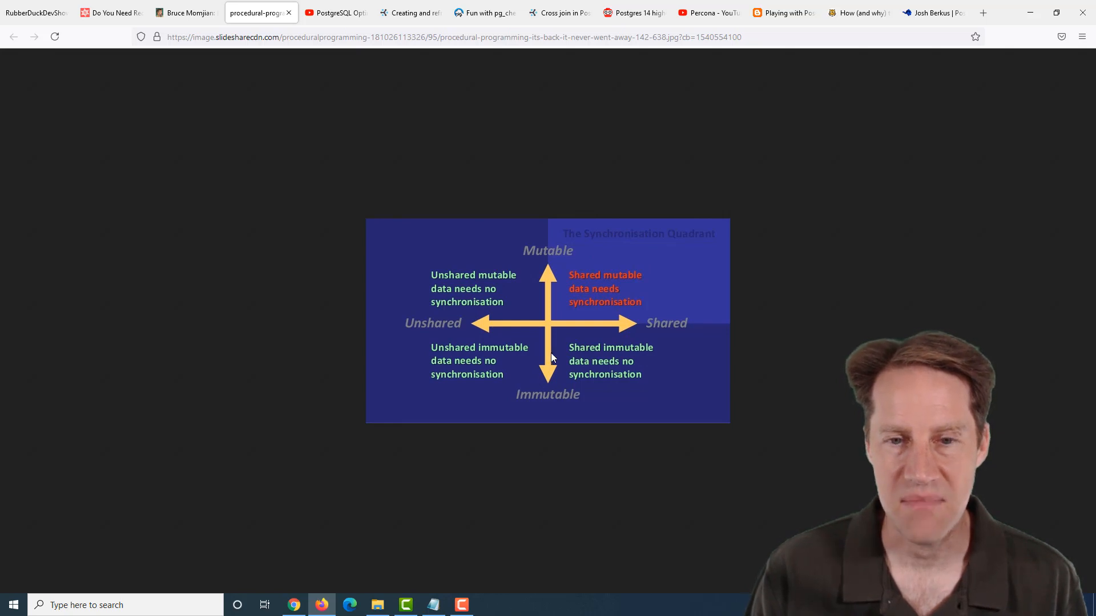
mouse_move(457, 329)
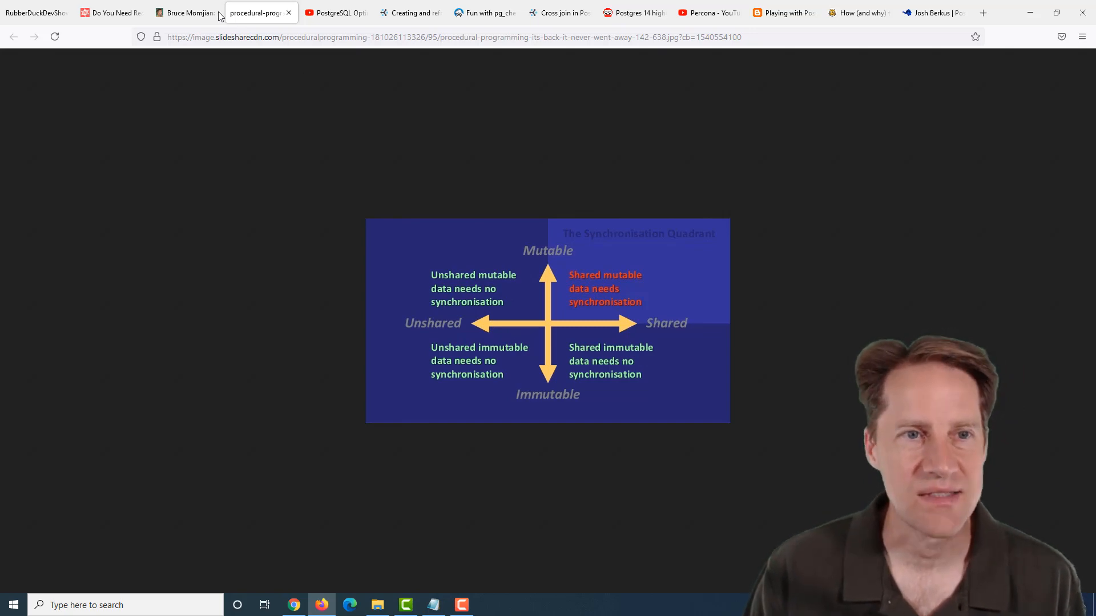
Revisit the Hard Quadrant post, then switch to Robert Haas's Optimizer Methodology video
left_click(185, 13)
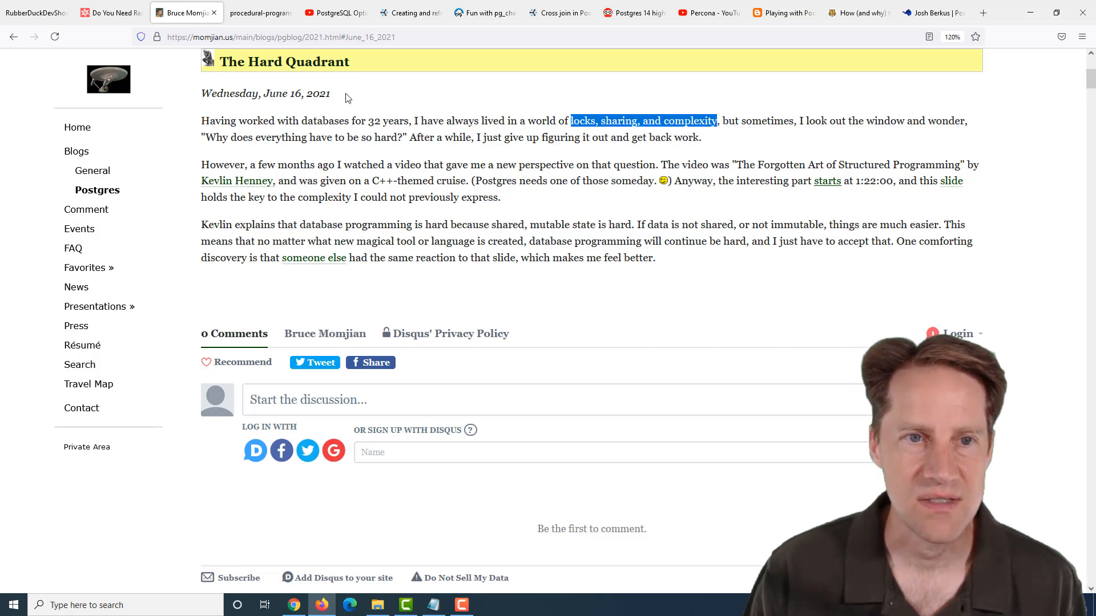
mouse_move(336, 12)
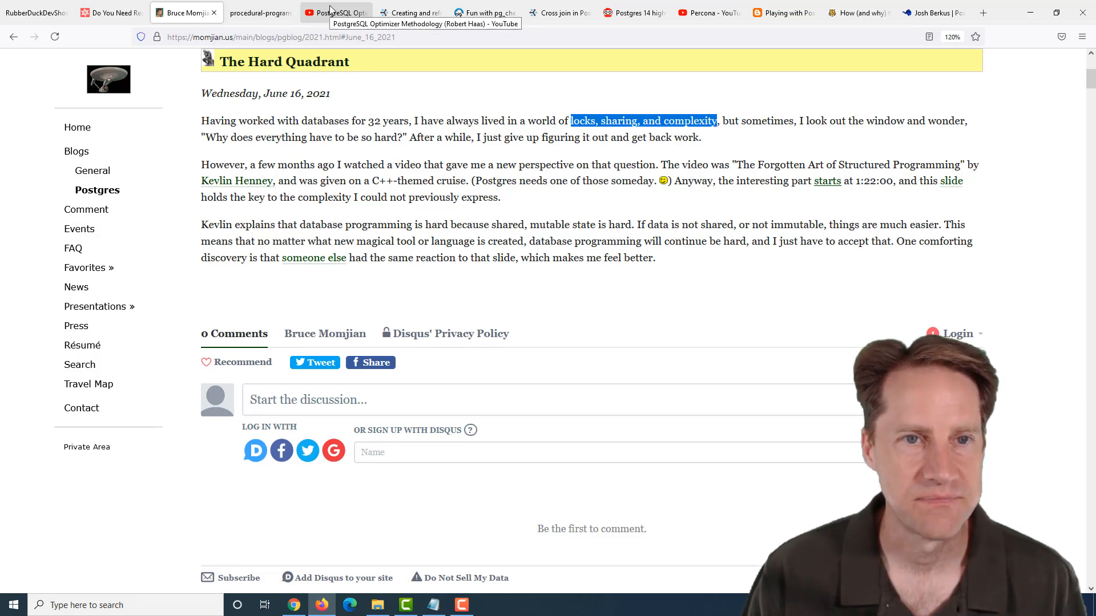
left_click(336, 12)
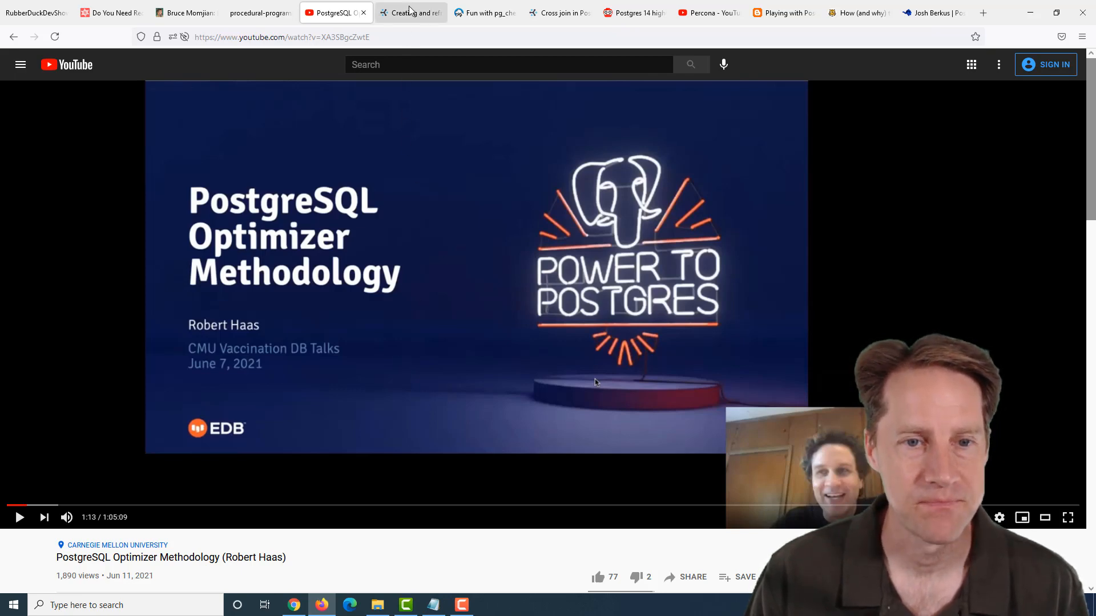
left_click(411, 12)
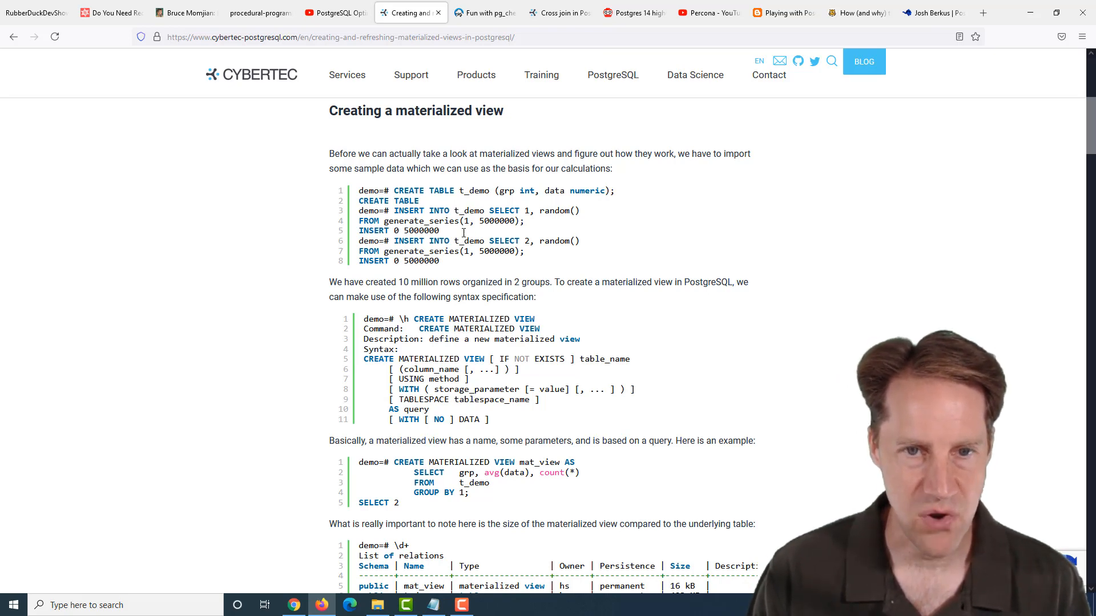
mouse_move(507, 386)
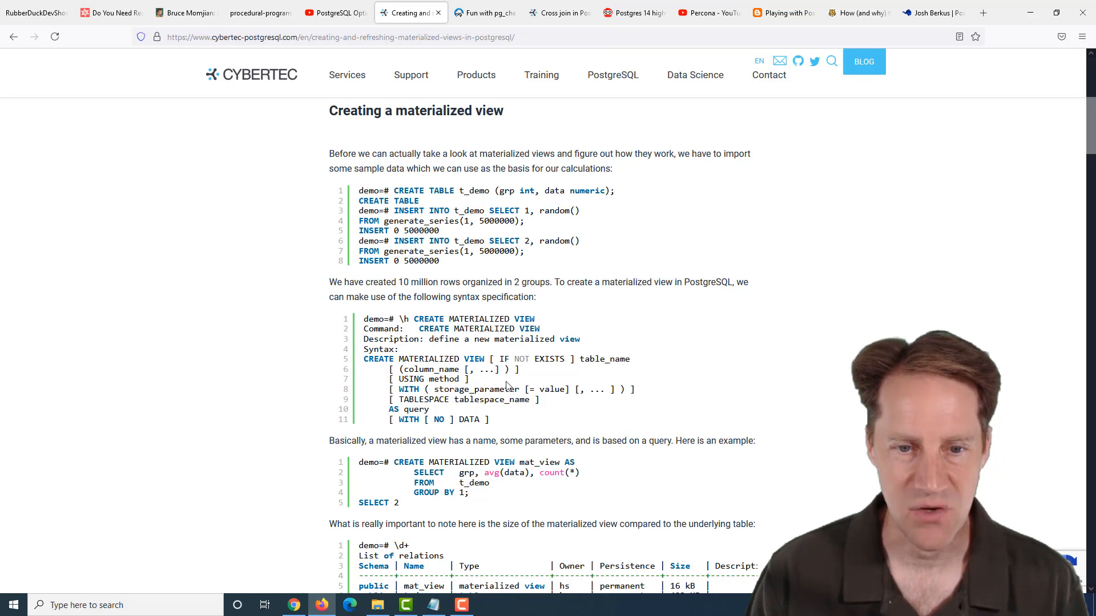
Highlight the CREATE MATERIALIZED VIEW example and scroll past ANALYZE, USING and WITH to TABLESPACE
left_click_drag(387, 462, 470, 492)
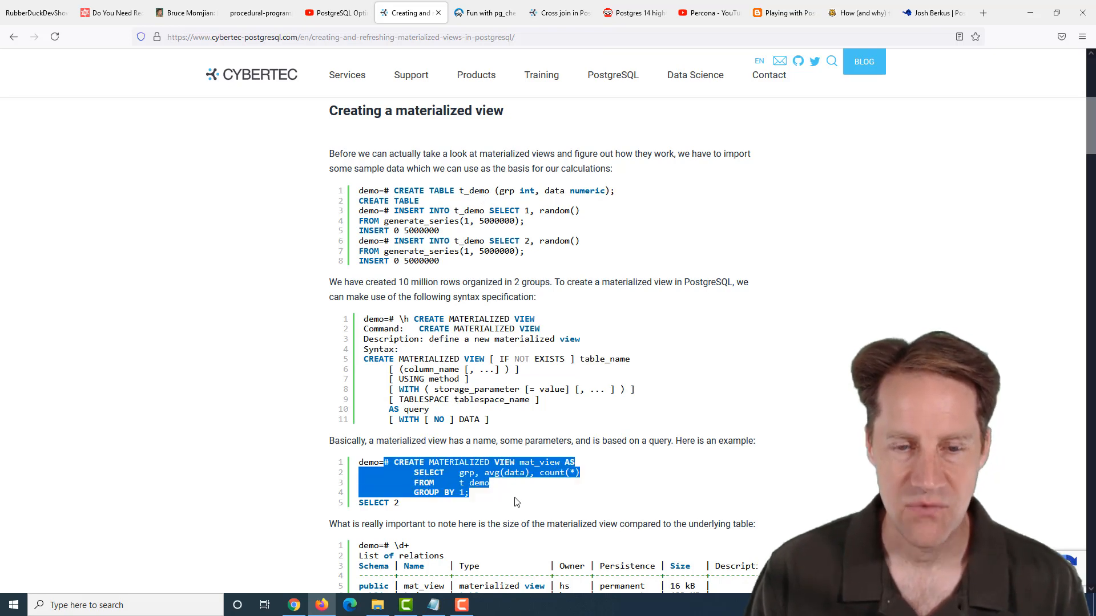
scroll("down", 3)
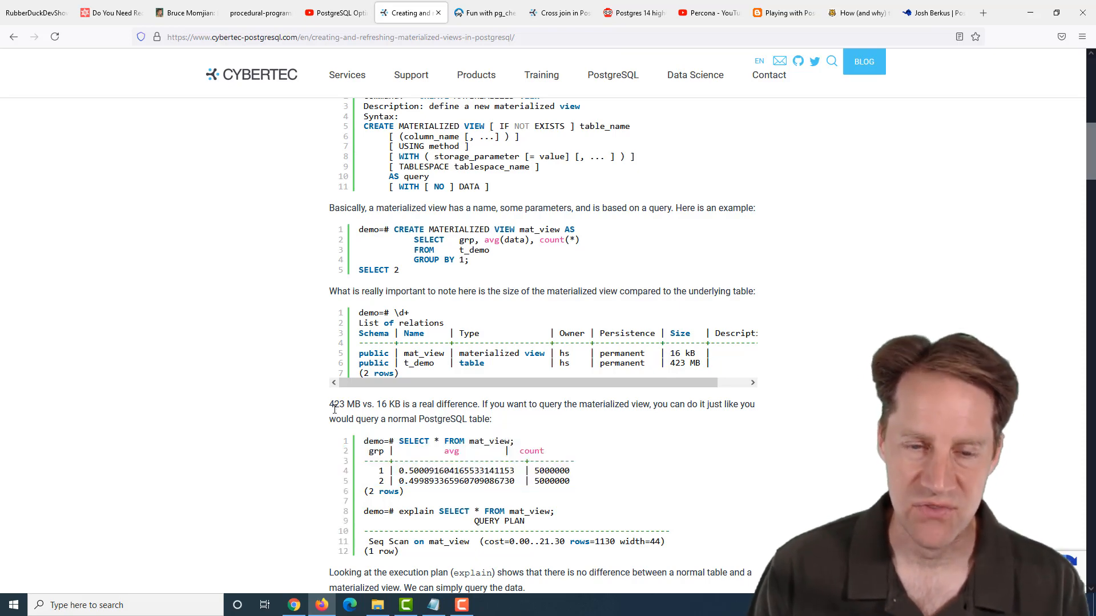
scroll("down", 3)
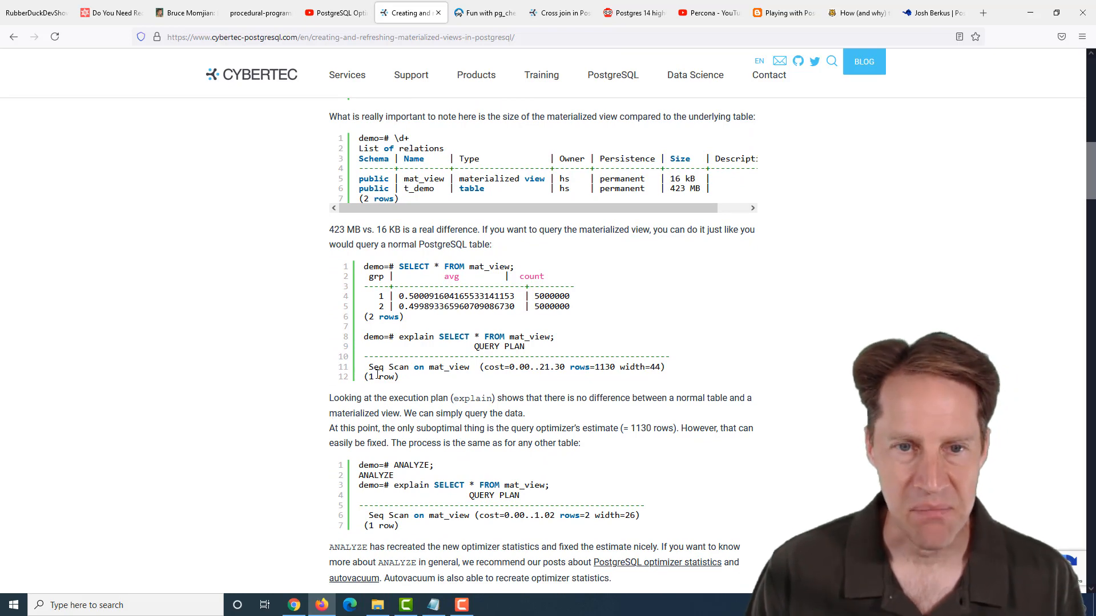
scroll("down", 3)
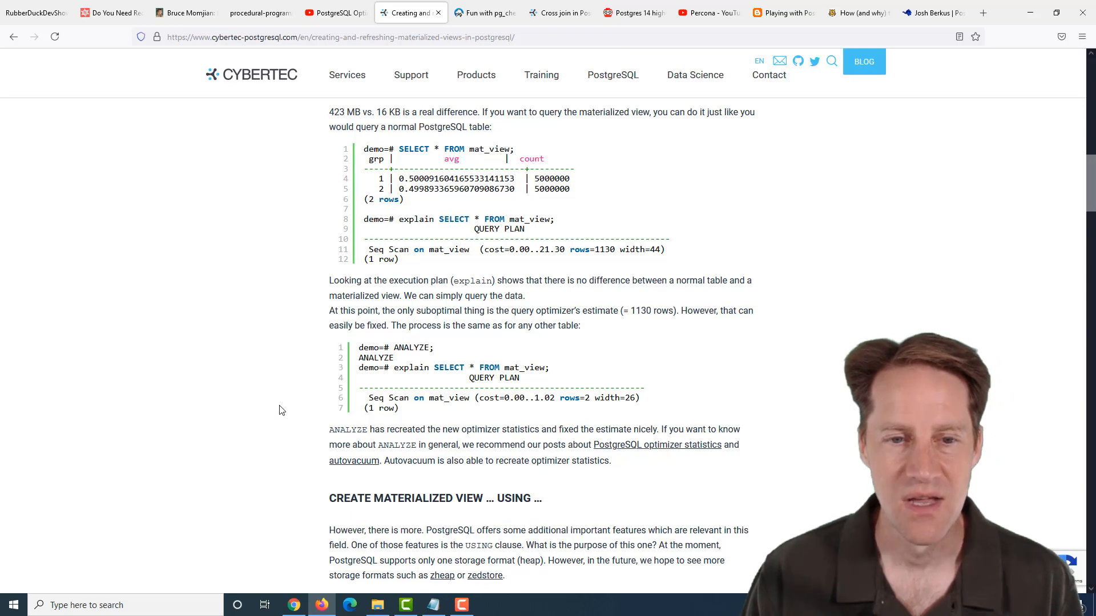
scroll("down", 3)
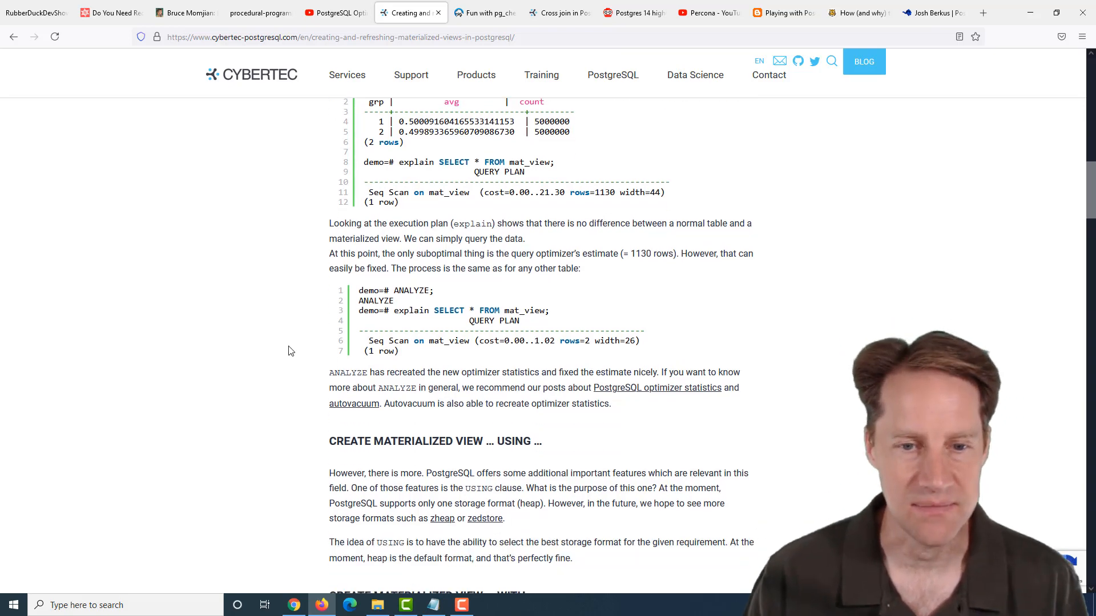
scroll("down", 3)
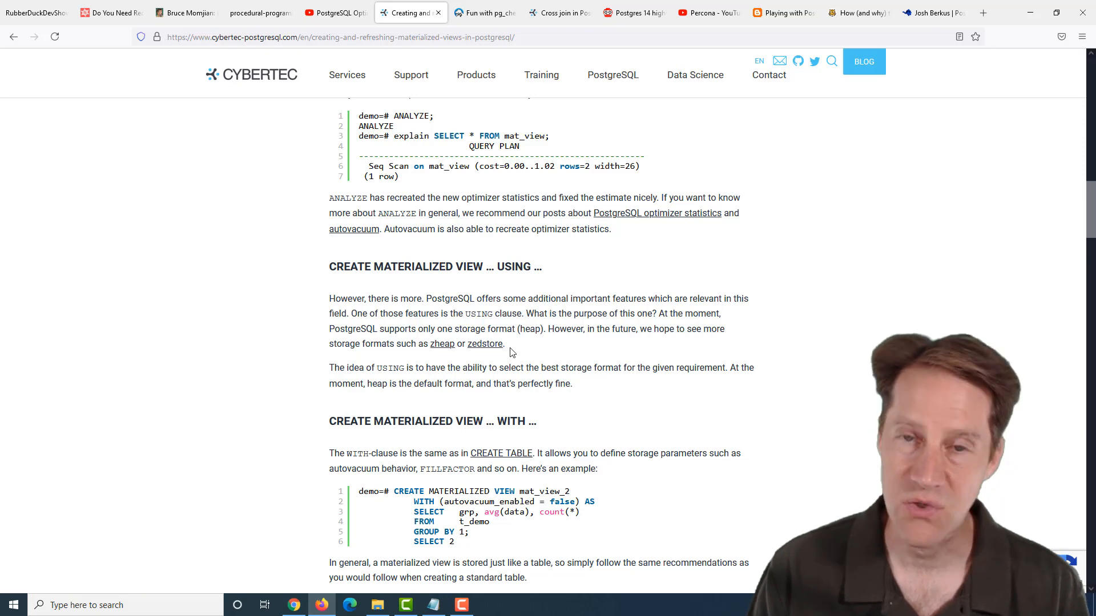
mouse_move(508, 361)
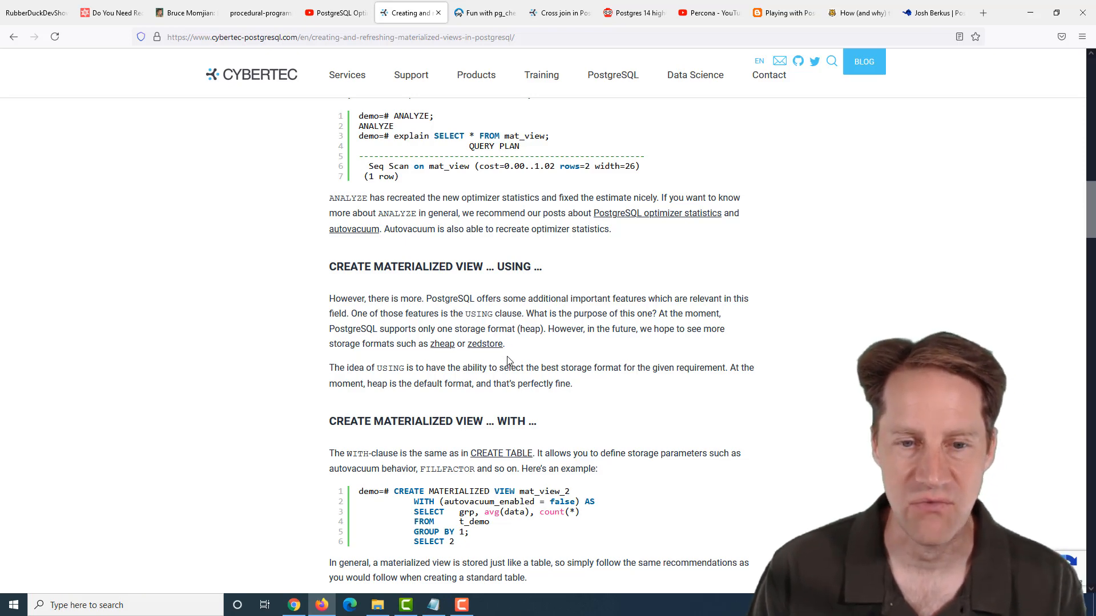
scroll("down", 3)
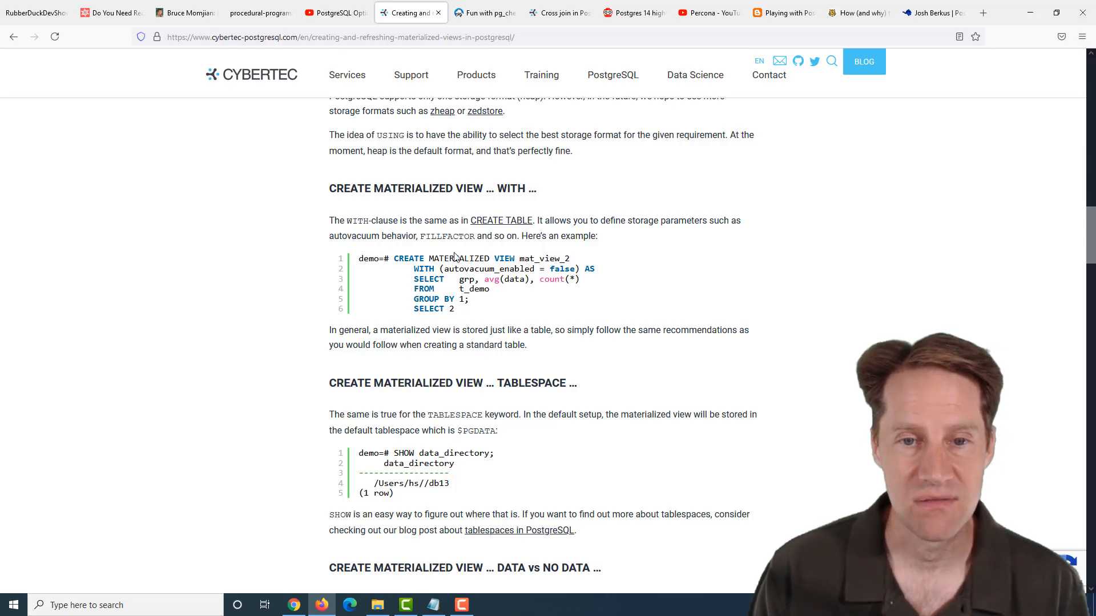
Highlight 'autovacuum_enabled = false' and scroll down to 'Modifying a materialized view'
double_click(468, 269)
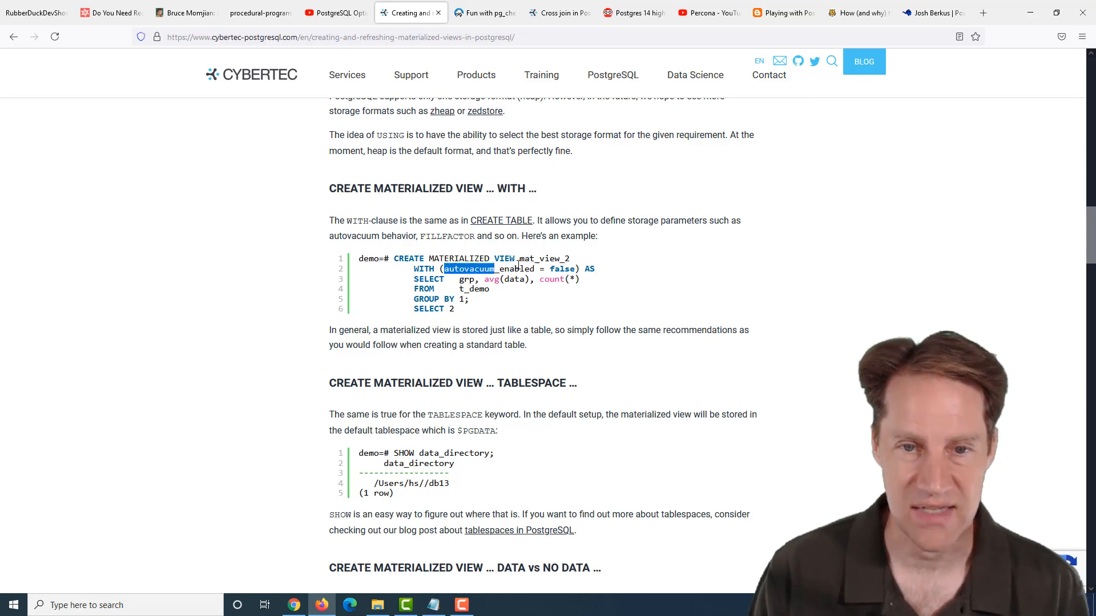
left_click_drag(444, 268, 575, 268)
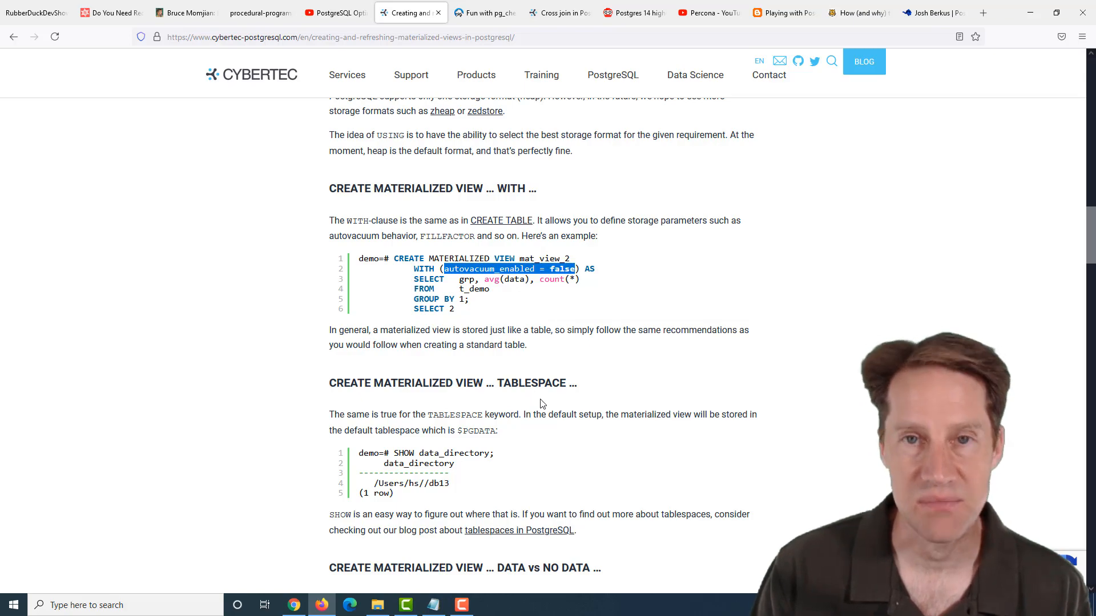
scroll("down", 3)
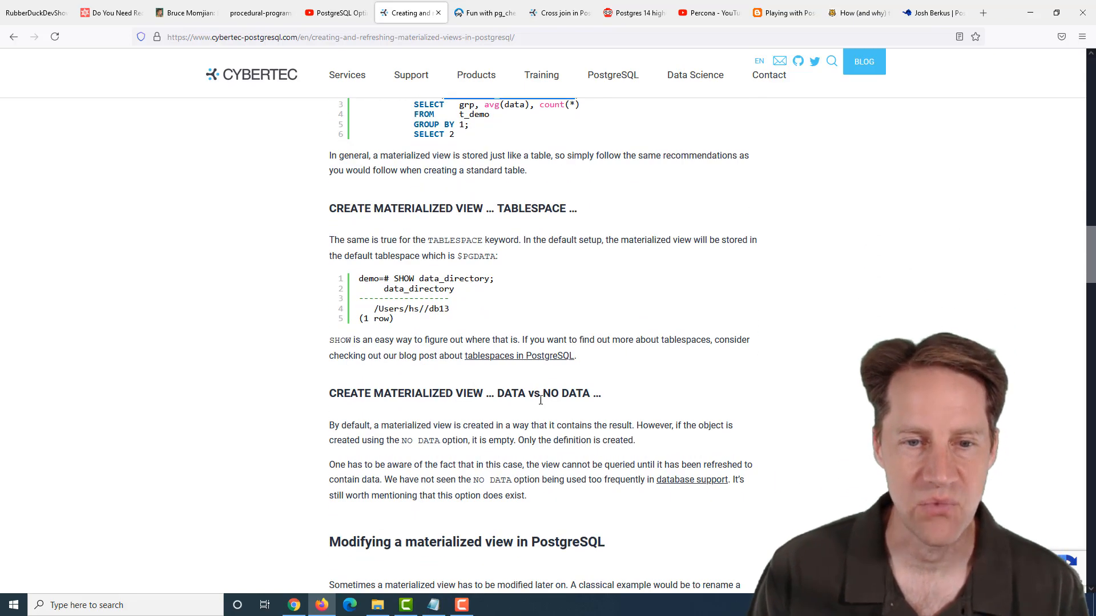
scroll("down", 3)
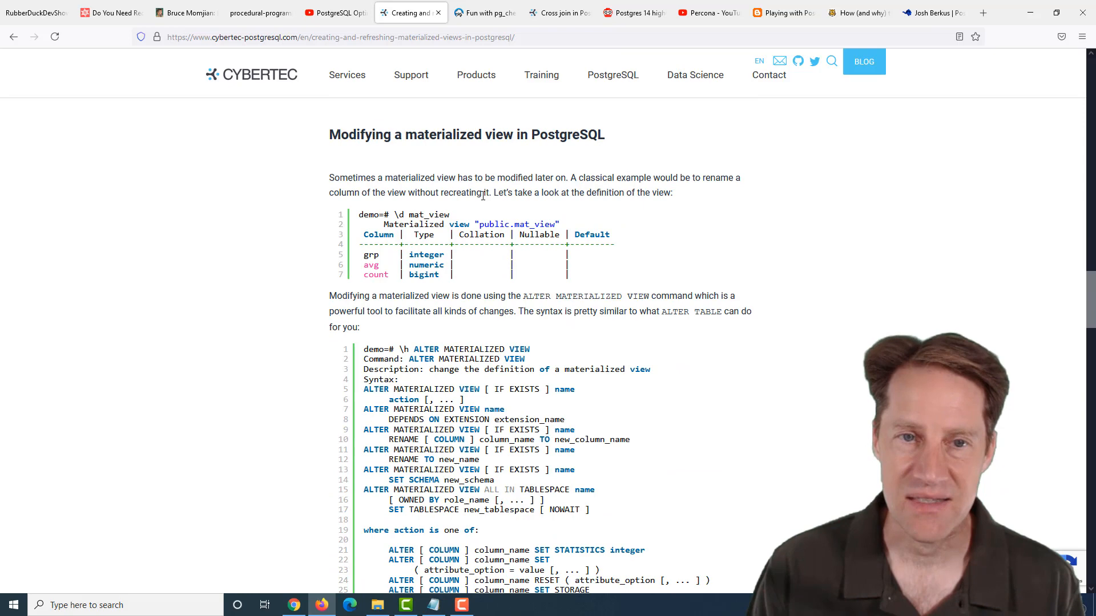
mouse_move(503, 340)
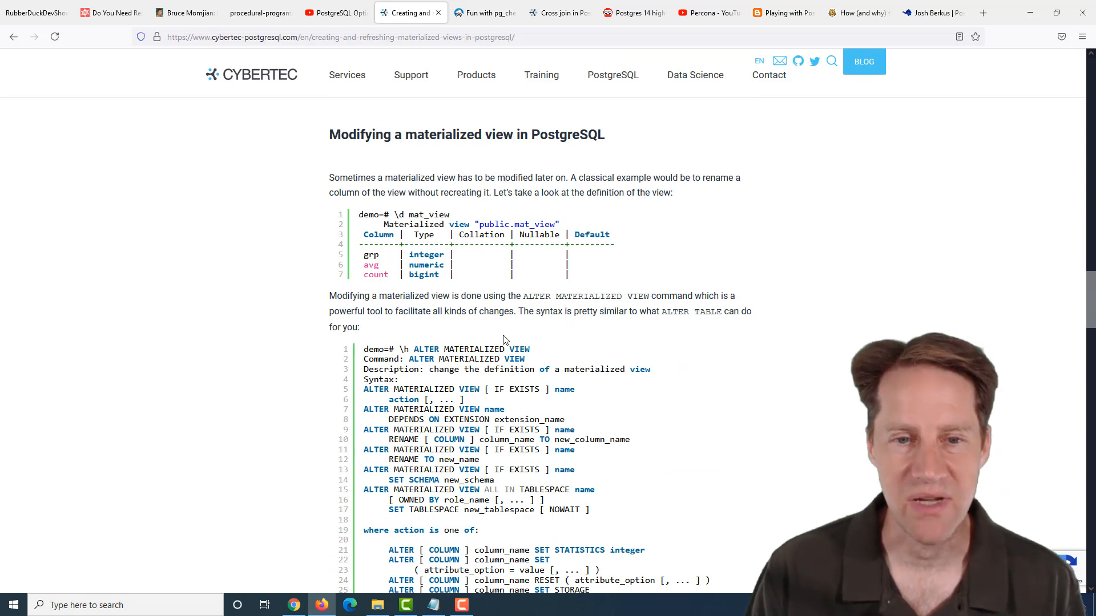
Highlight the REFRESH command, read through concurrent refresh, then switch to 'Fun with pg_checksums'
scroll("down", 3)
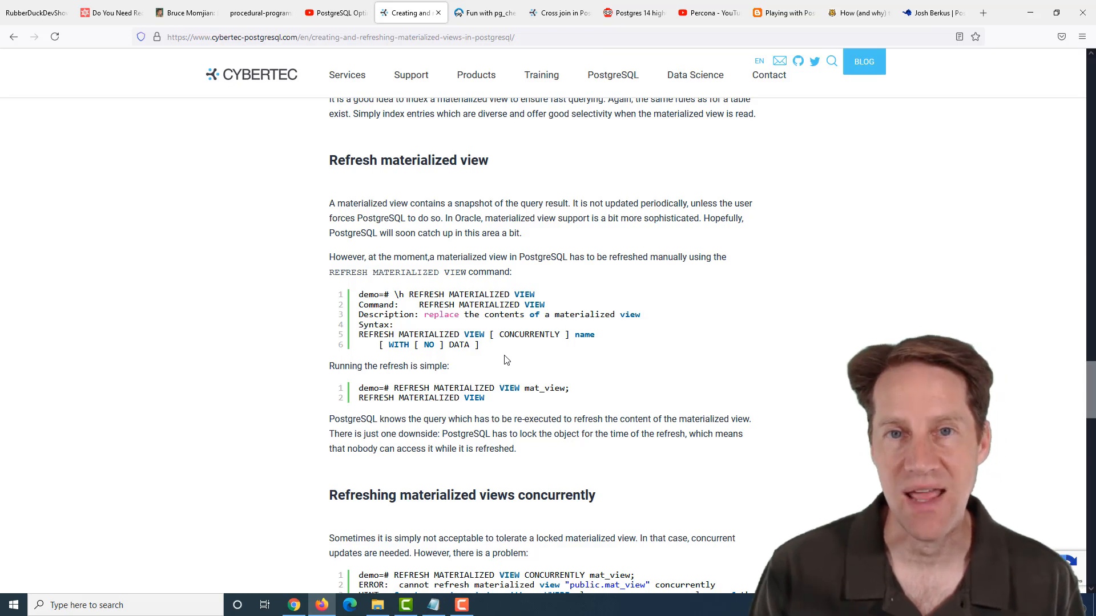
mouse_move(500, 356)
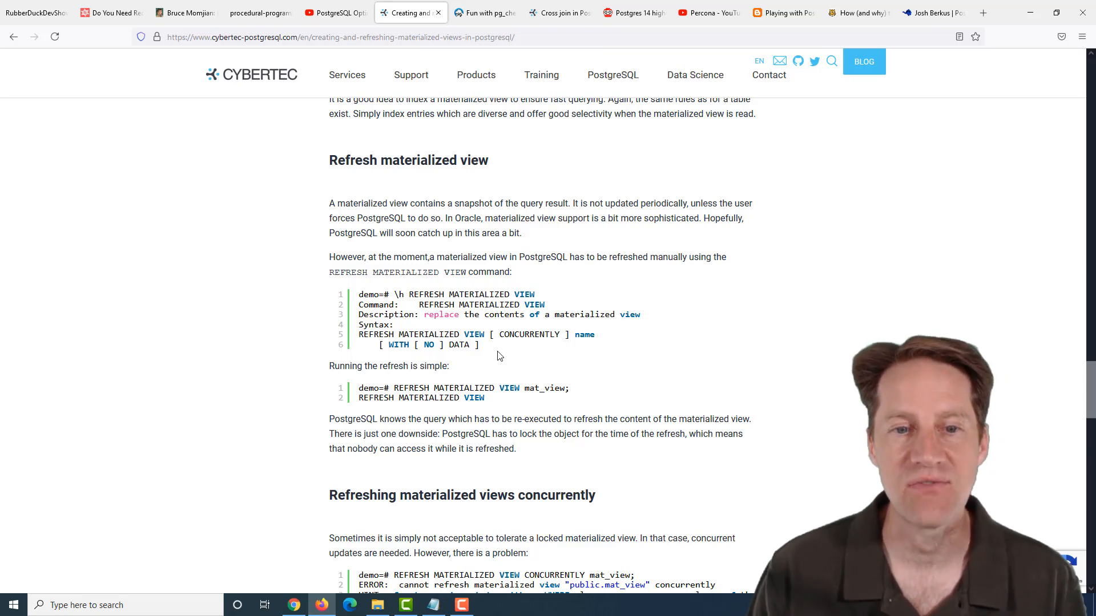
mouse_move(572, 392)
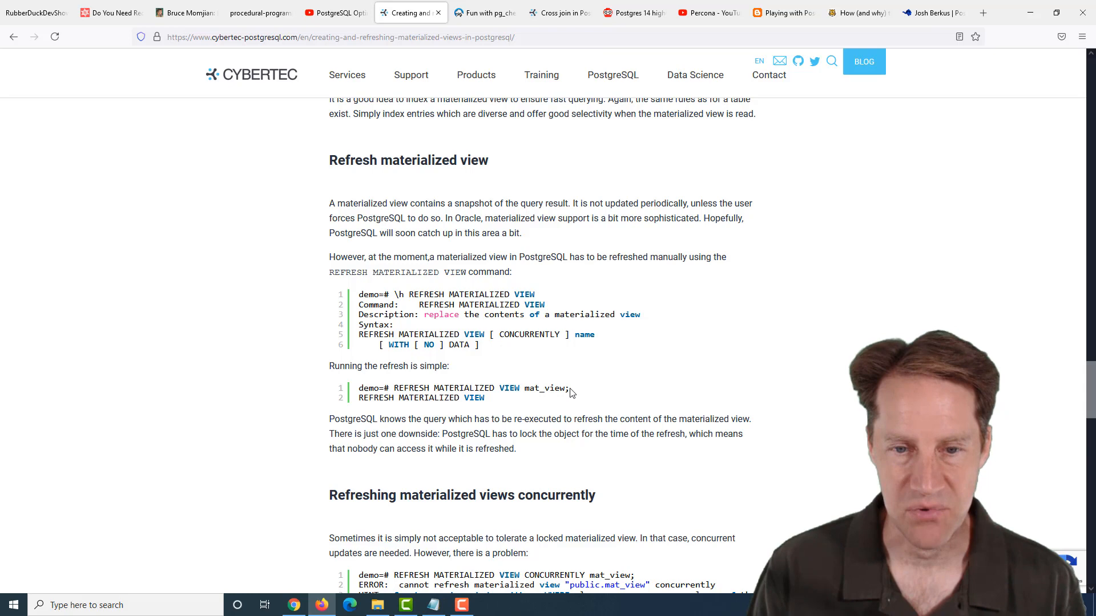
left_click_drag(391, 388, 570, 388)
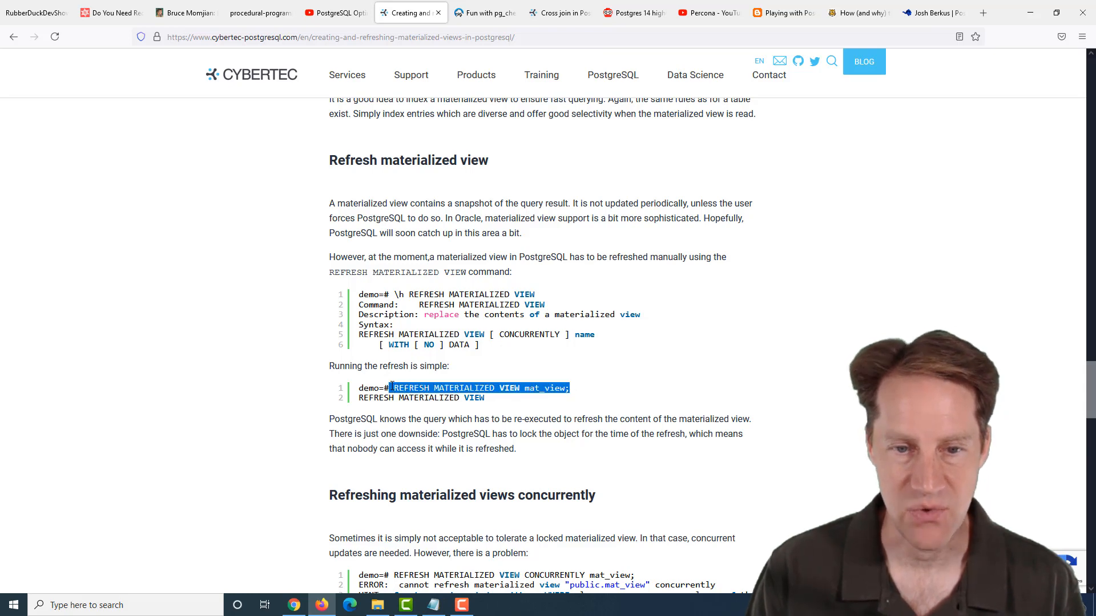
scroll("down", 3)
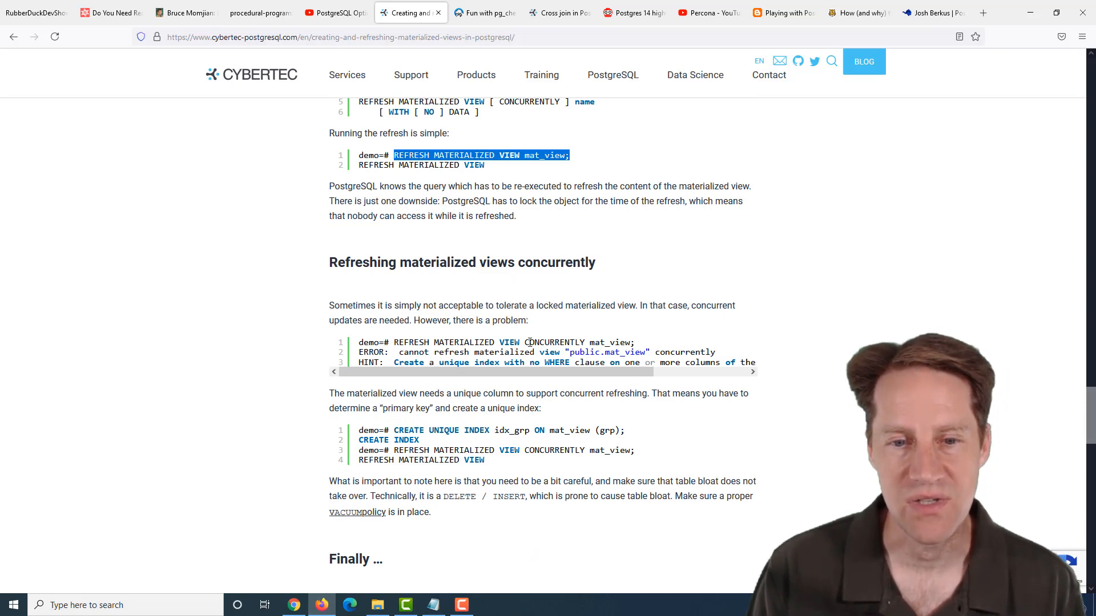
scroll("down", 3)
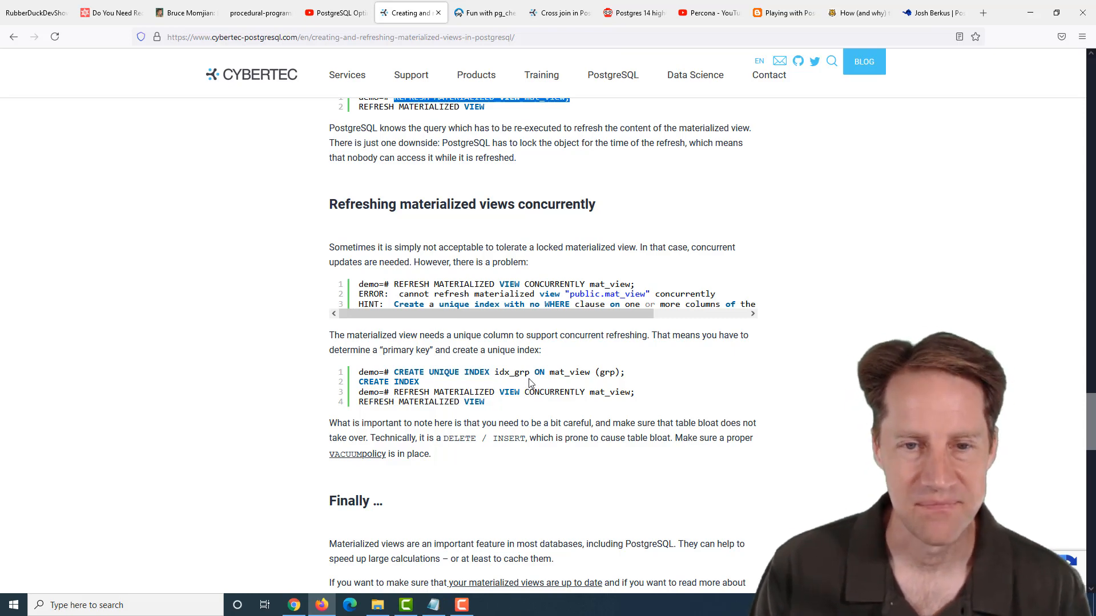
scroll("down", 3)
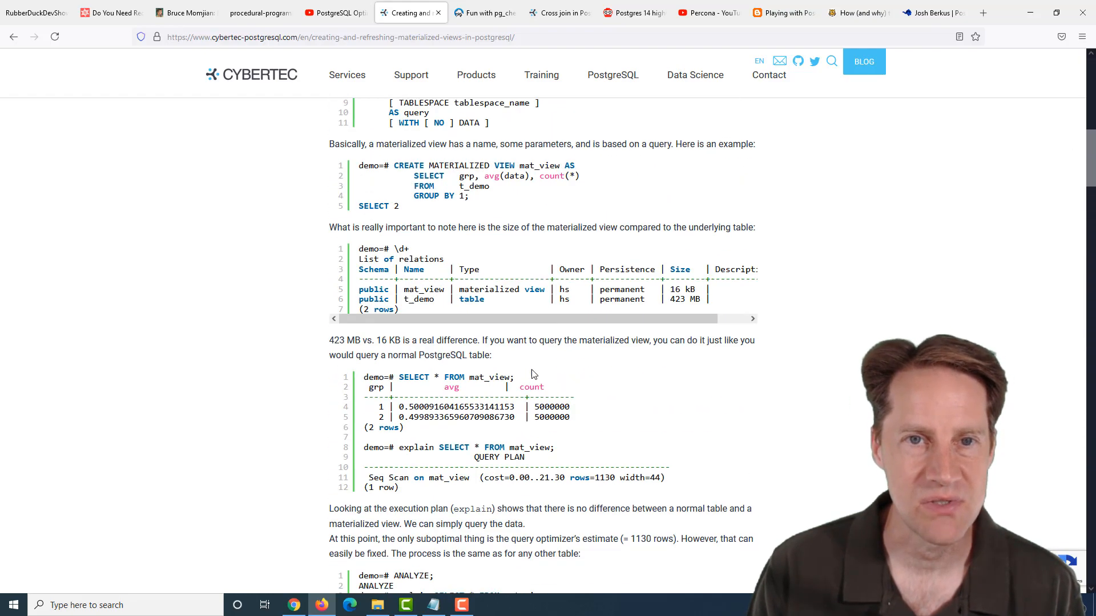
left_click(485, 13)
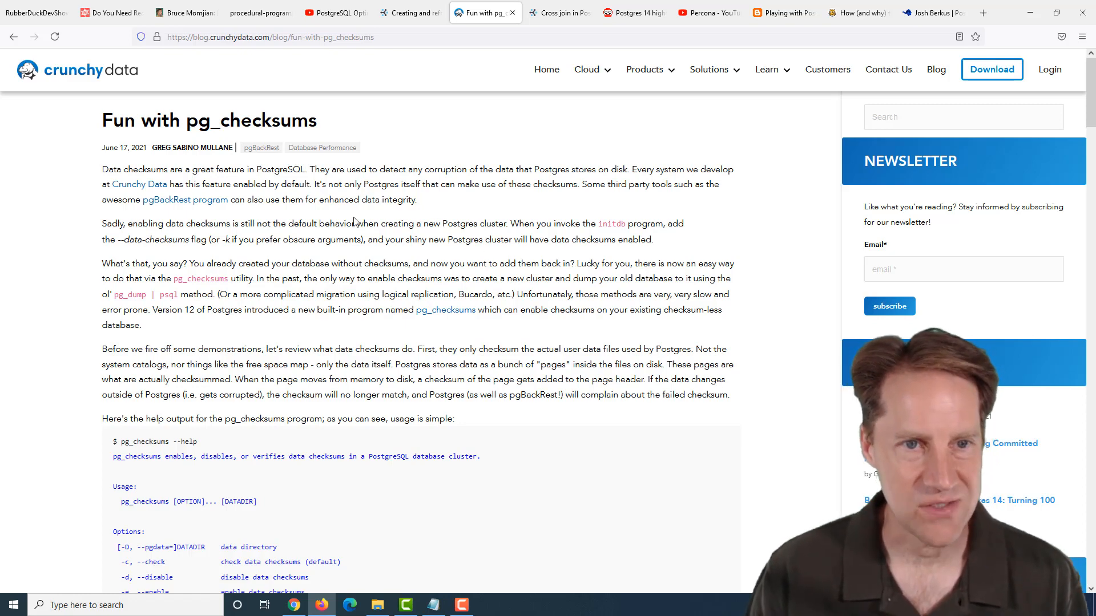
mouse_move(404, 222)
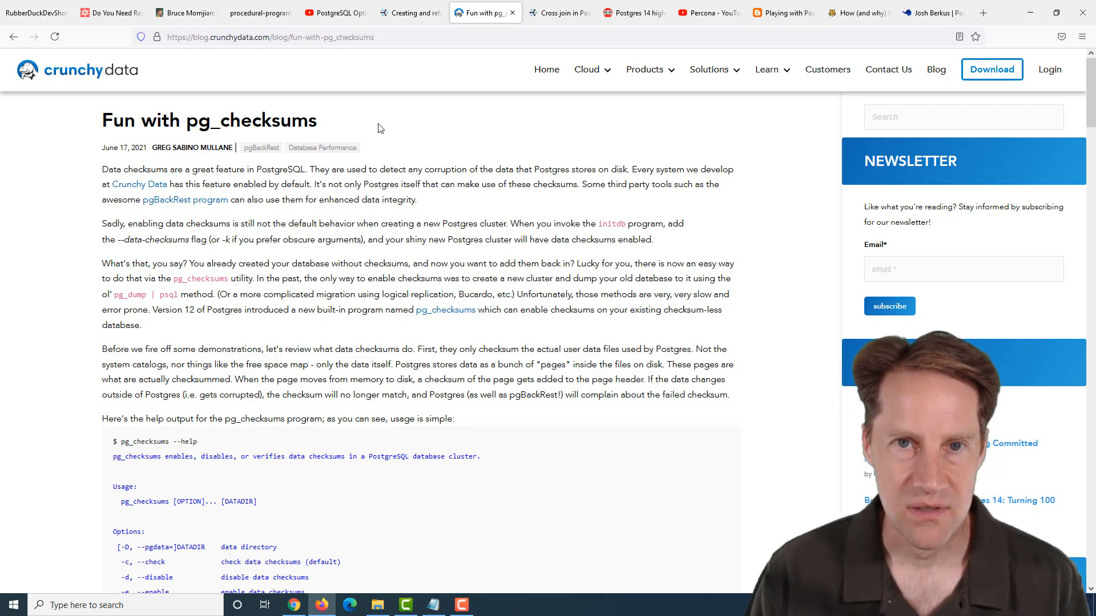
mouse_move(388, 135)
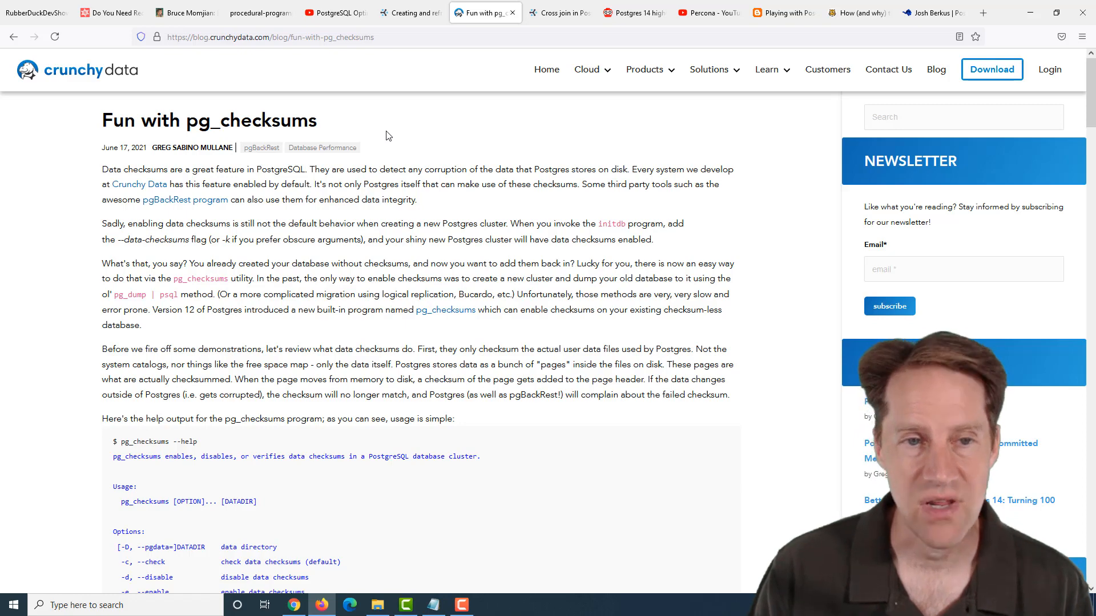
Scroll the pg_checksums post through its enable, check and disable demo output to the conclusion
scroll("down", 3)
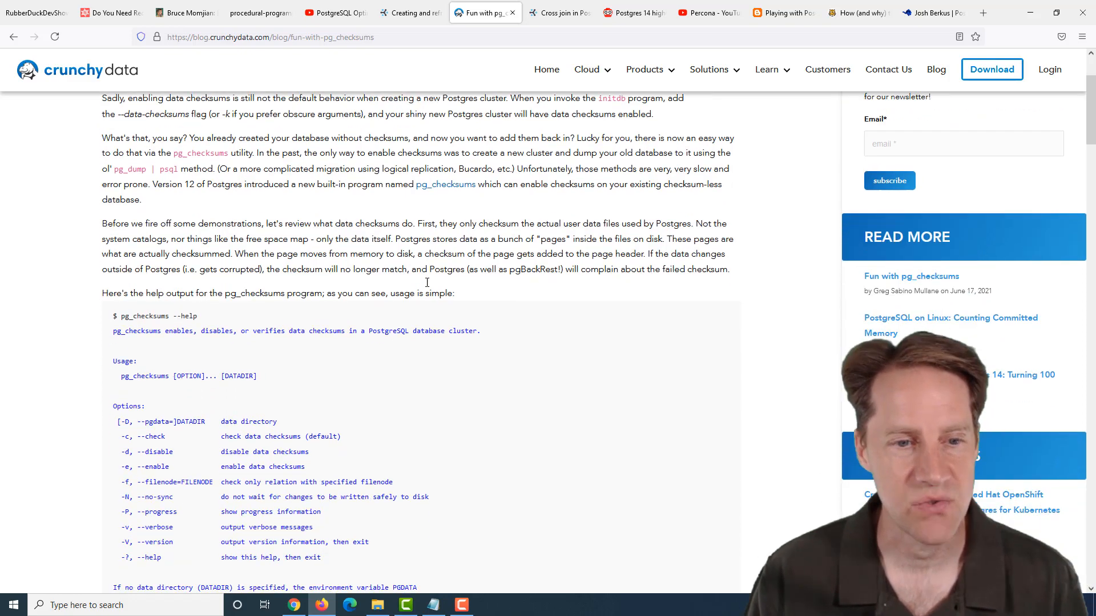
scroll("down", 3)
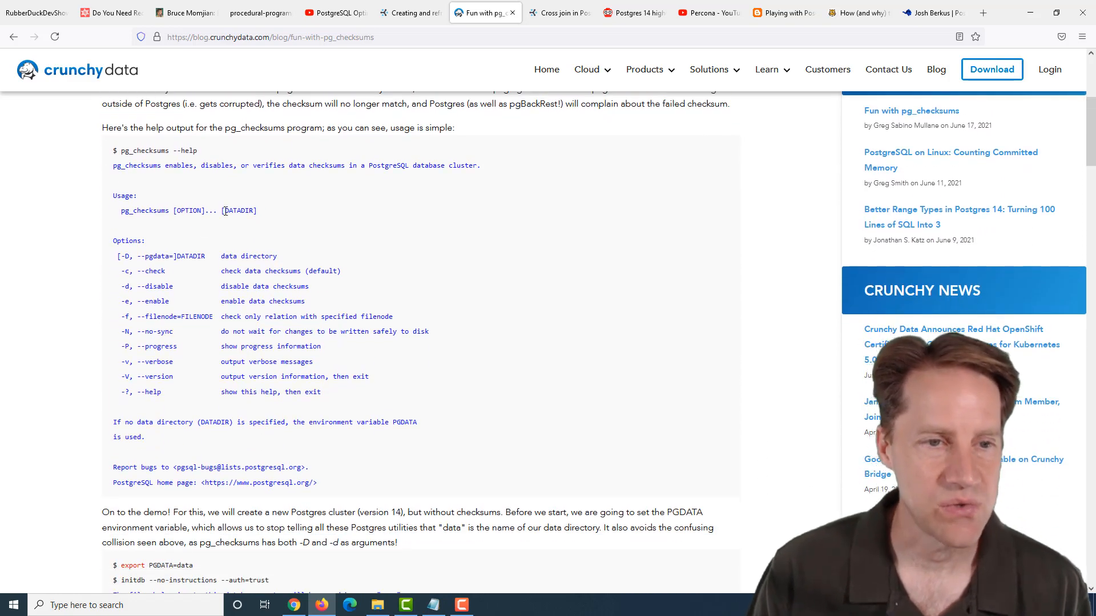
scroll("down", 3)
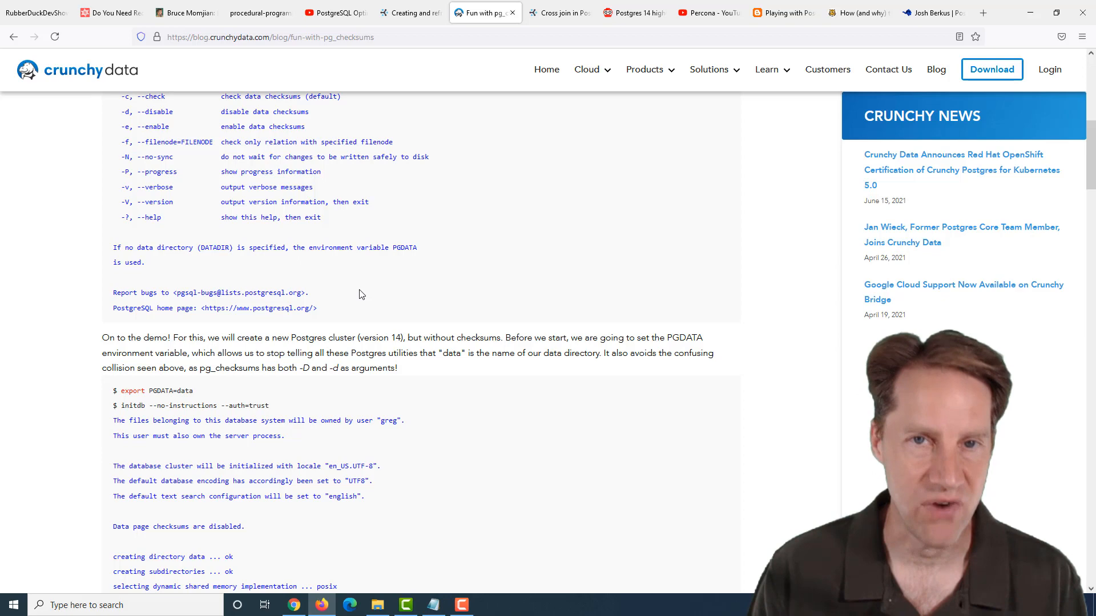
scroll("down", 3)
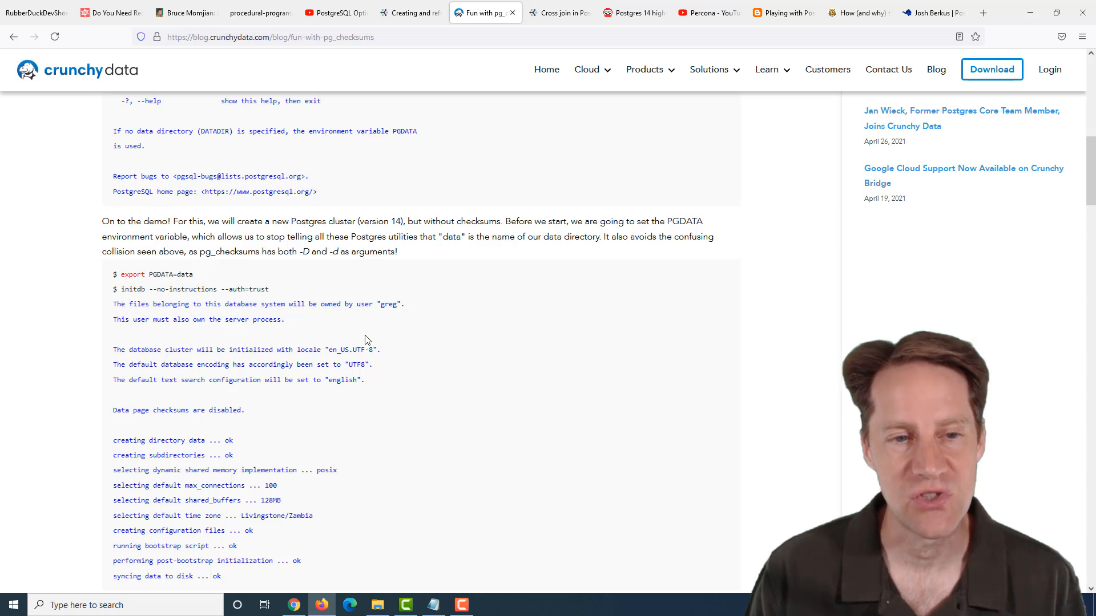
scroll("down", 3)
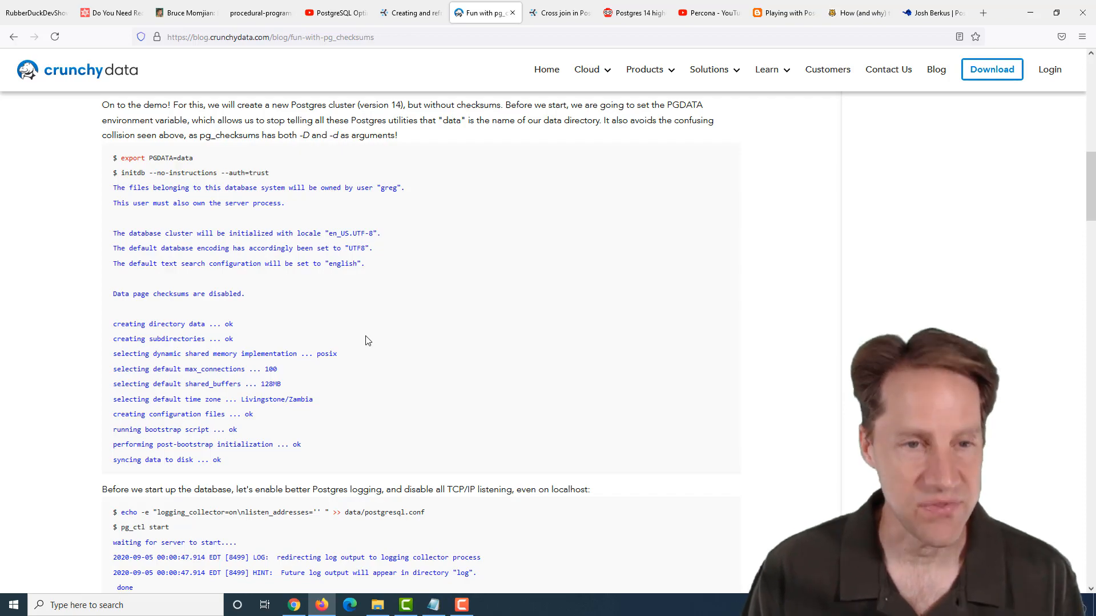
scroll("down", 3)
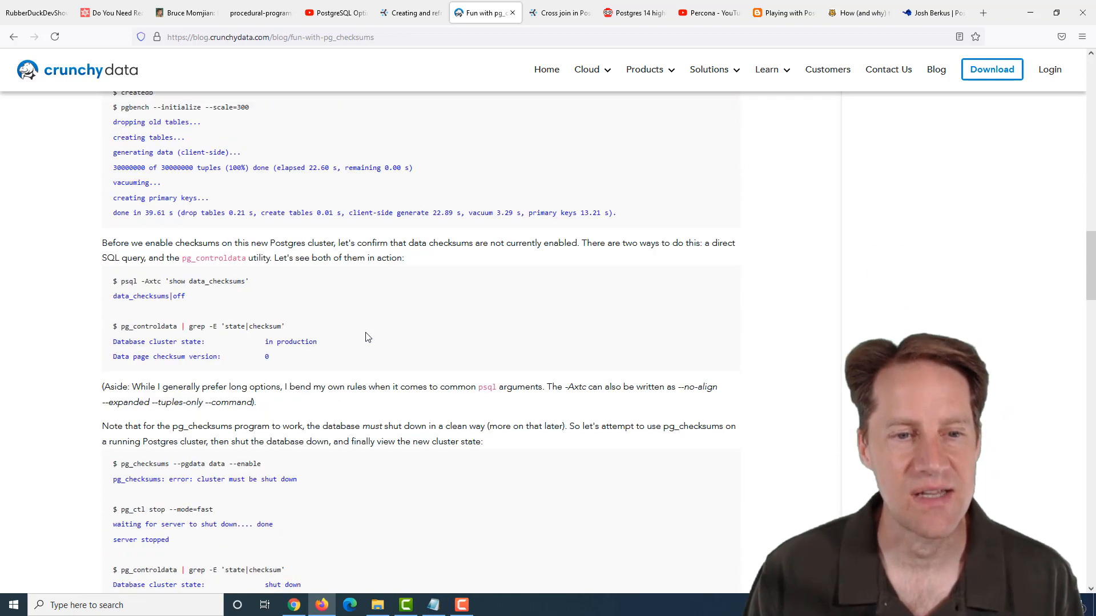
scroll("down", 3)
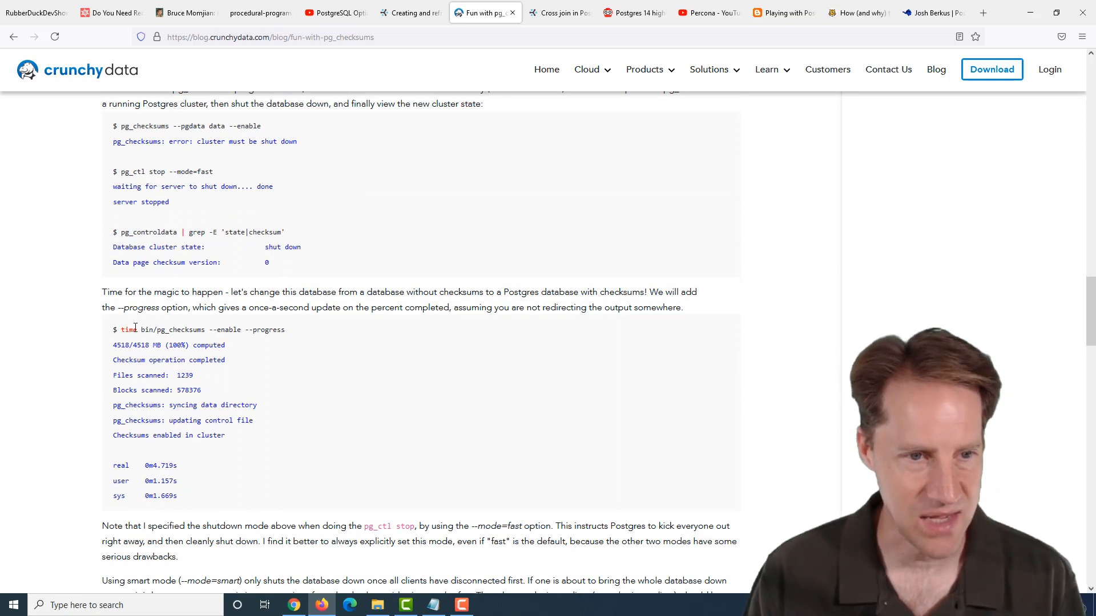
mouse_move(293, 355)
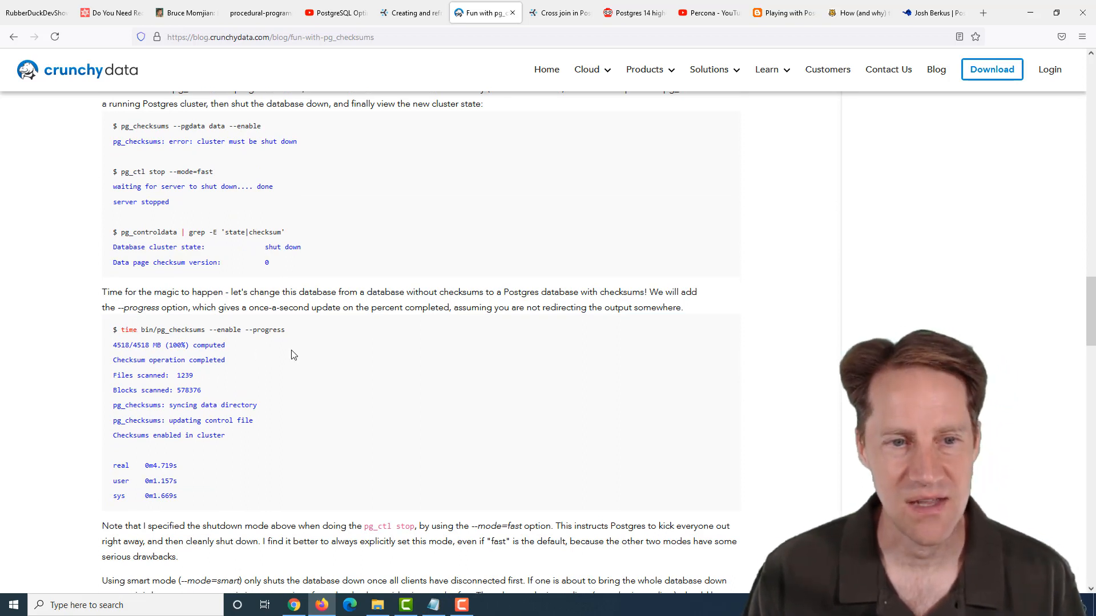
scroll("down", 3)
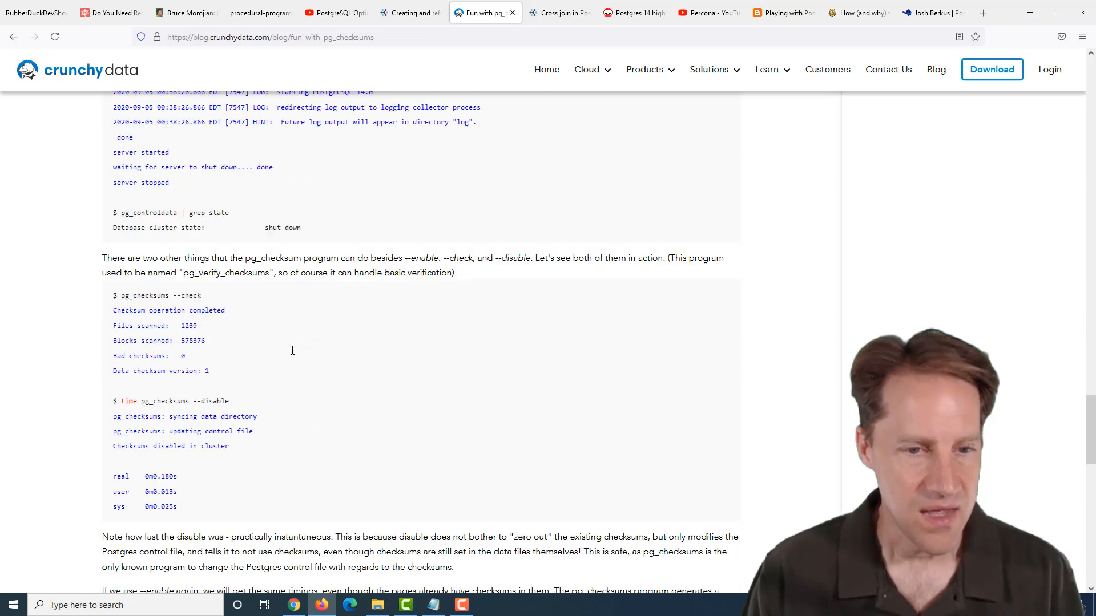
scroll("down", 3)
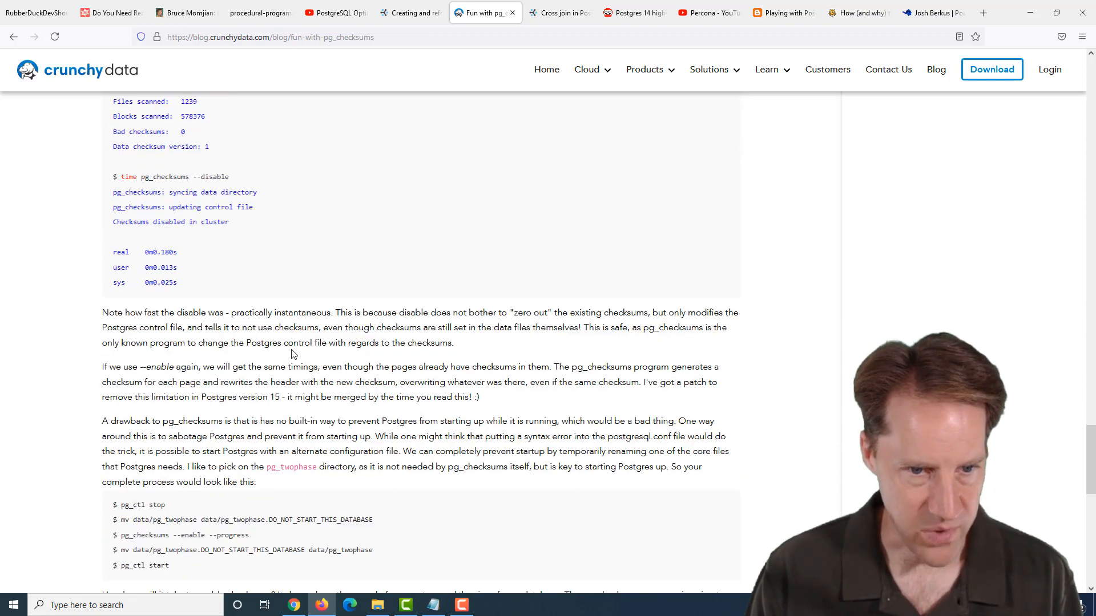
scroll("down", 3)
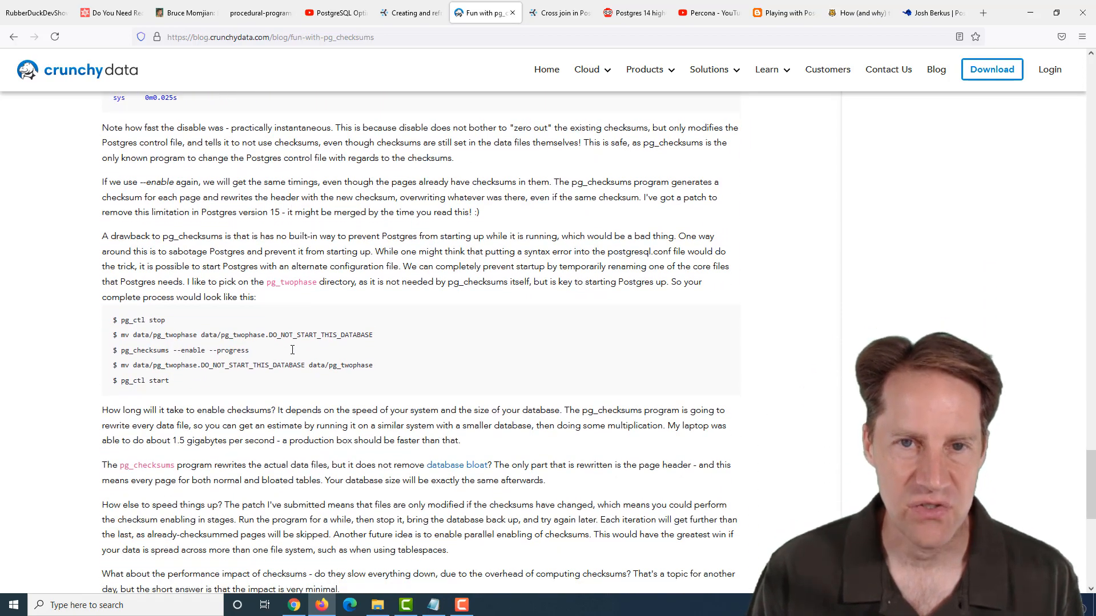
scroll("down", 3)
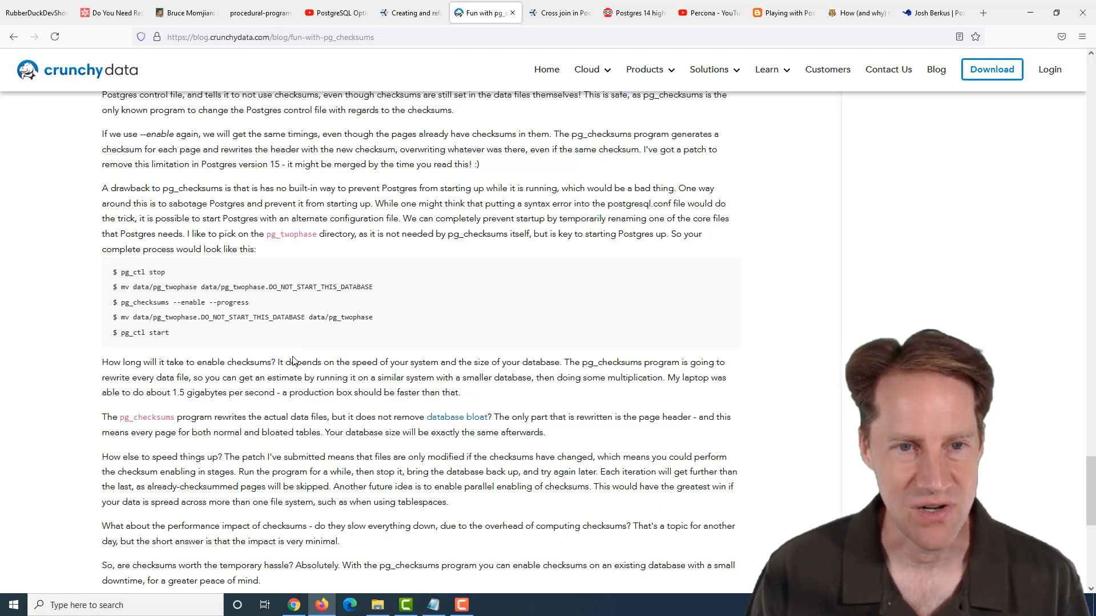
scroll("down", 3)
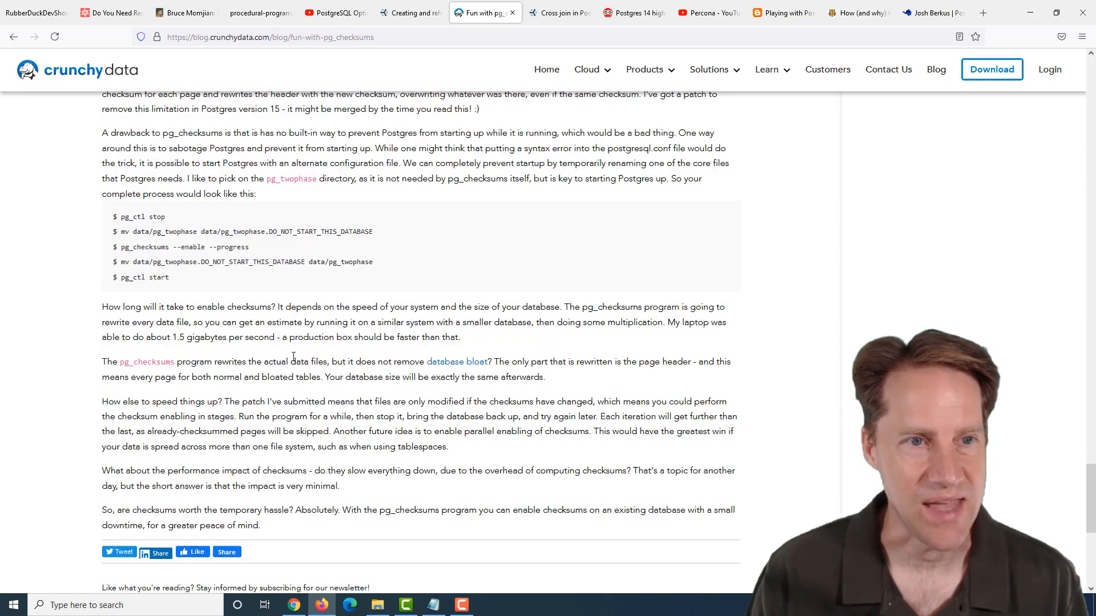
scroll("up", 3)
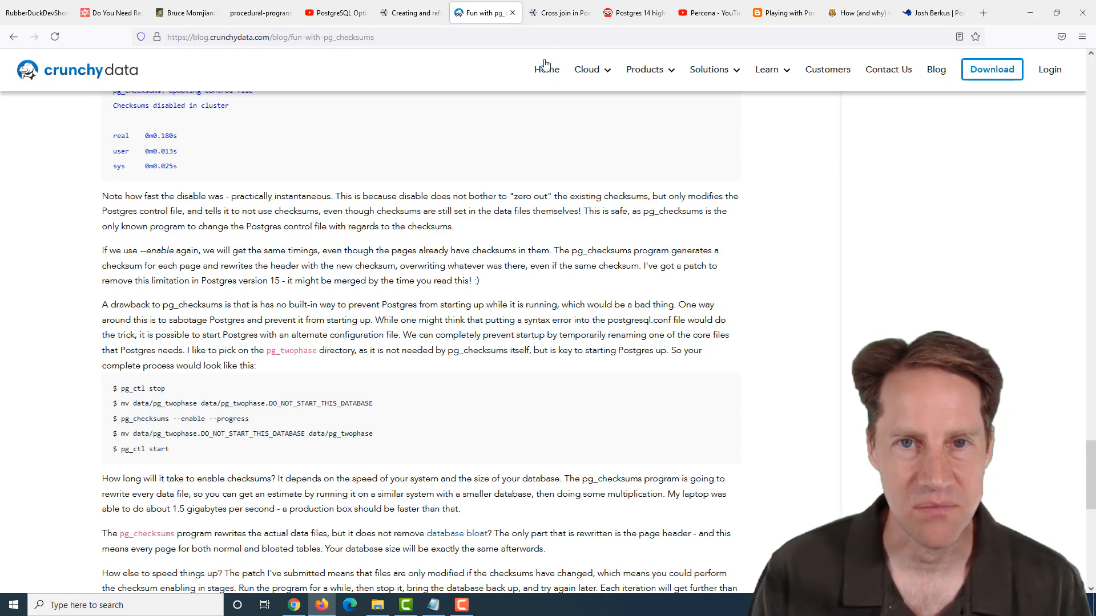
Switch to the Cybertec cross join article and select the comma-separated cross join query
left_click(557, 12)
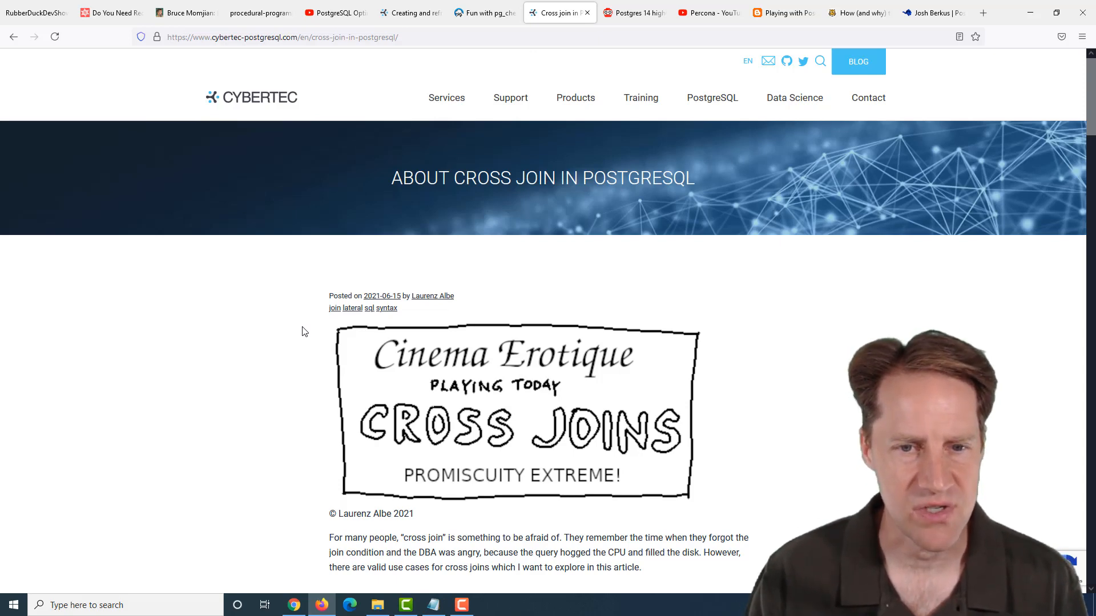
scroll("down", 3)
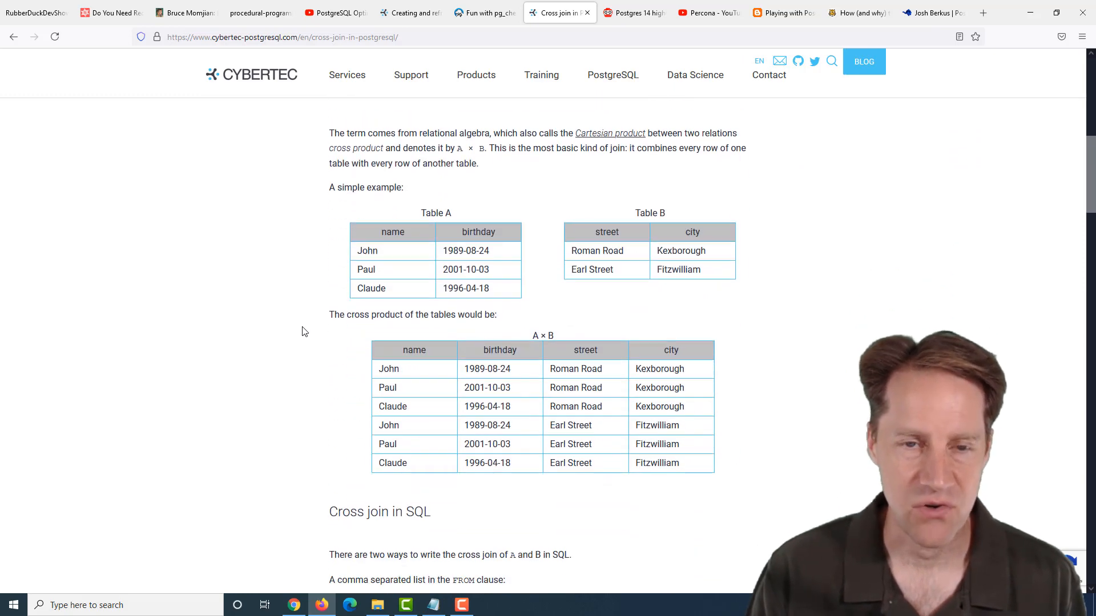
mouse_move(626, 267)
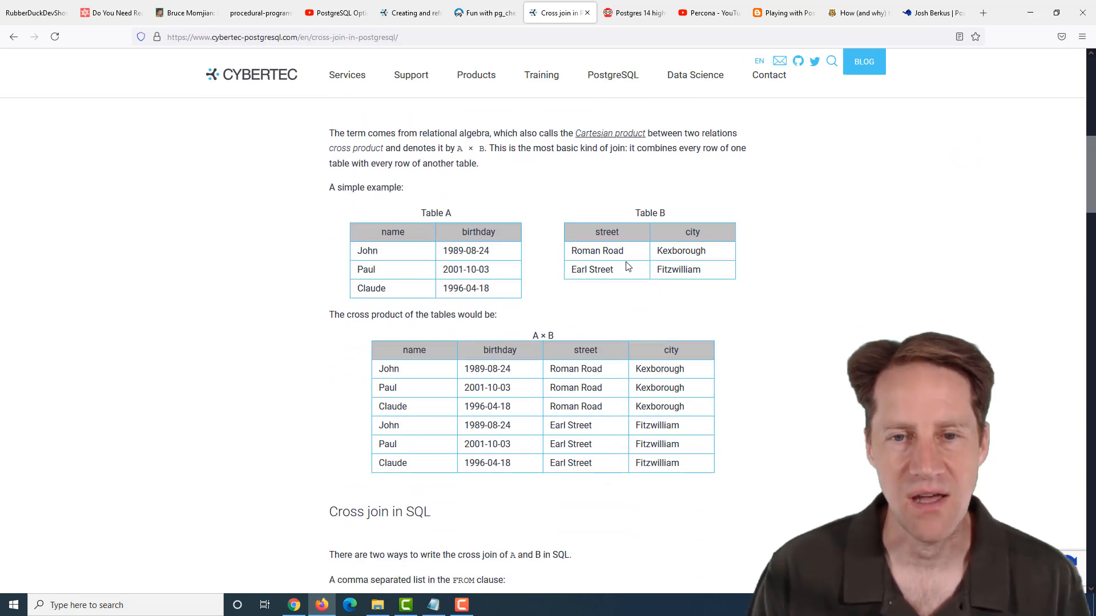
mouse_move(607, 232)
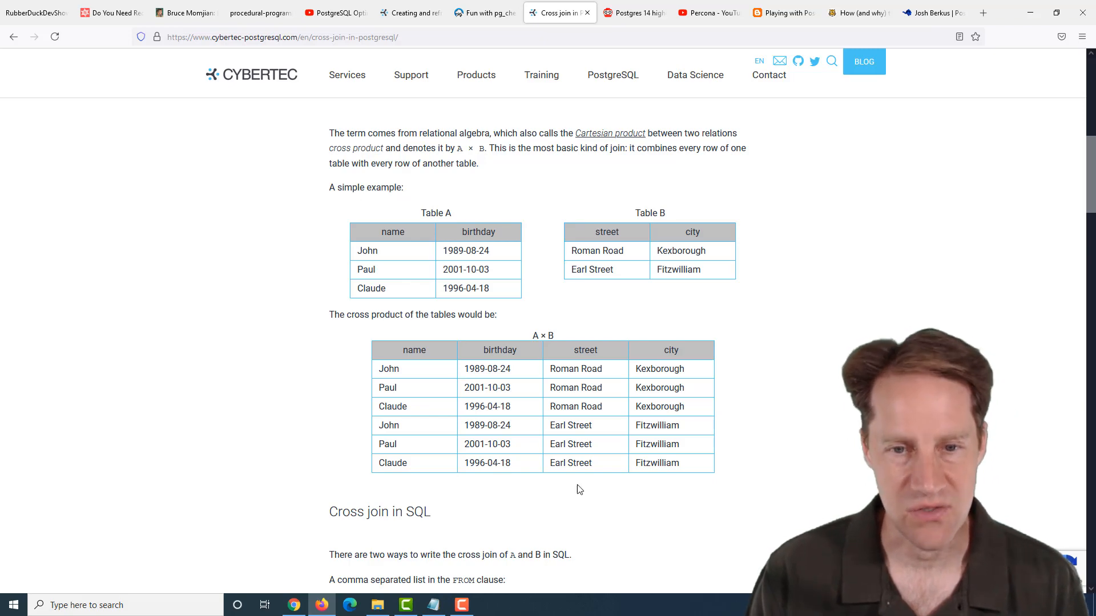
scroll("down", 3)
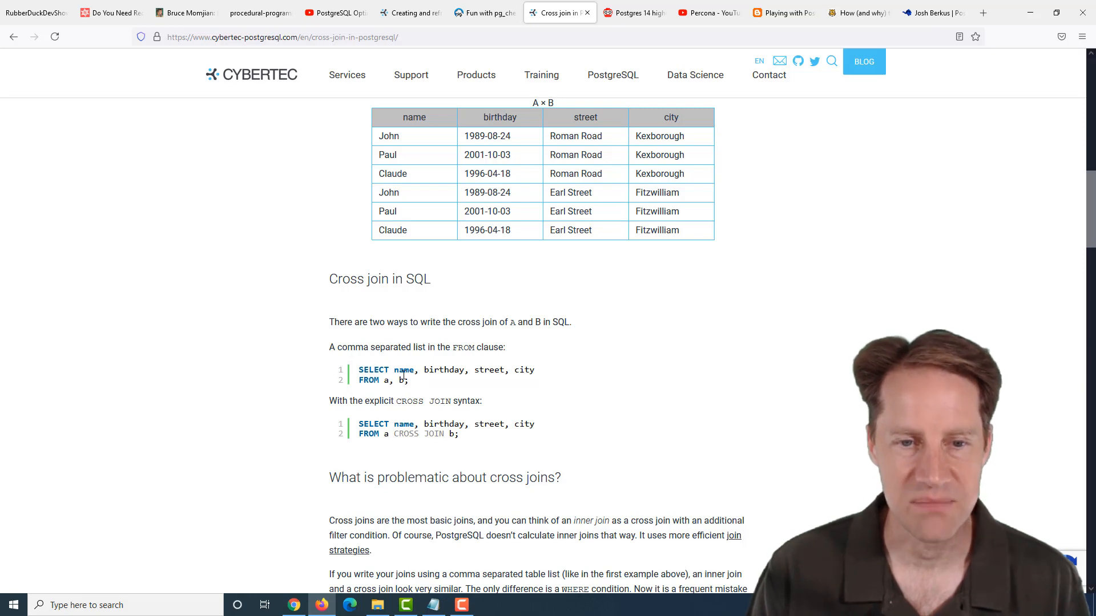
left_click_drag(359, 370, 408, 380)
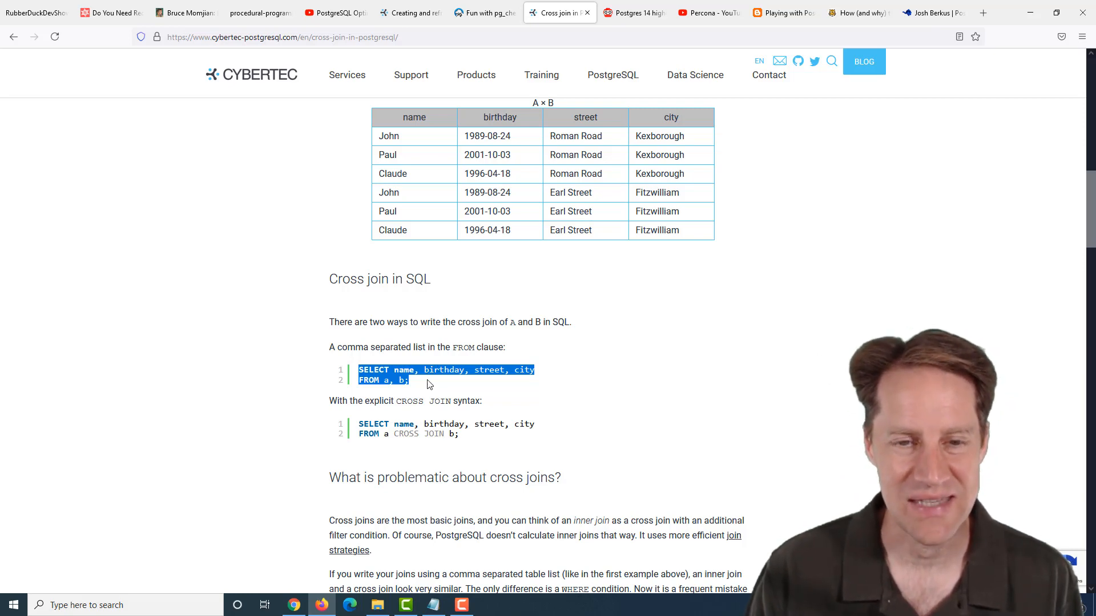
Read on through the lateral join and CTE examples to the article's Conclusion
scroll("up", 3)
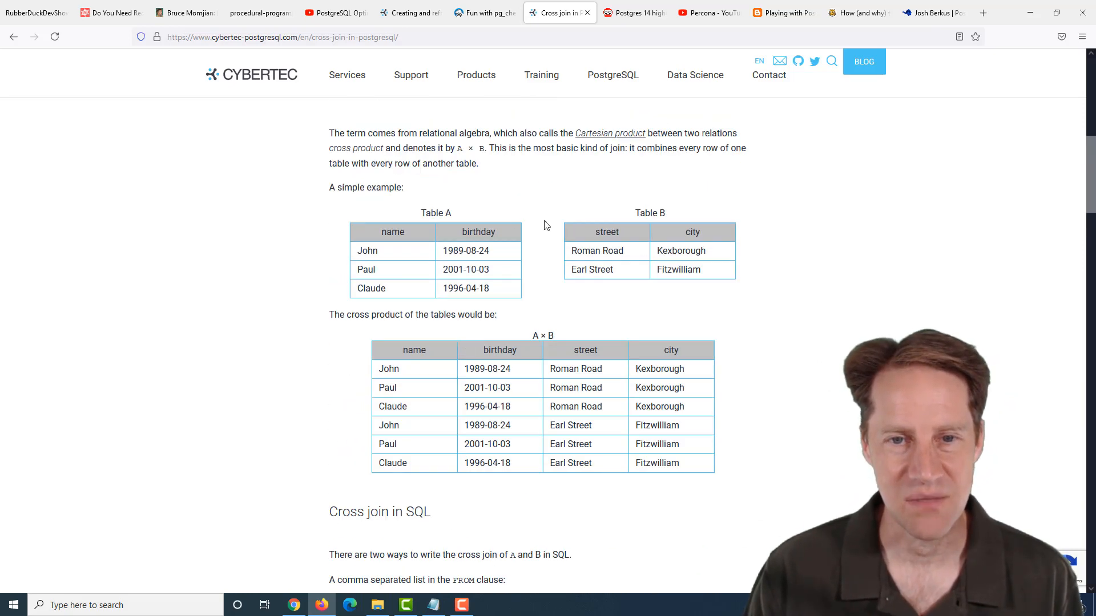
mouse_move(315, 382)
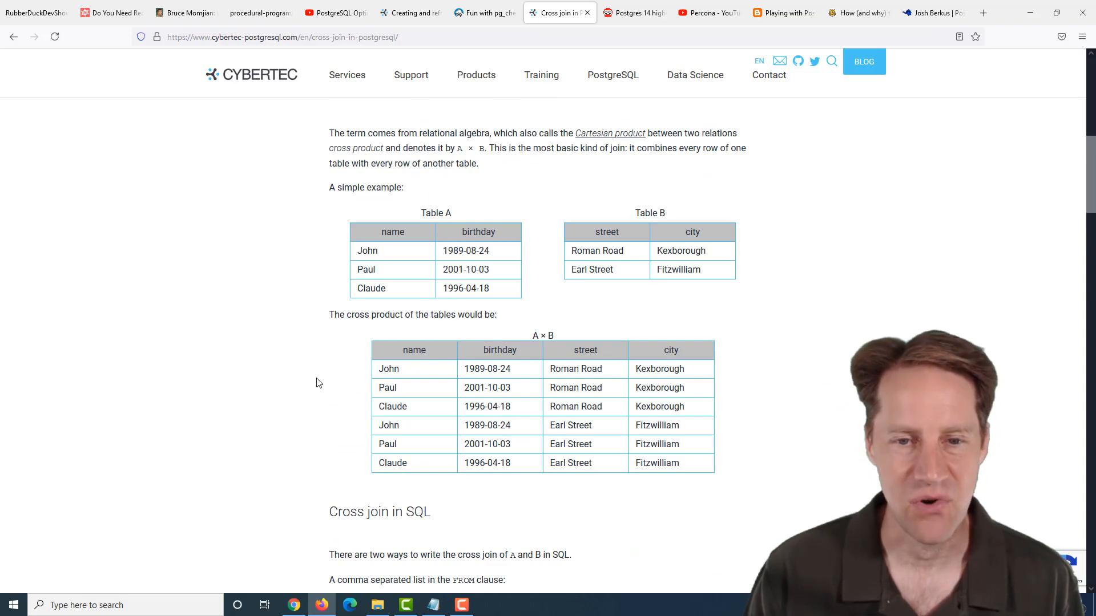
scroll("down", 3)
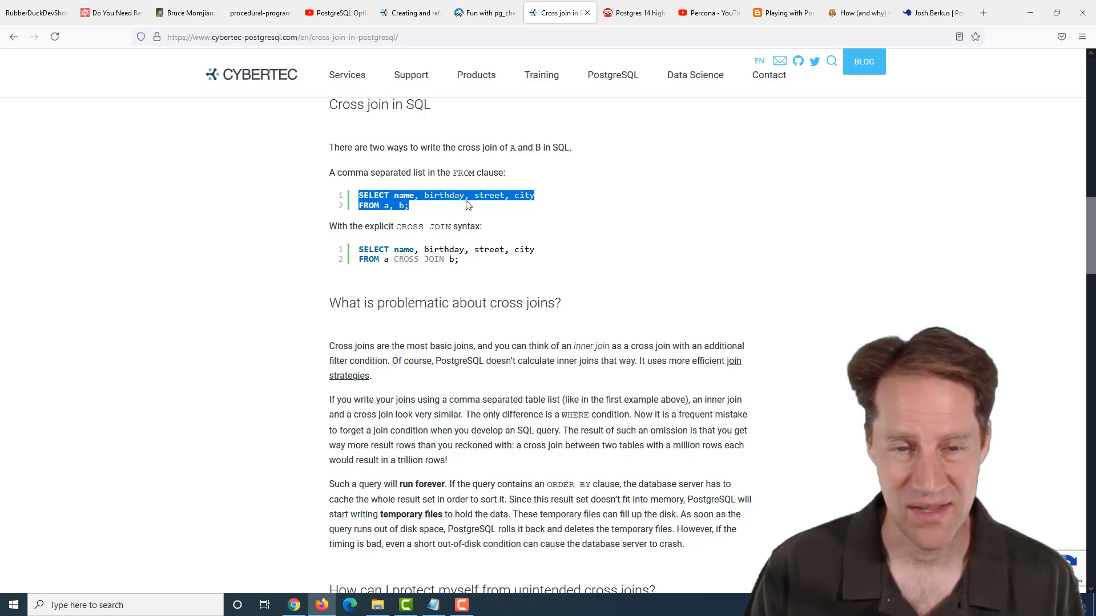
mouse_move(432, 224)
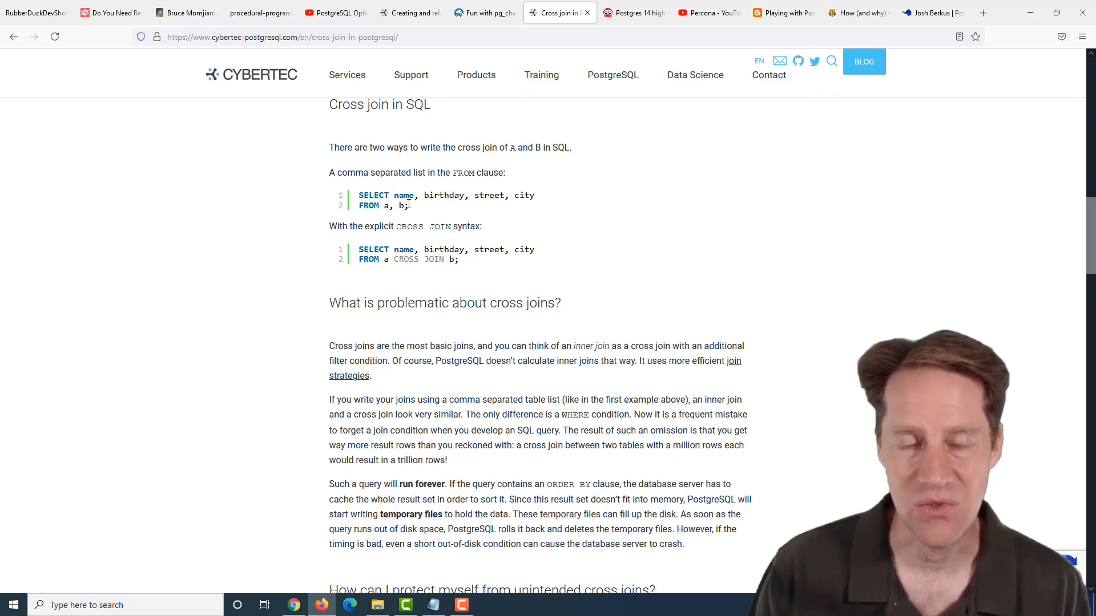
double_click(417, 259)
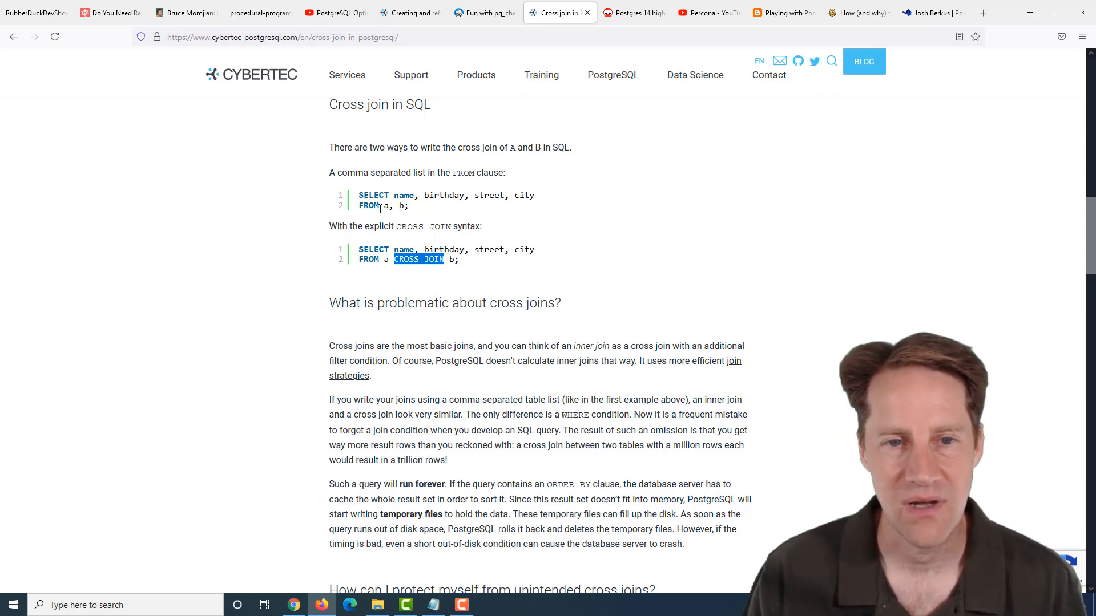
mouse_move(320, 307)
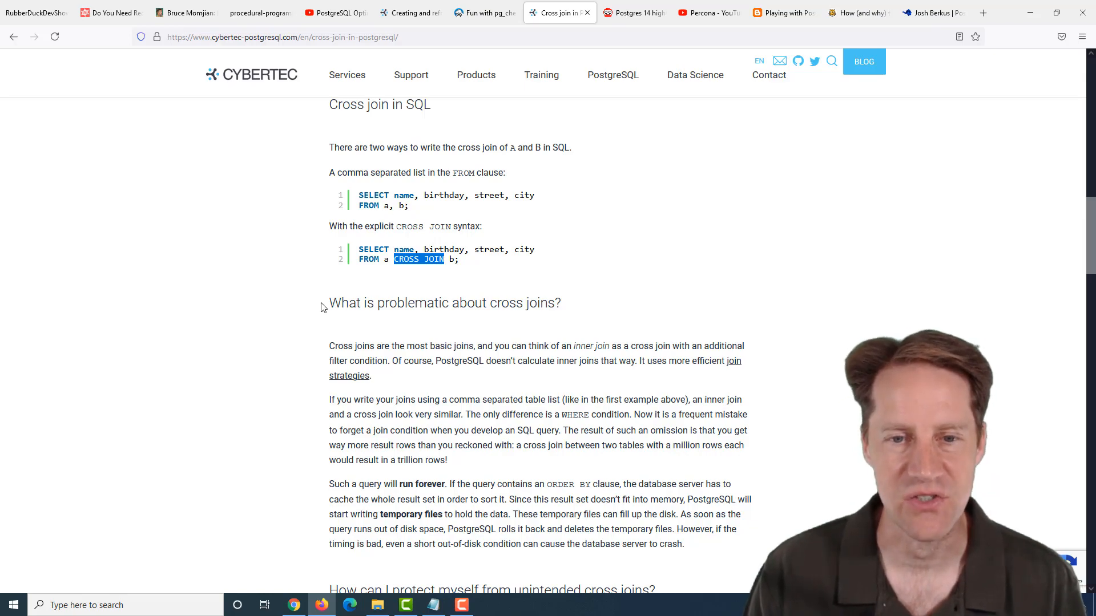
scroll("down", 3)
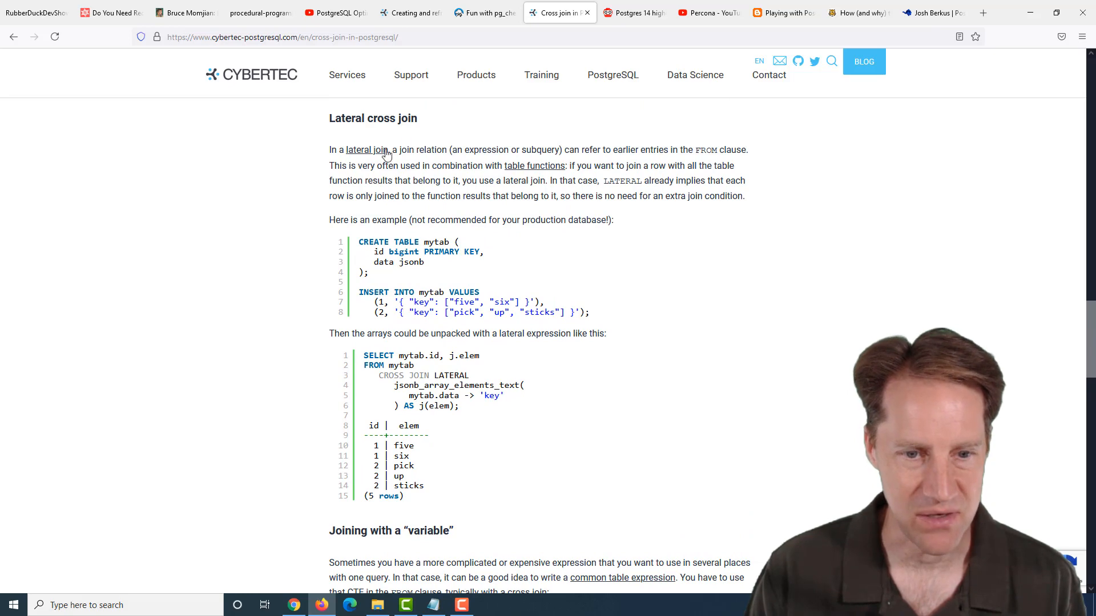
scroll("down", 3)
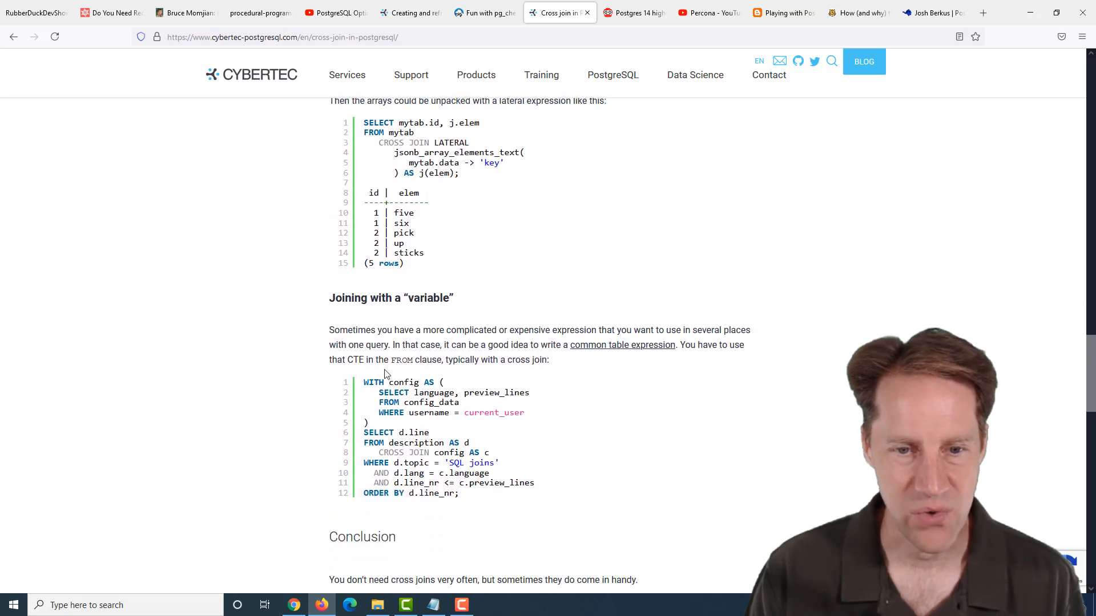
mouse_move(294, 286)
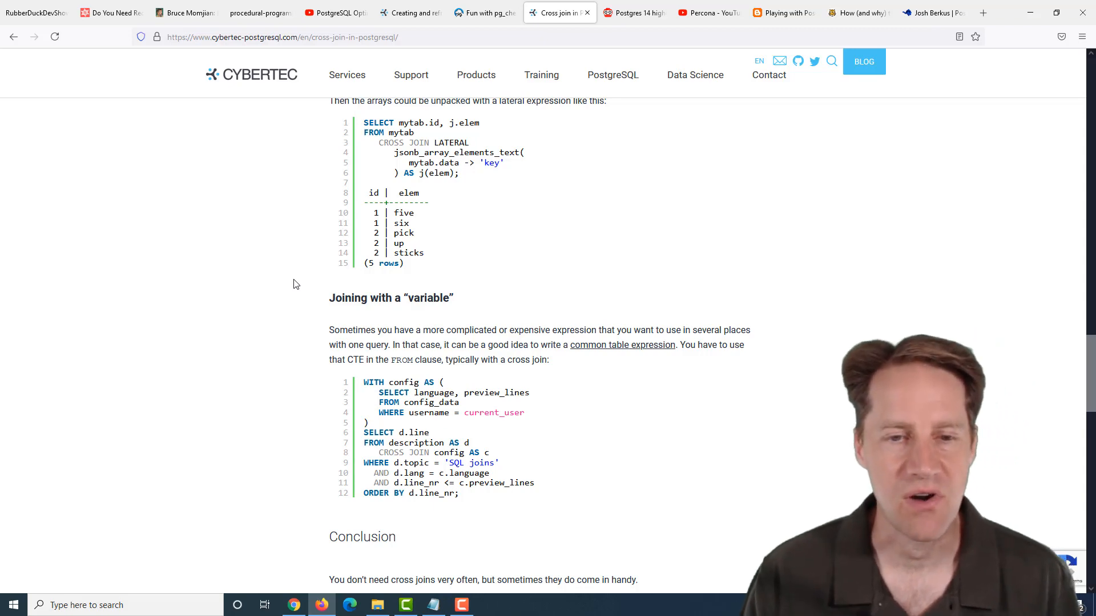
scroll("down", 3)
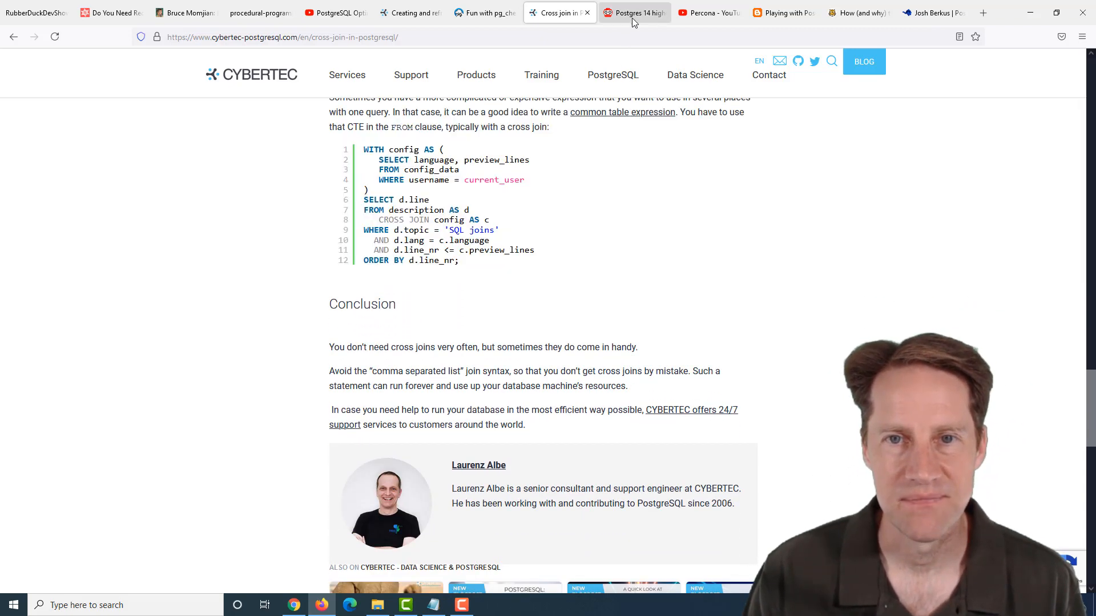
Open 'Postgres 14 highlight - Monitoring for COPY' and read through the COPY TO/FROM examples
left_click(632, 13)
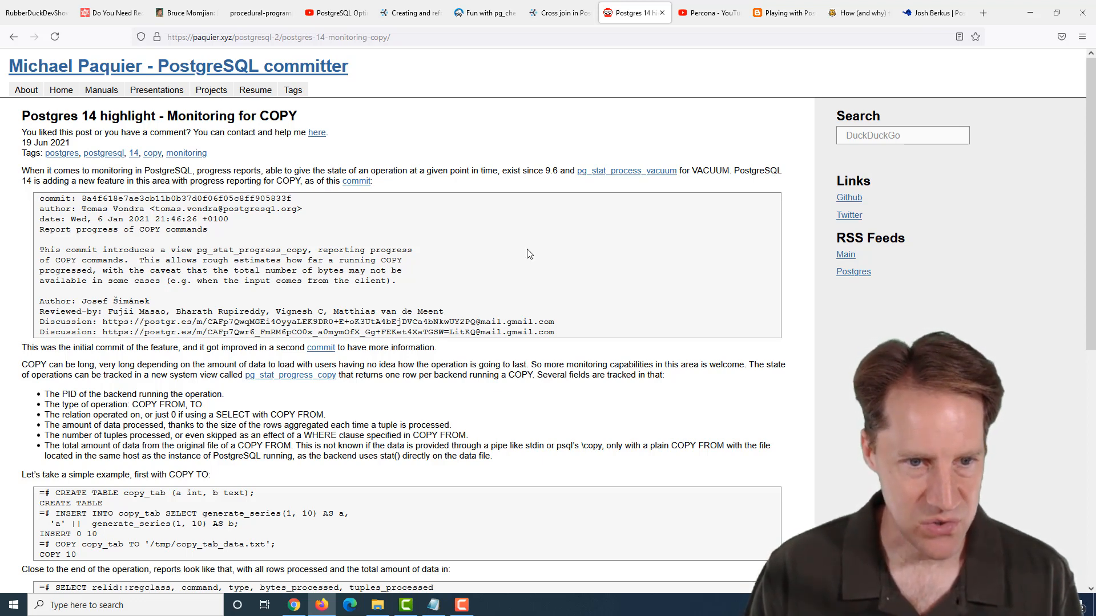
mouse_move(250, 386)
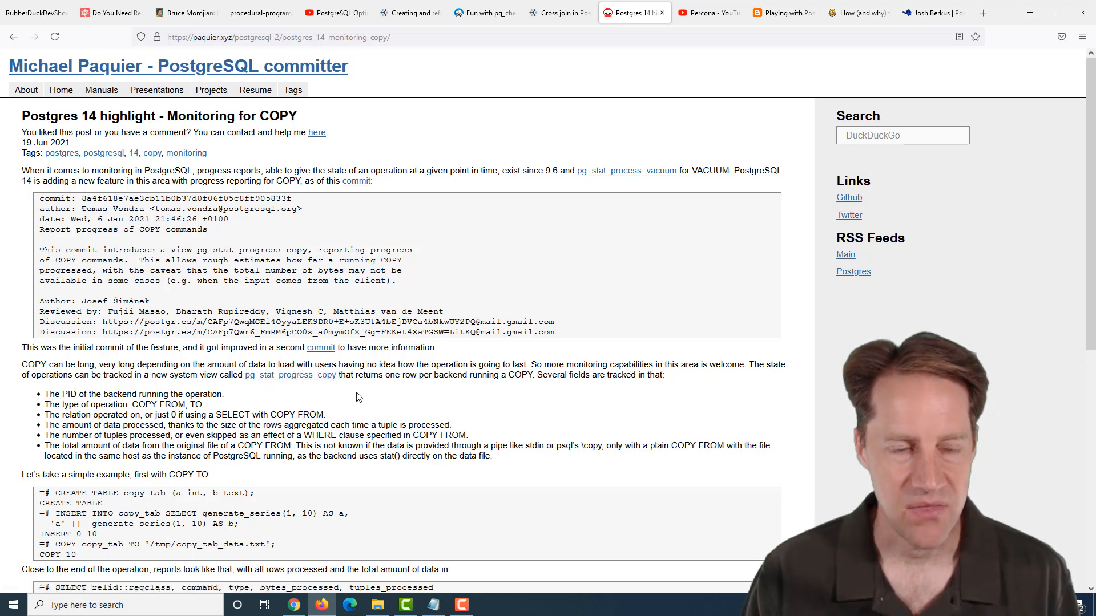
scroll("down", 3)
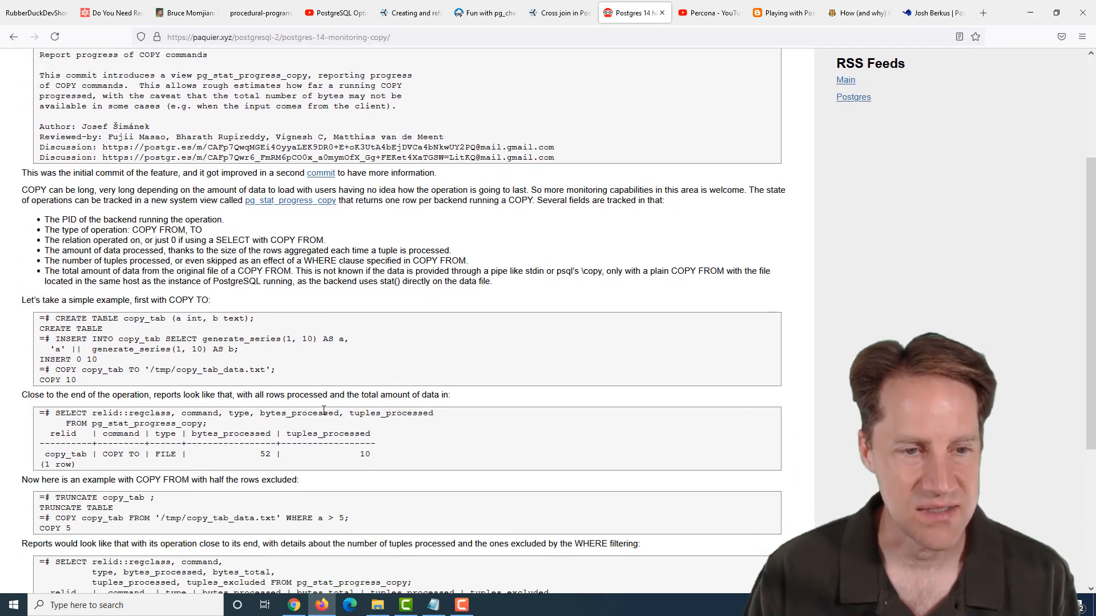
scroll("down", 3)
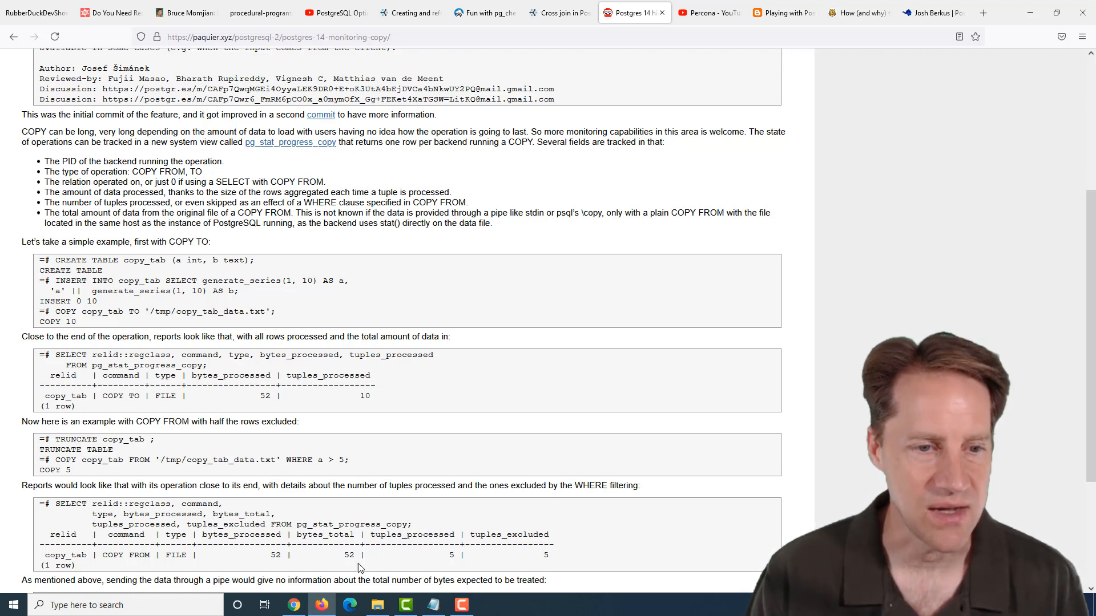
scroll("down", 3)
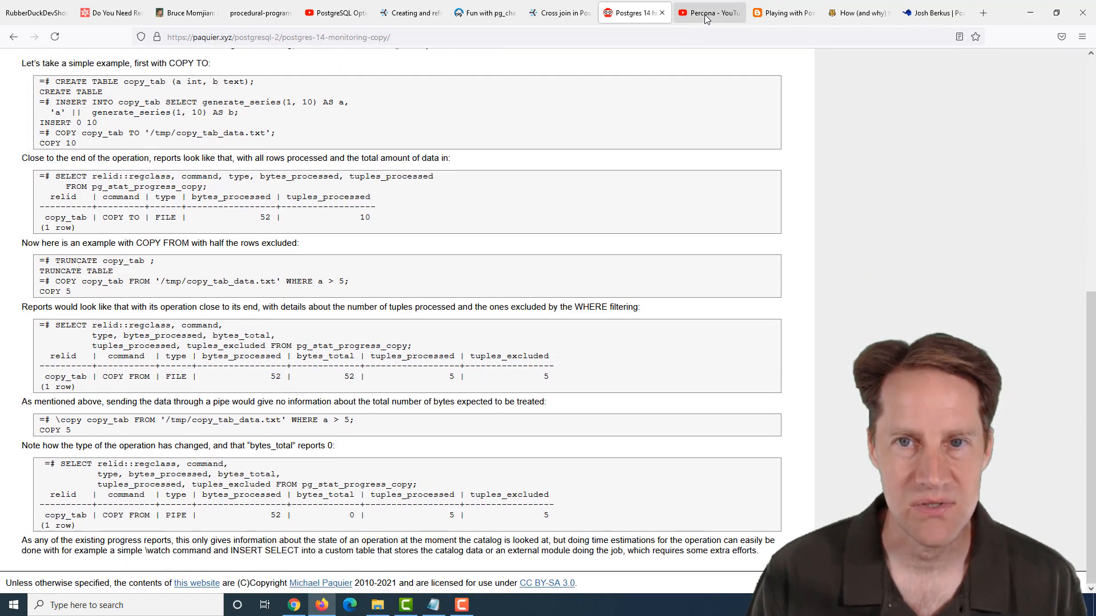
Switch to the Percona YouTube tab and browse its recent uploads
left_click(707, 12)
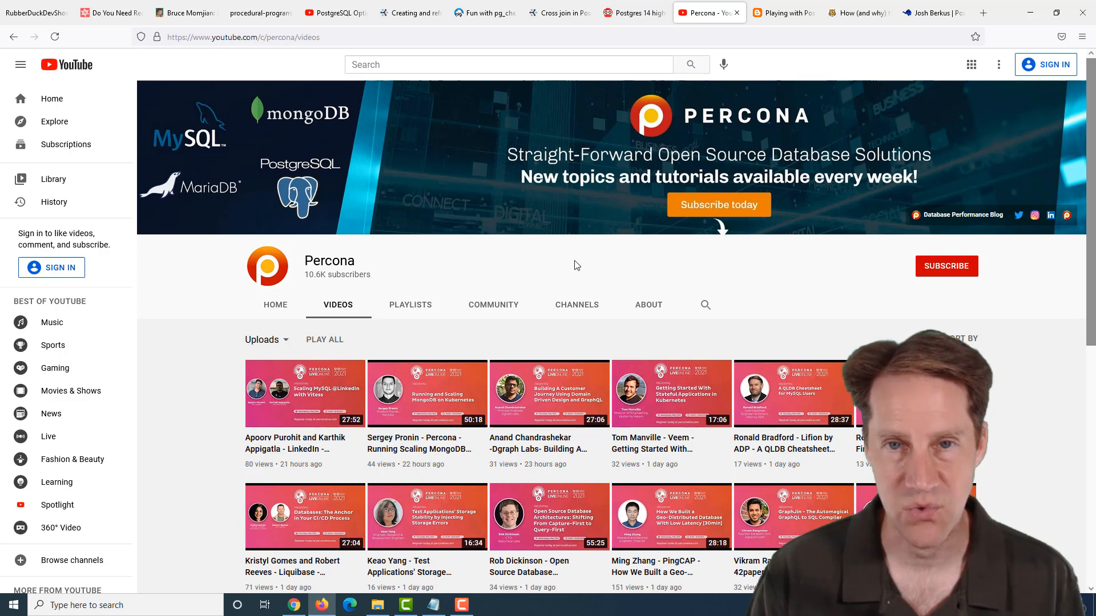
scroll("down", 3)
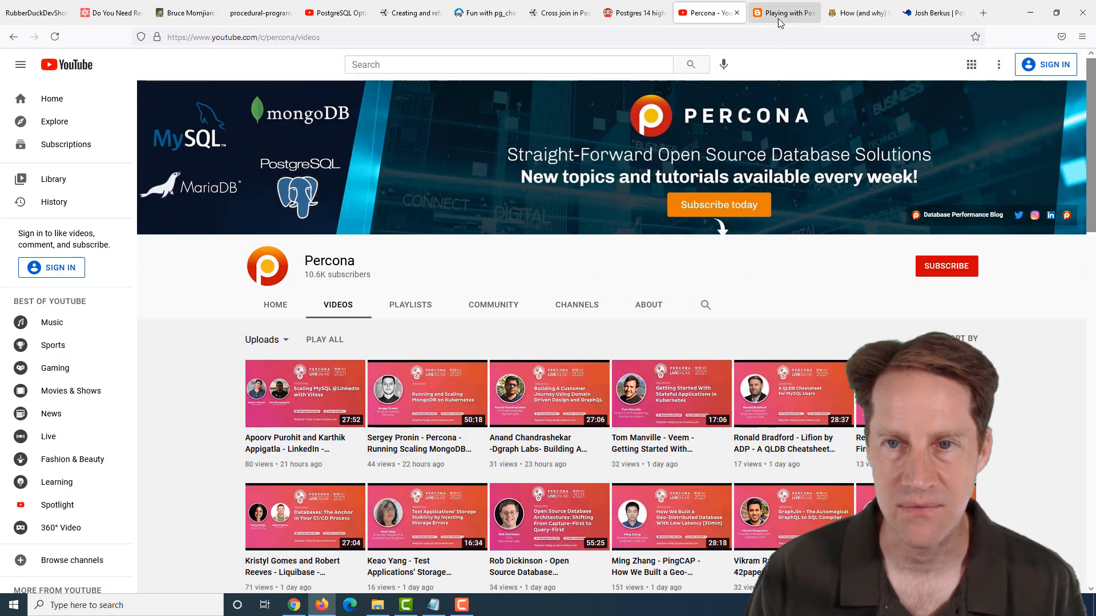
Open 'Promoting specified node in Pgpool-II' and scroll to its Conclusion
left_click(782, 12)
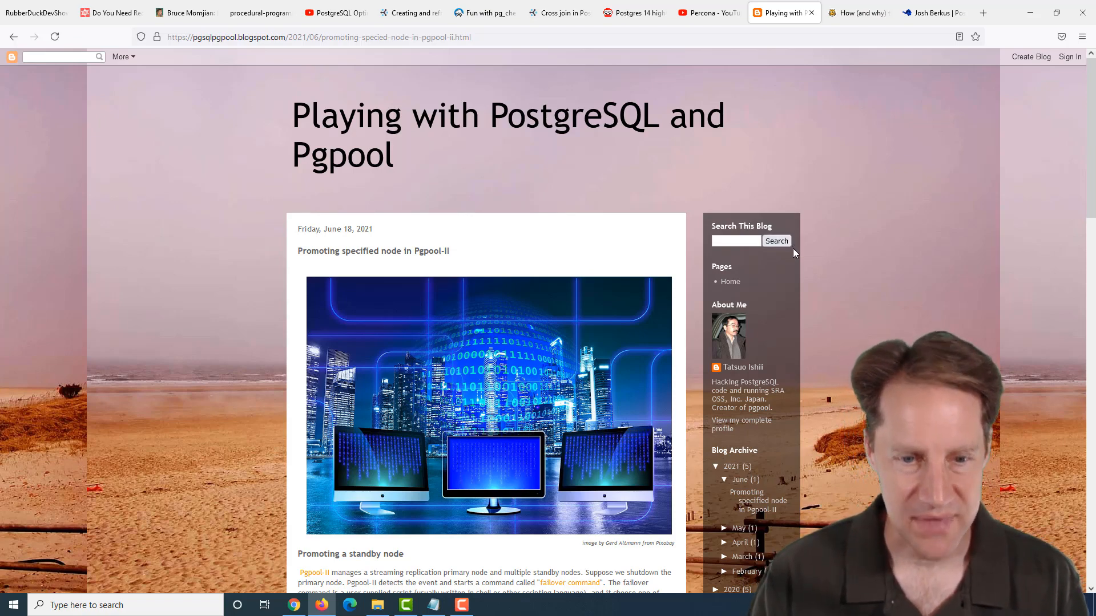
scroll("down", 3)
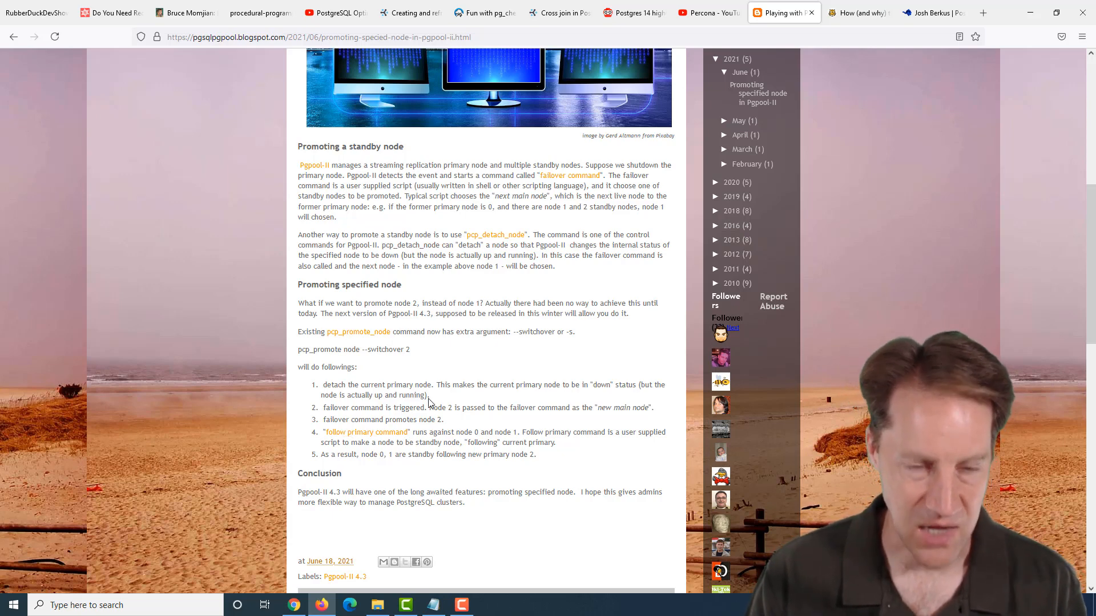
mouse_move(449, 362)
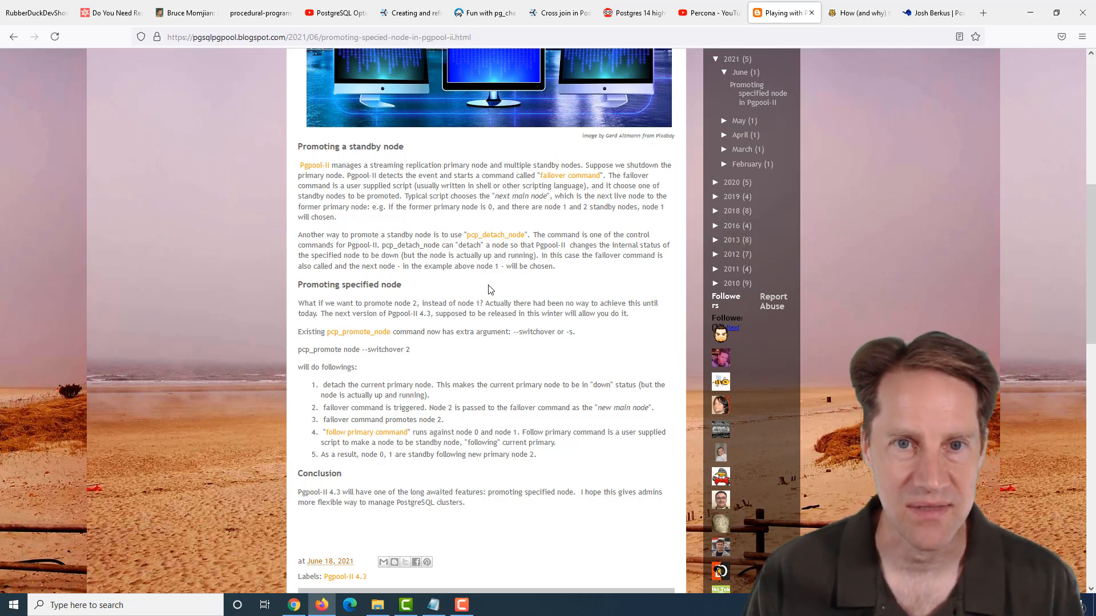
Open Timescale's 'How (and why) to become a PostgreSQL contributor' past its table of contents
left_click(856, 13)
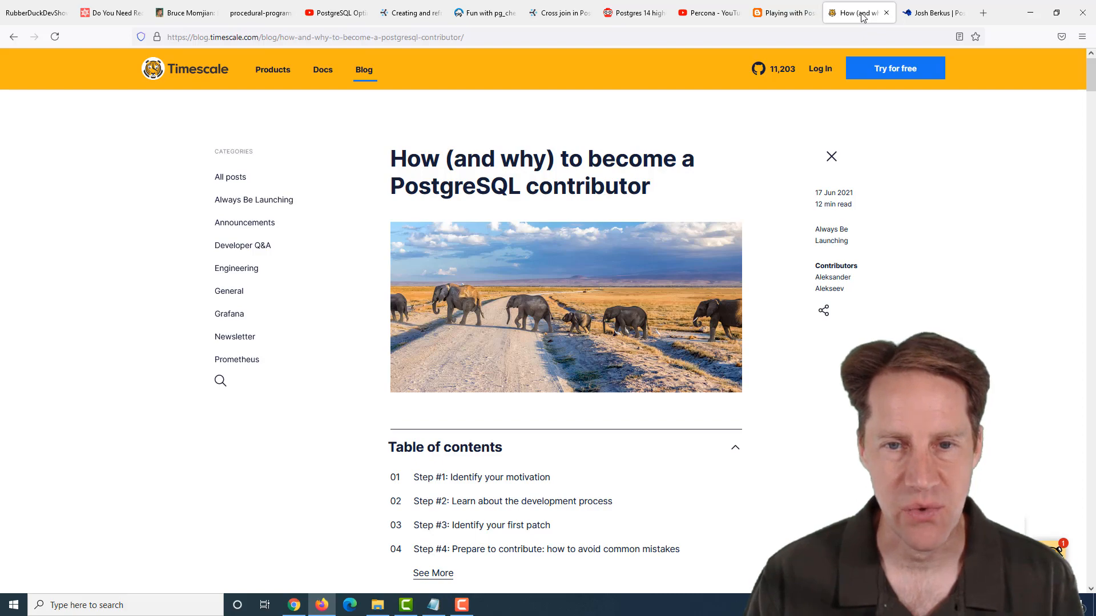
scroll("down", 3)
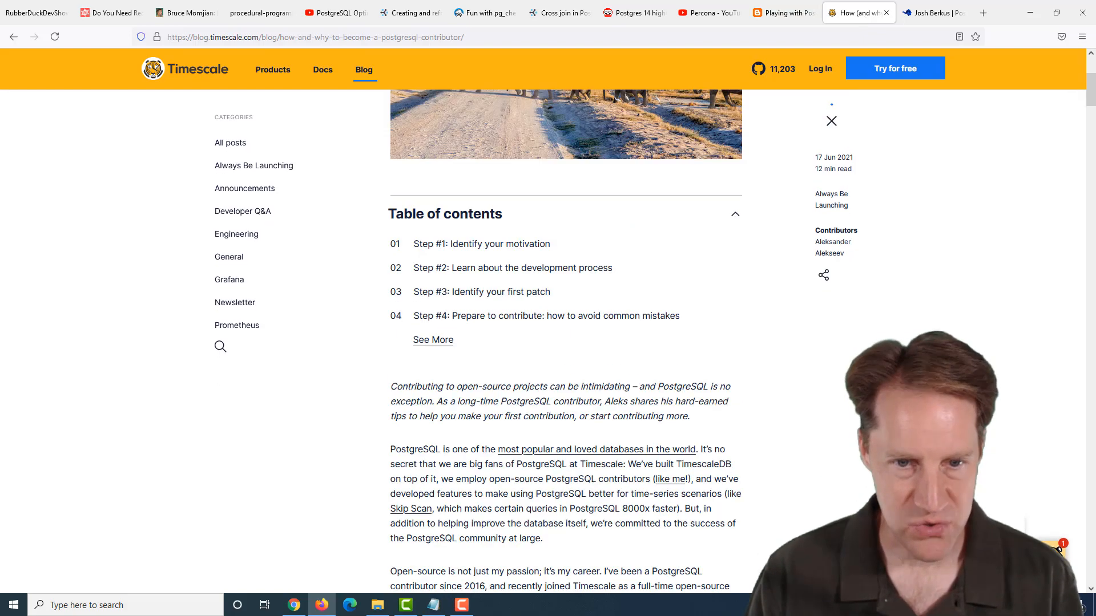
scroll("down", 3)
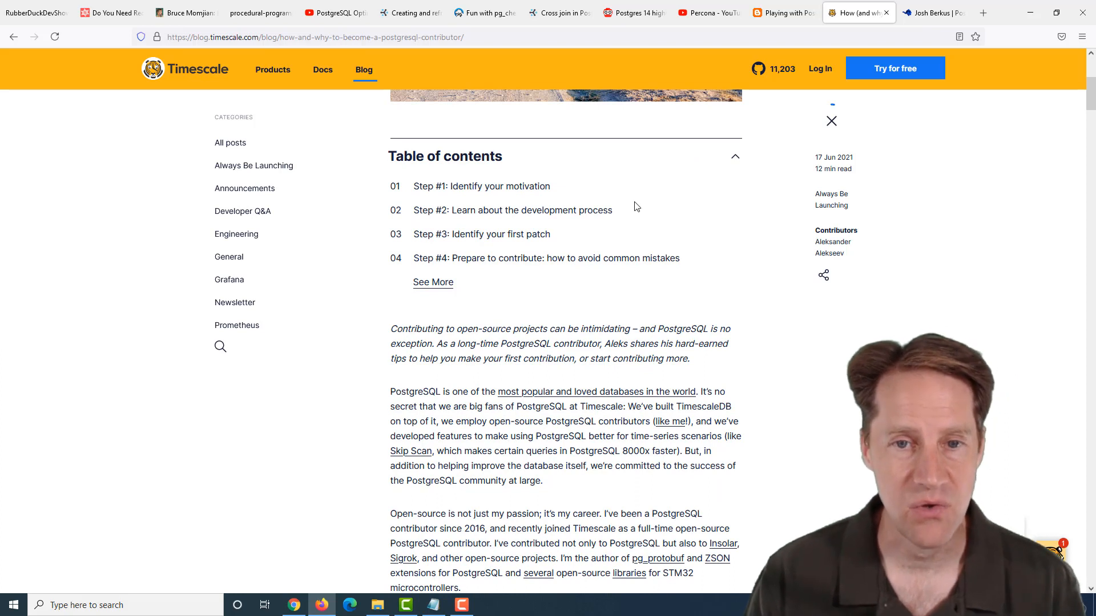
mouse_move(482, 186)
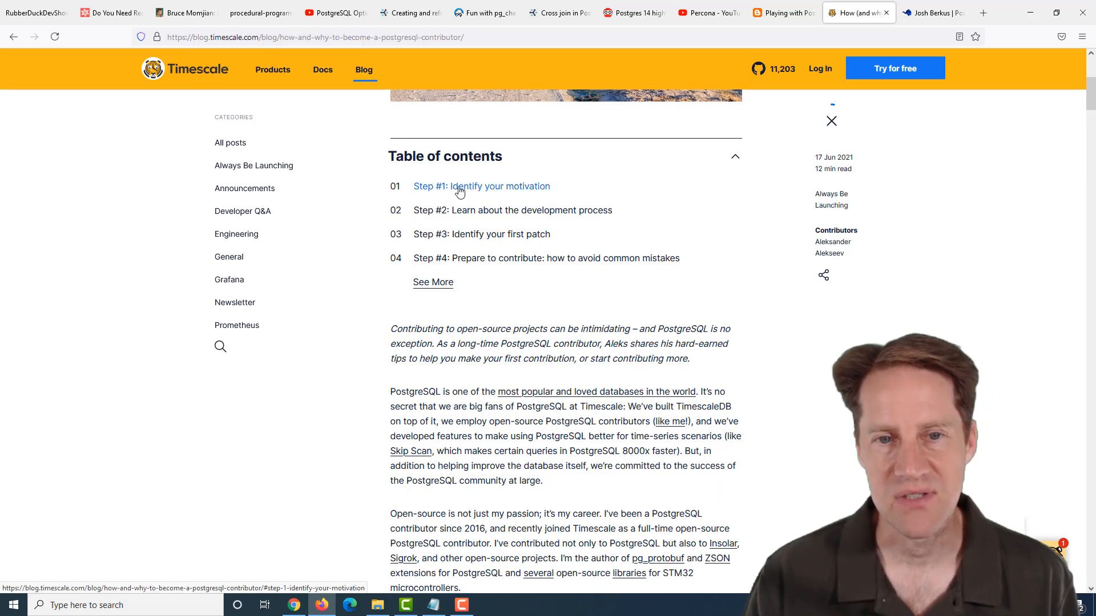
mouse_move(544, 193)
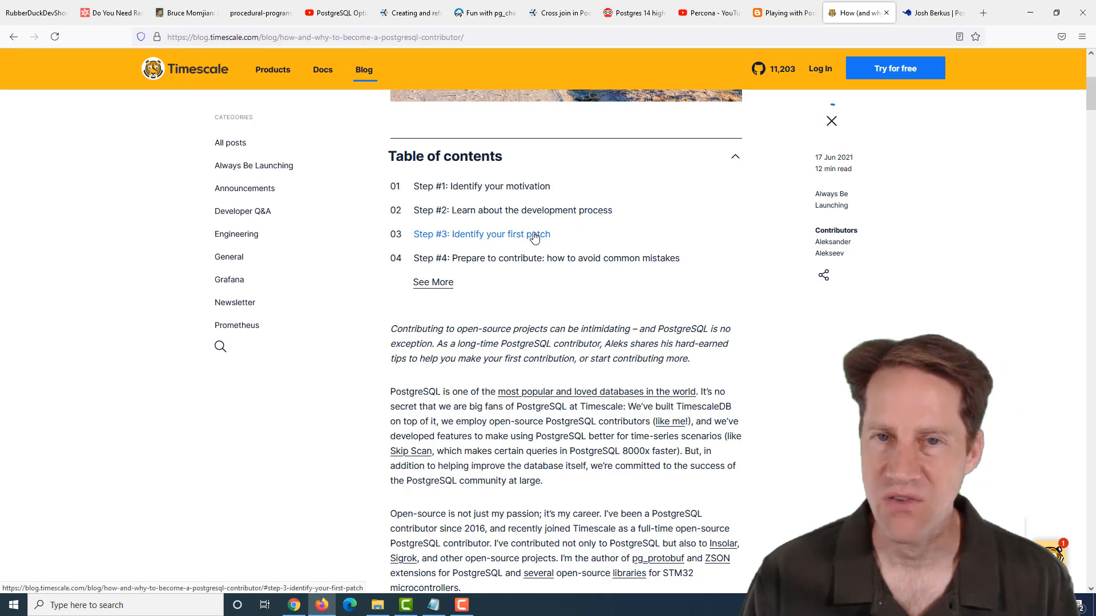
mouse_move(536, 236)
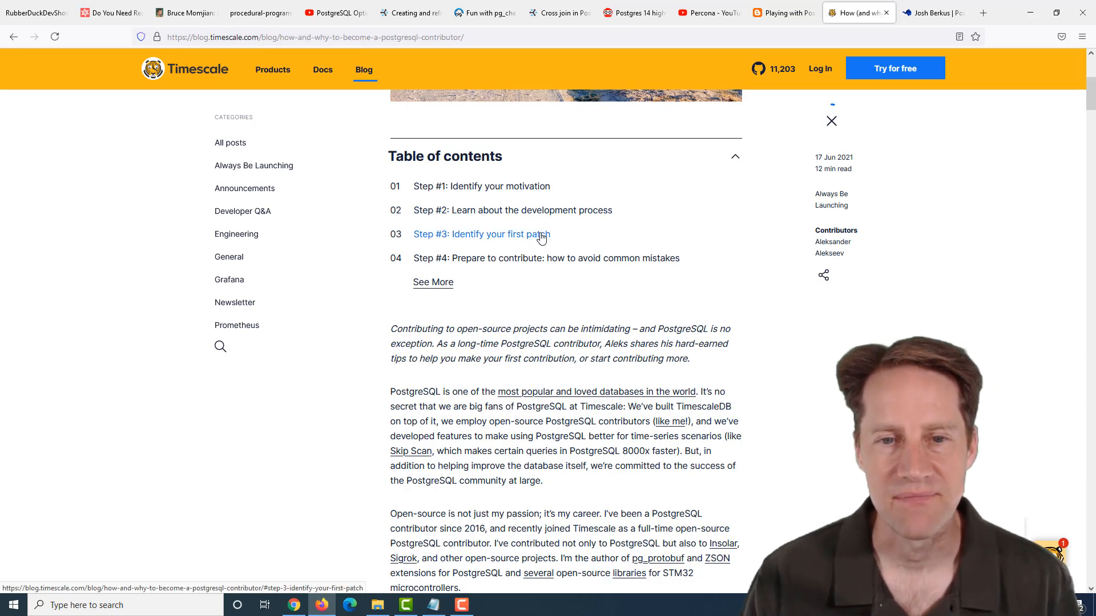
mouse_move(570, 266)
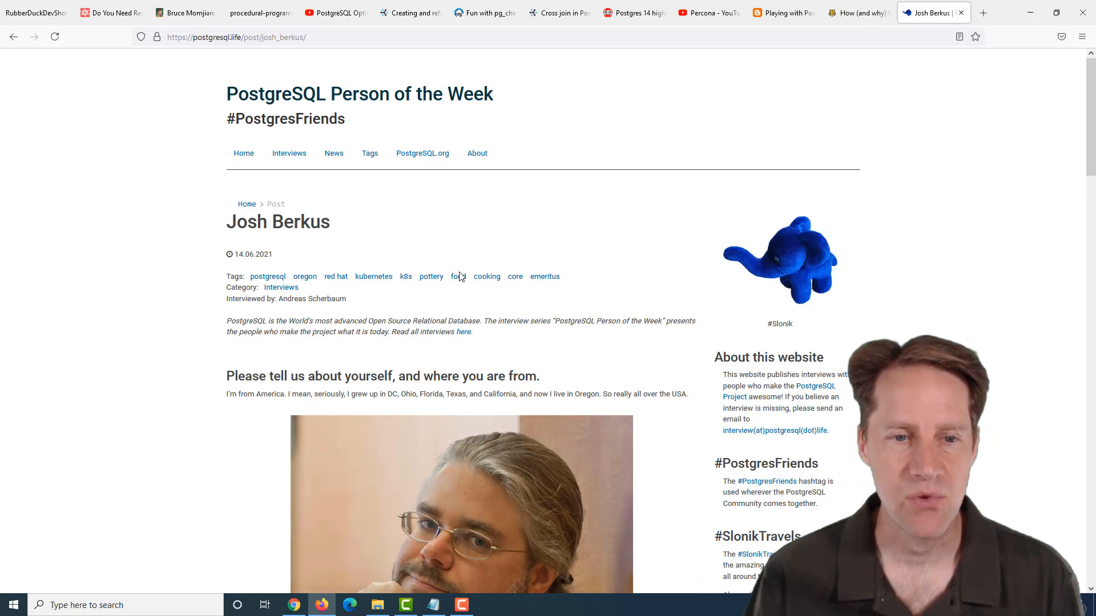
mouse_move(488, 303)
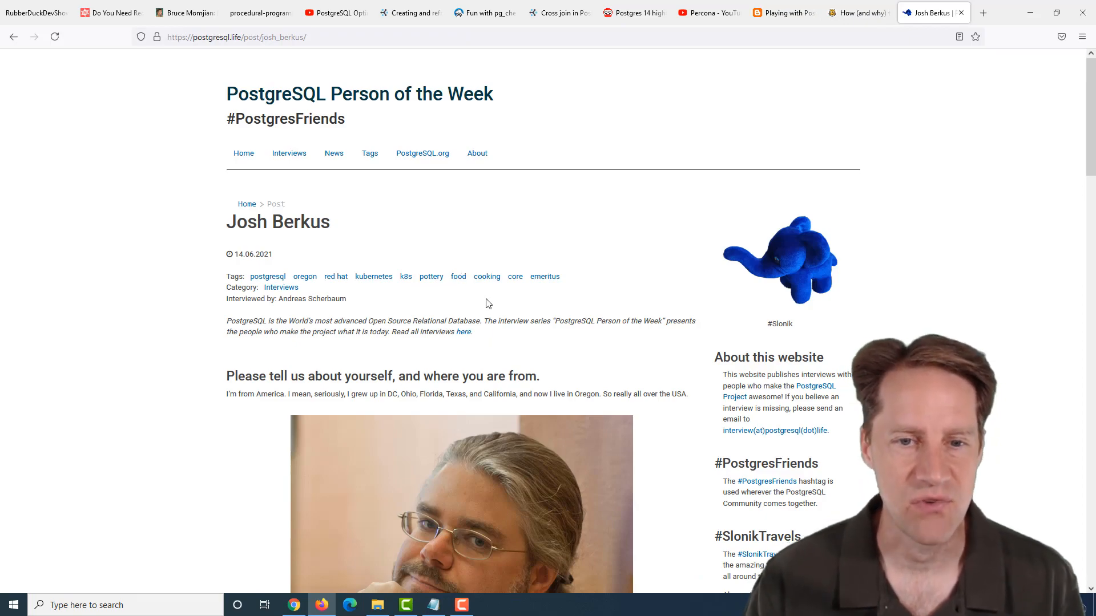
Scroll the Josh Berkus interview down to his Core Emeritus and feature answers
scroll("down", 3)
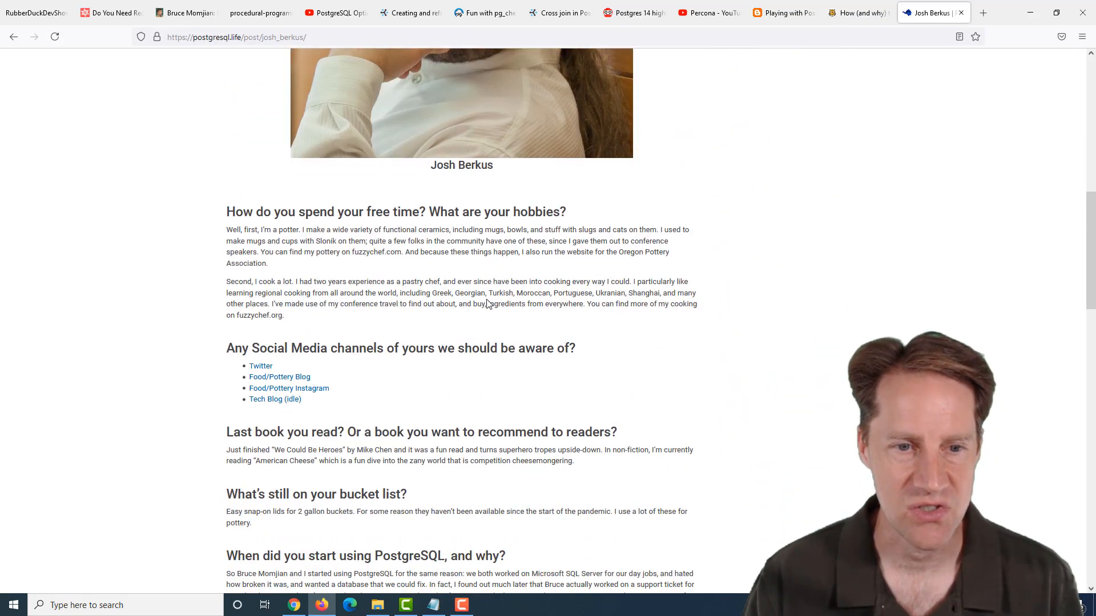
scroll("down", 3)
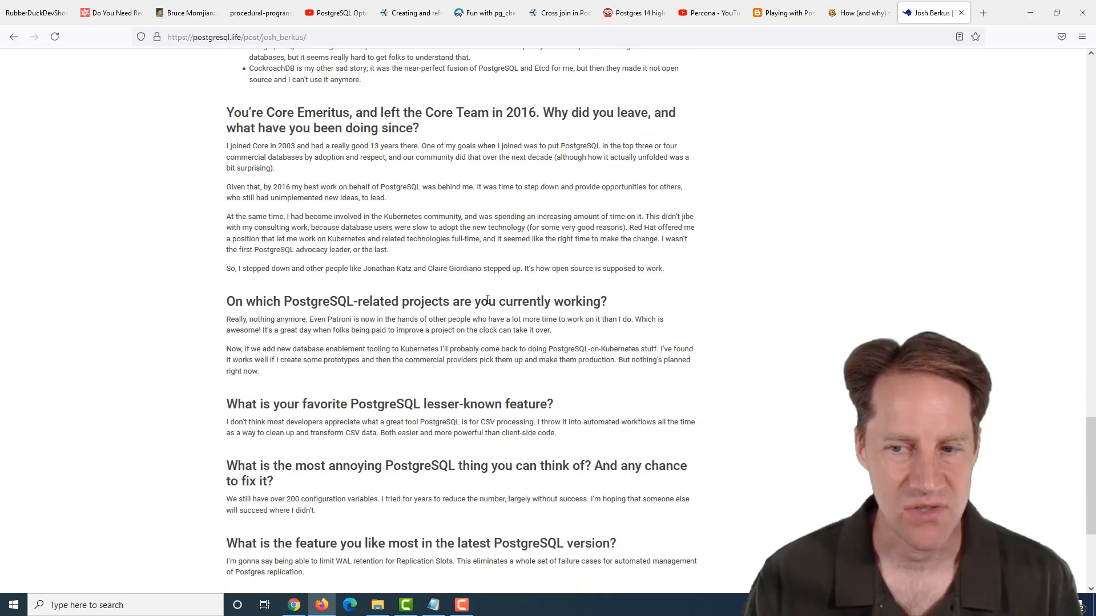